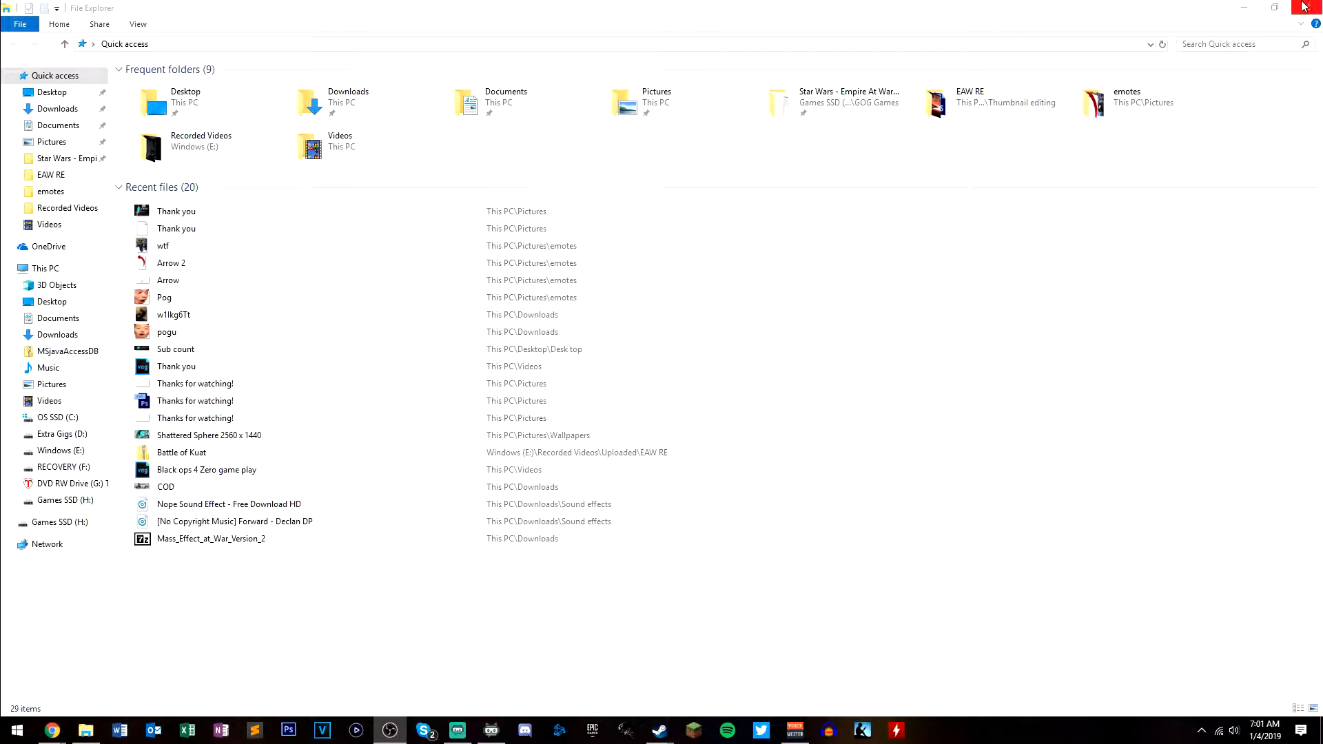
Close File Explorer and bring up Chrome's ModDB updates page showing the watched mods
click(1303, 7)
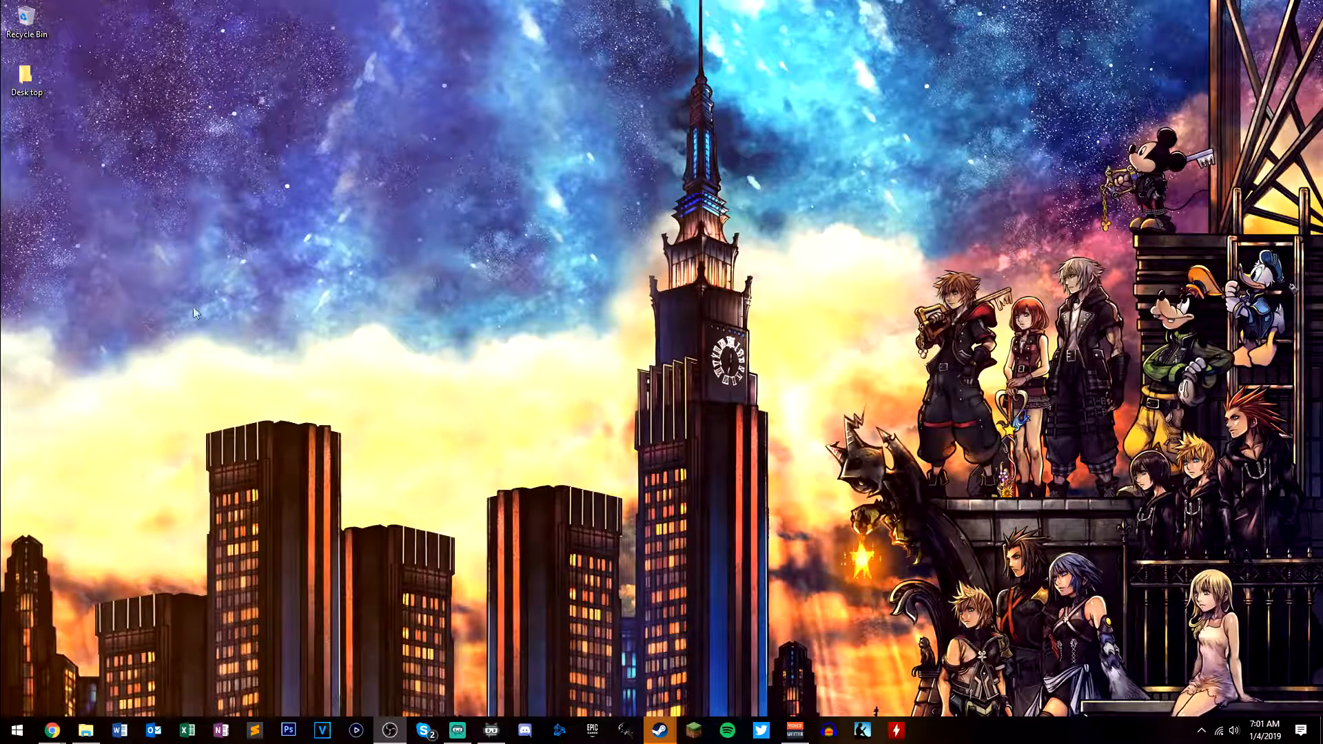
mouse_move(51, 730)
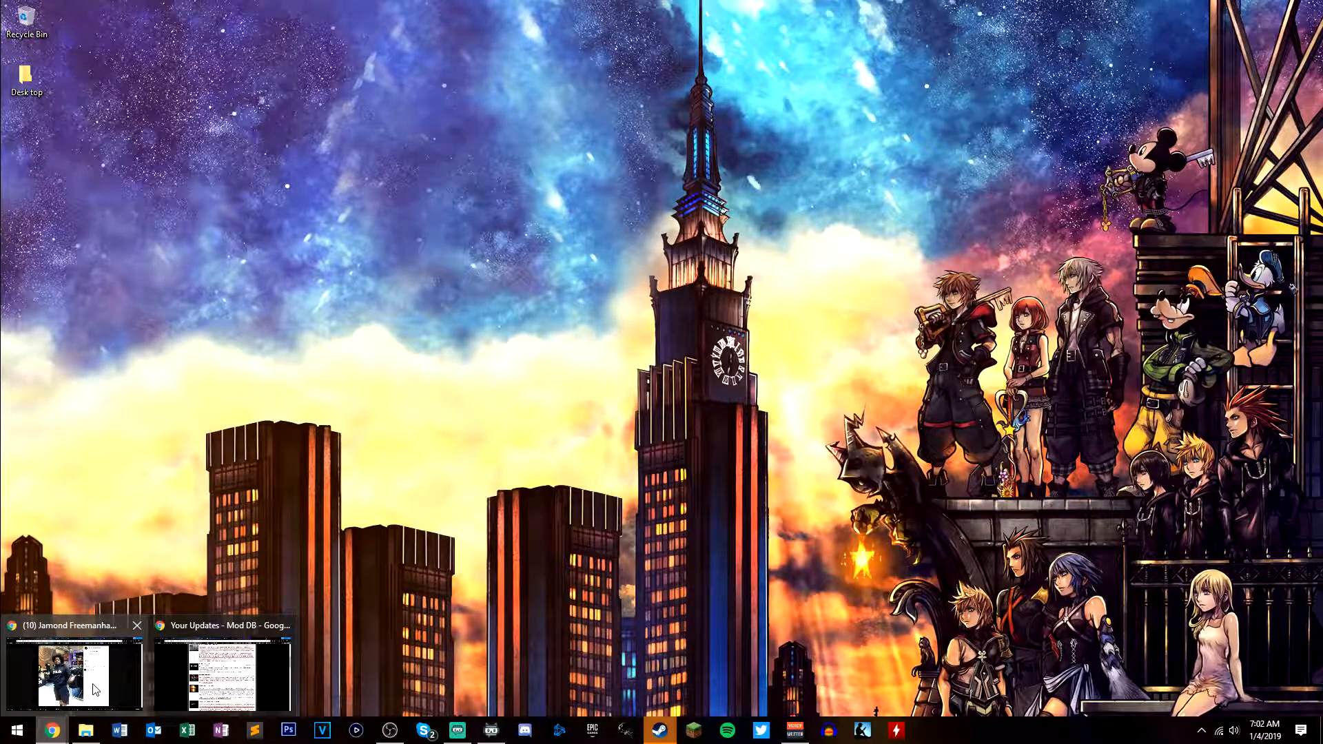
click(222, 675)
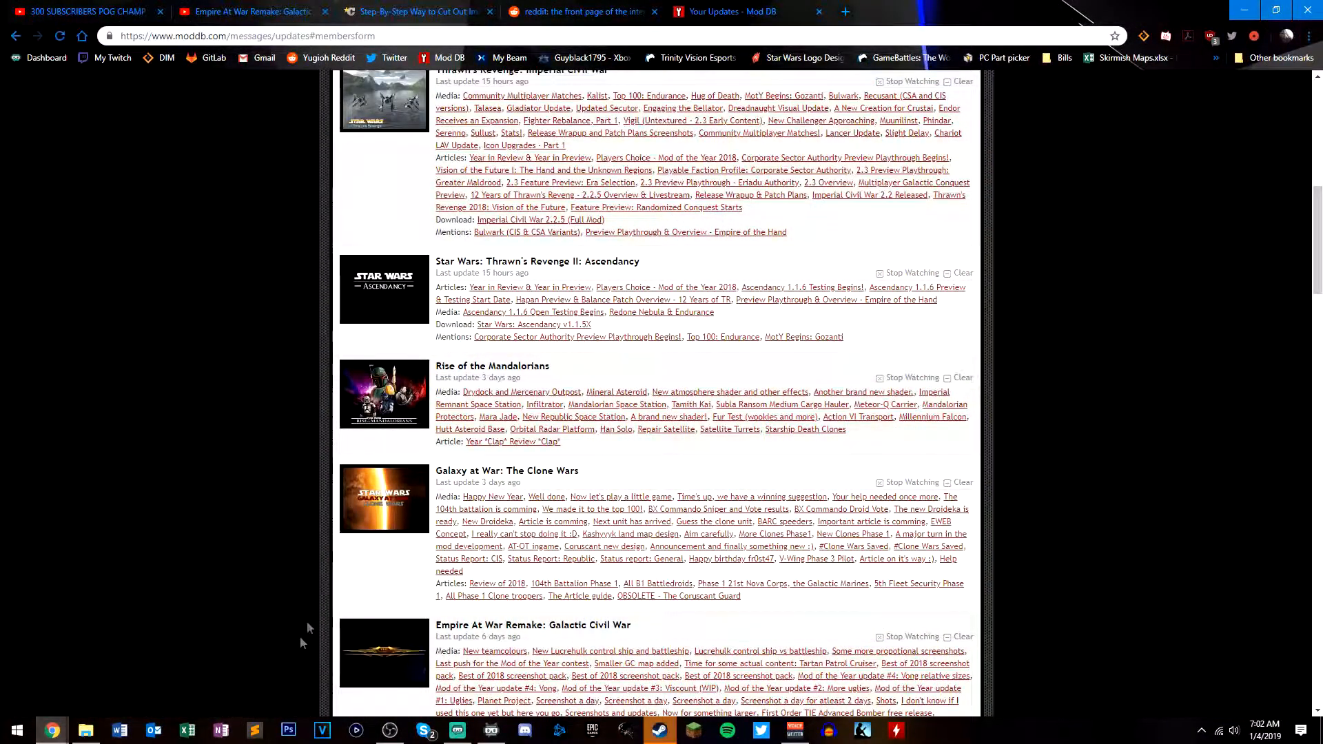
scroll(up, 3)
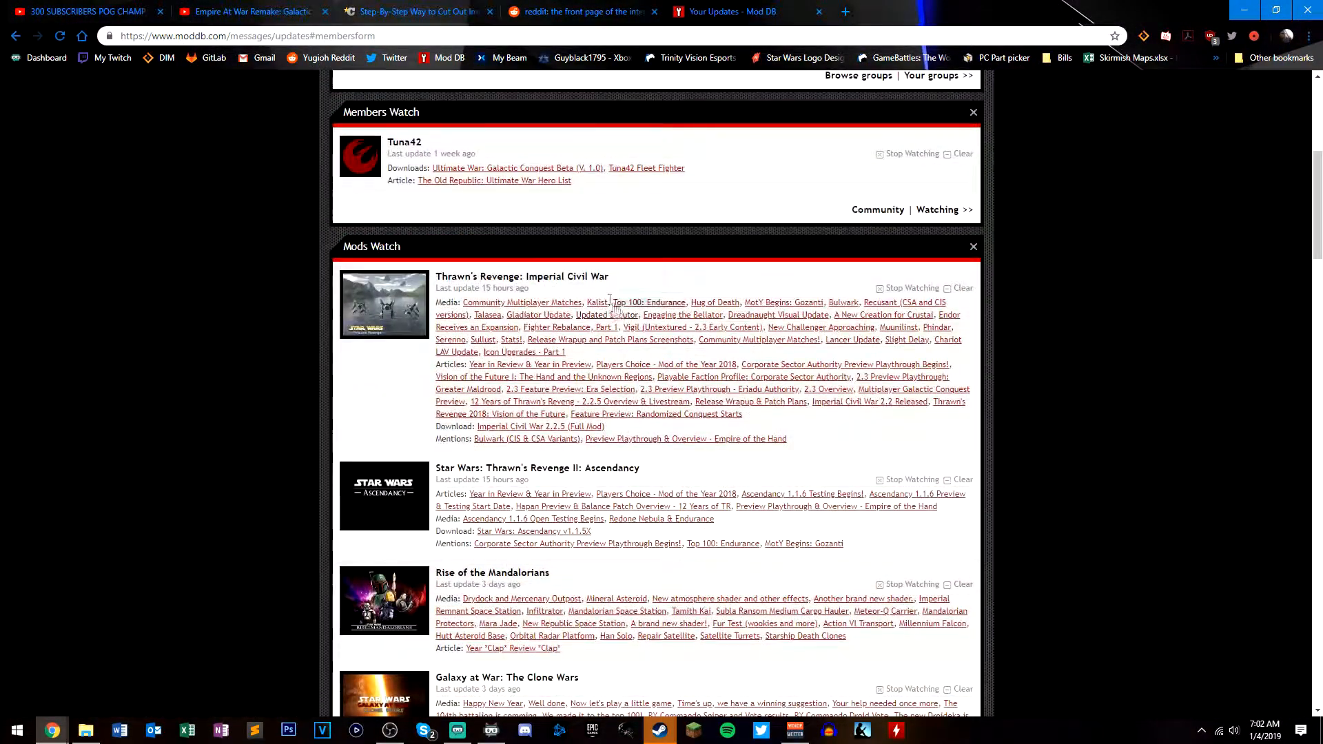
mouse_move(473, 260)
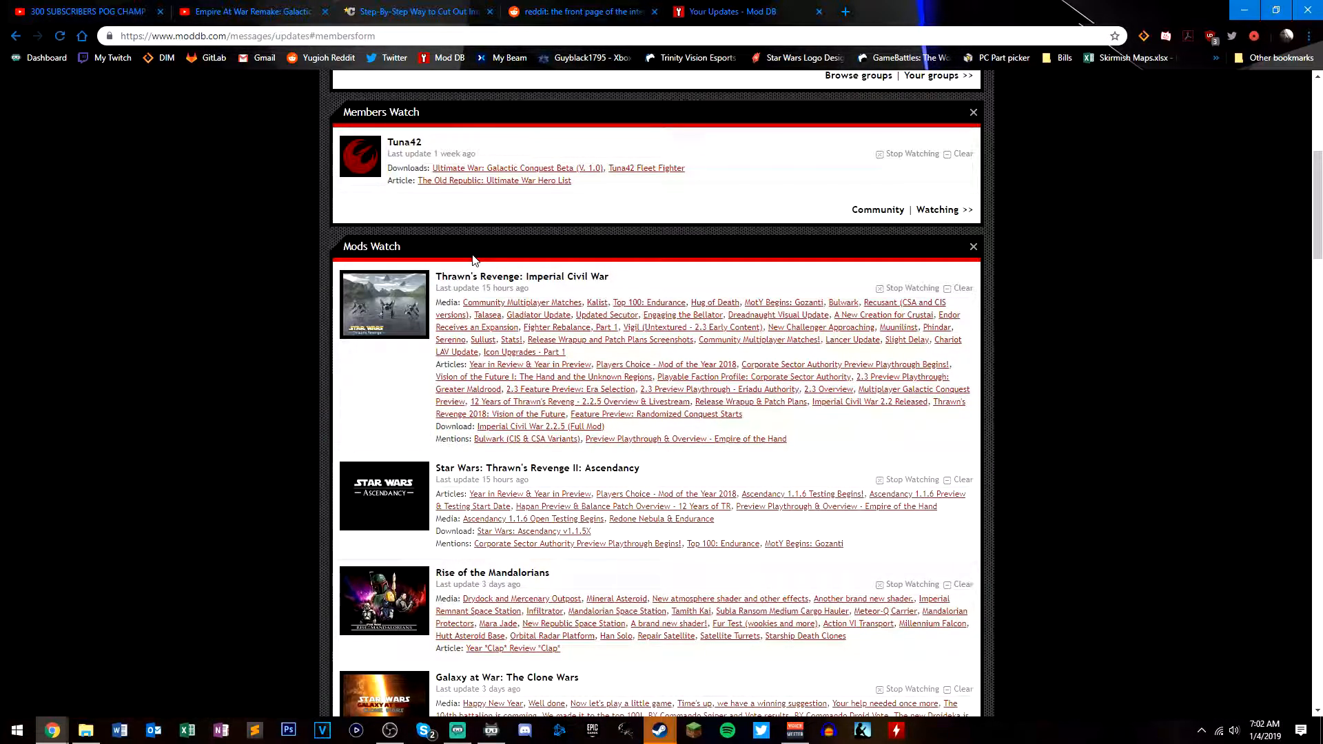
mouse_move(485, 250)
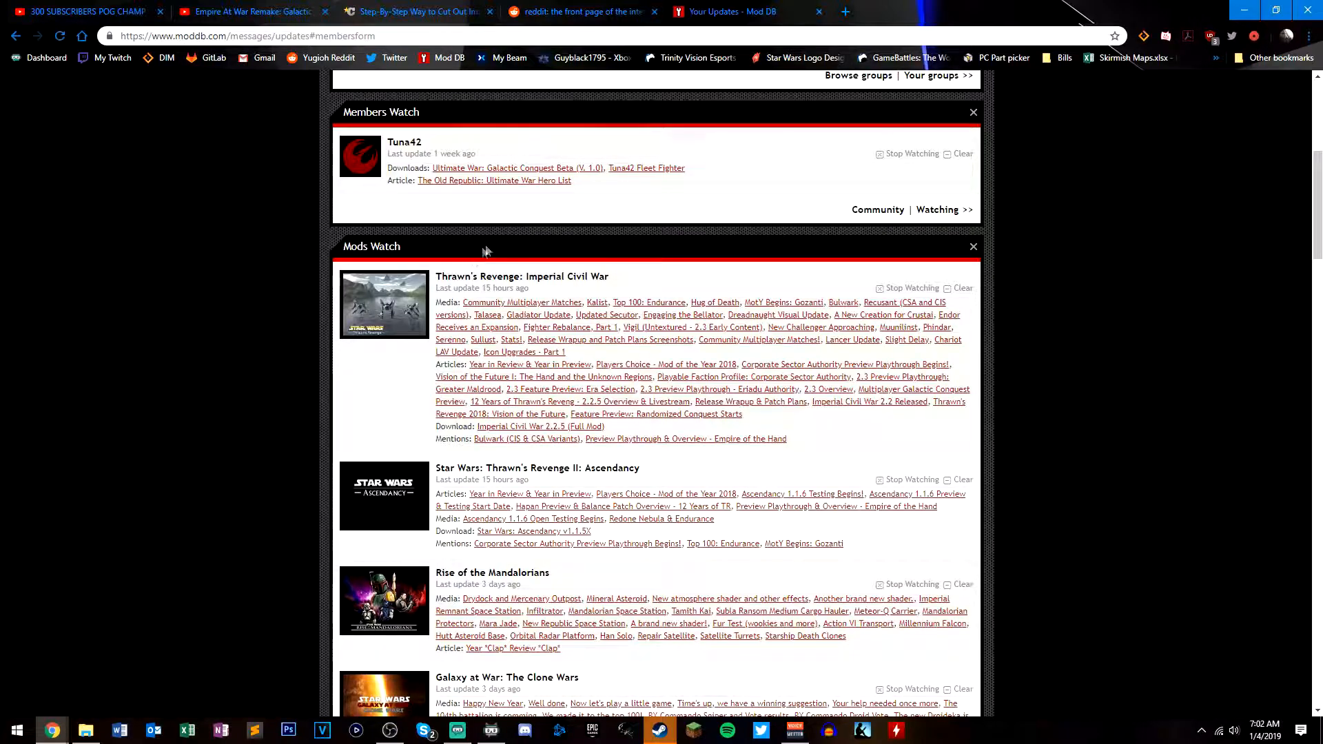
Browse This PC > Games SSD (H:) > GOG Games > Star Wars - Empire At War Gold > EAWX
click(84, 729)
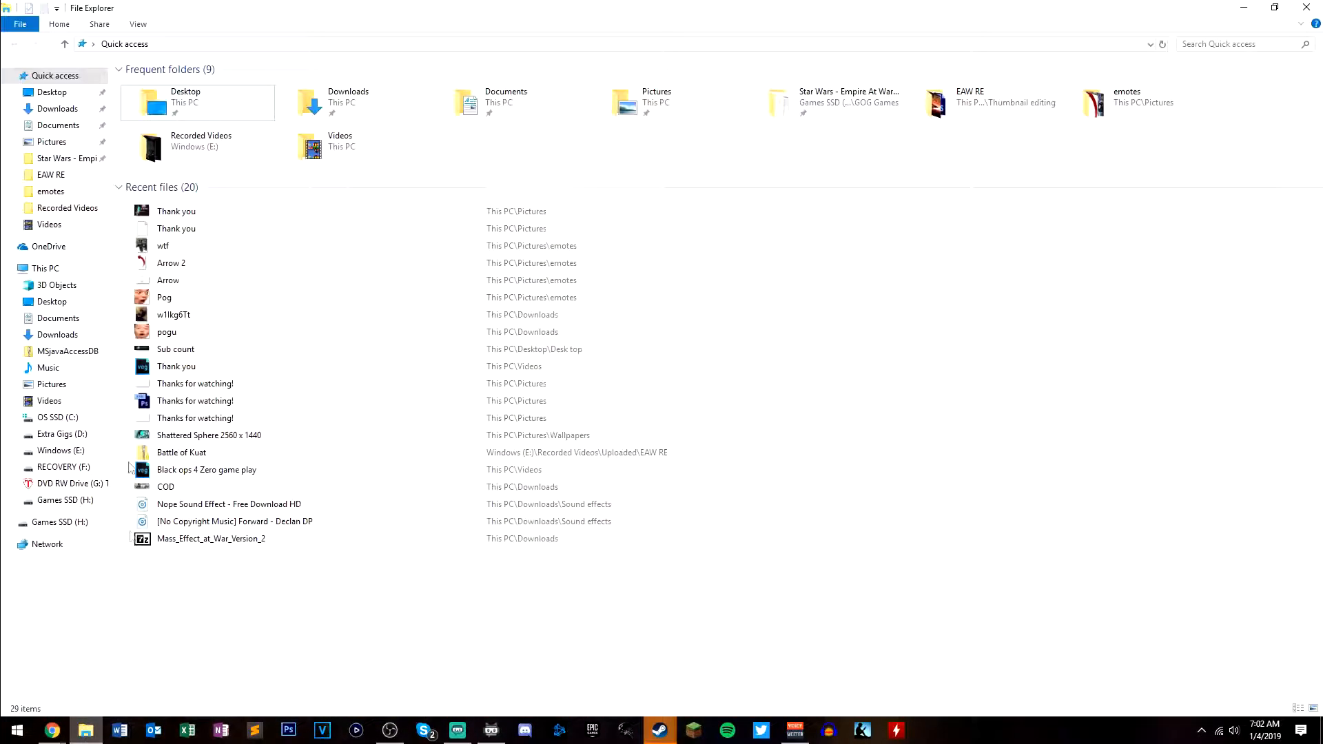
click(46, 268)
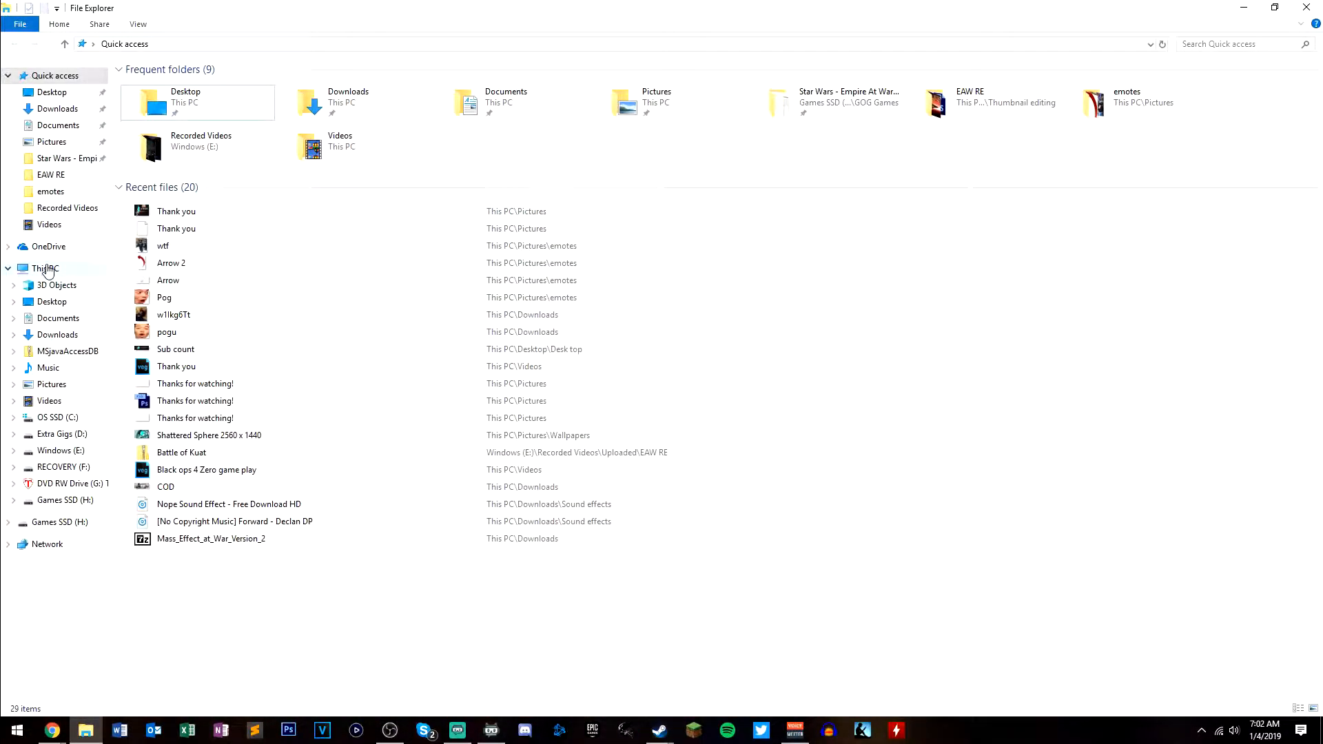
click(46, 268)
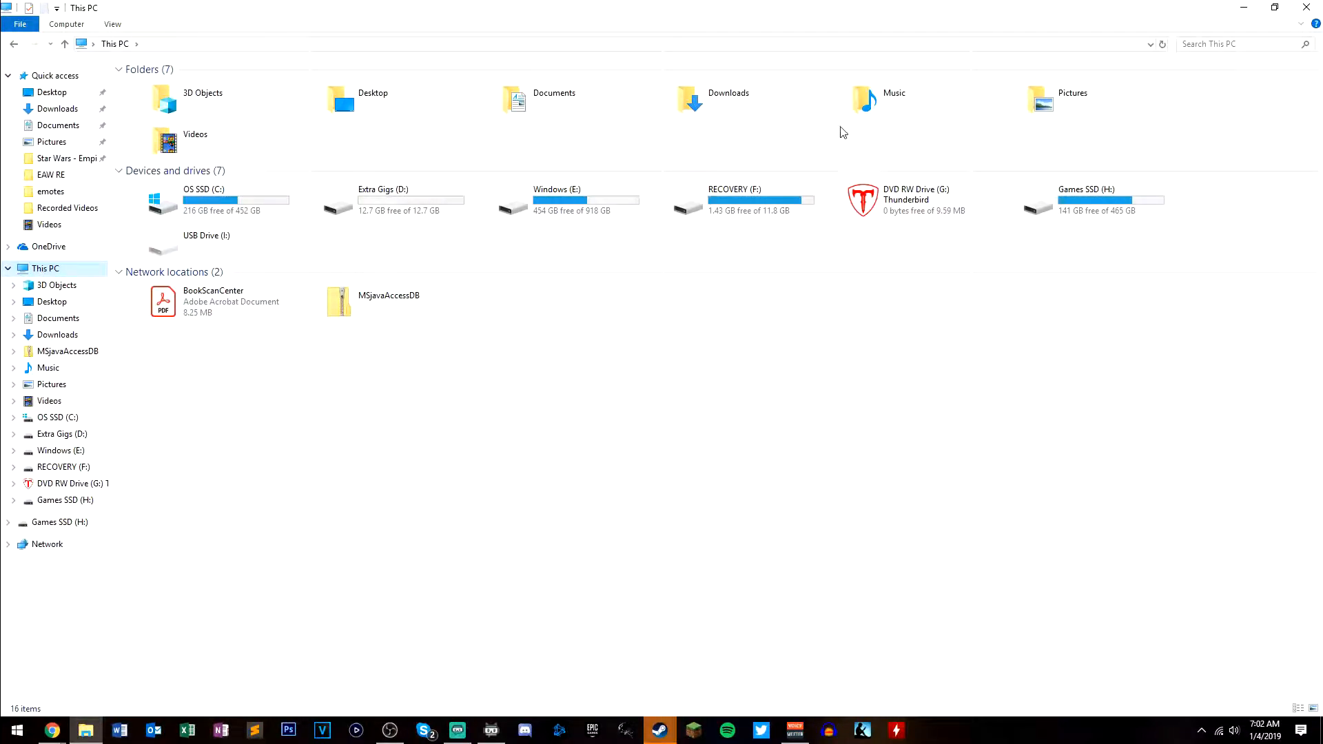
mouse_move(1031, 214)
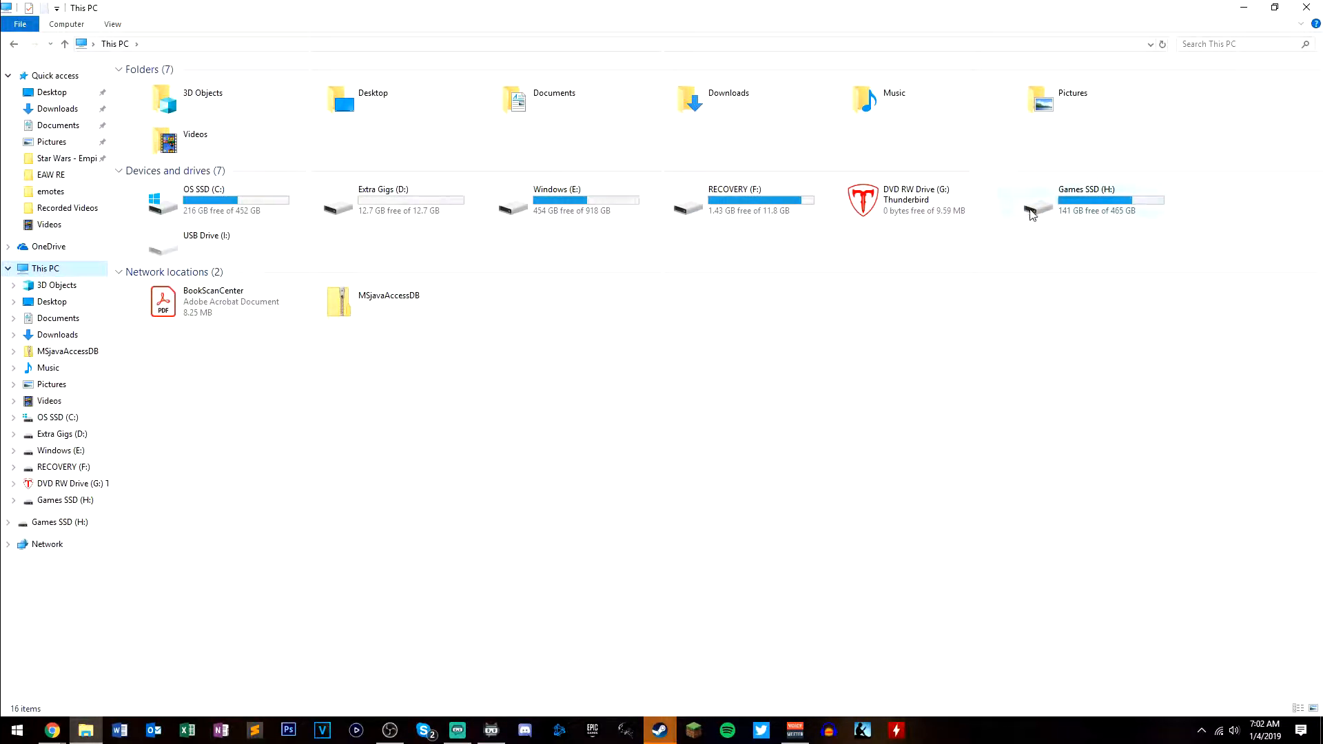
double_click(1086, 199)
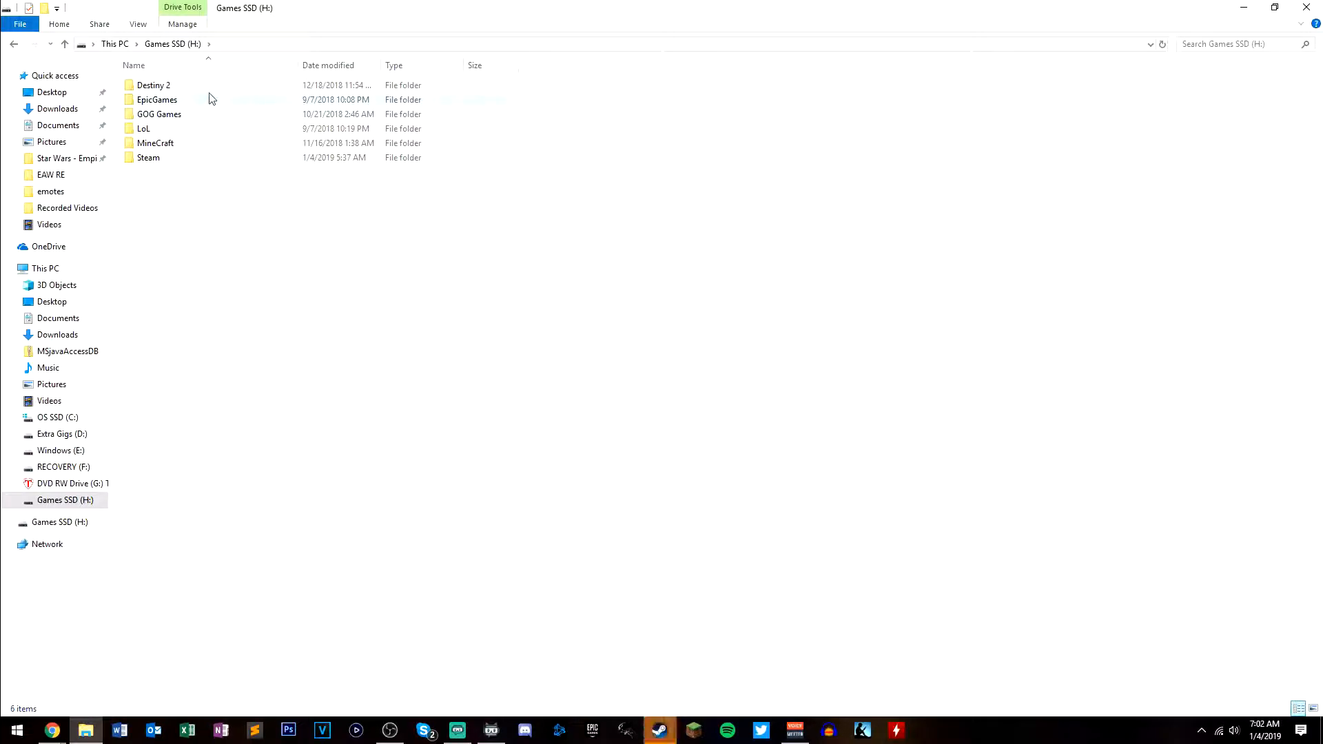
click(158, 113)
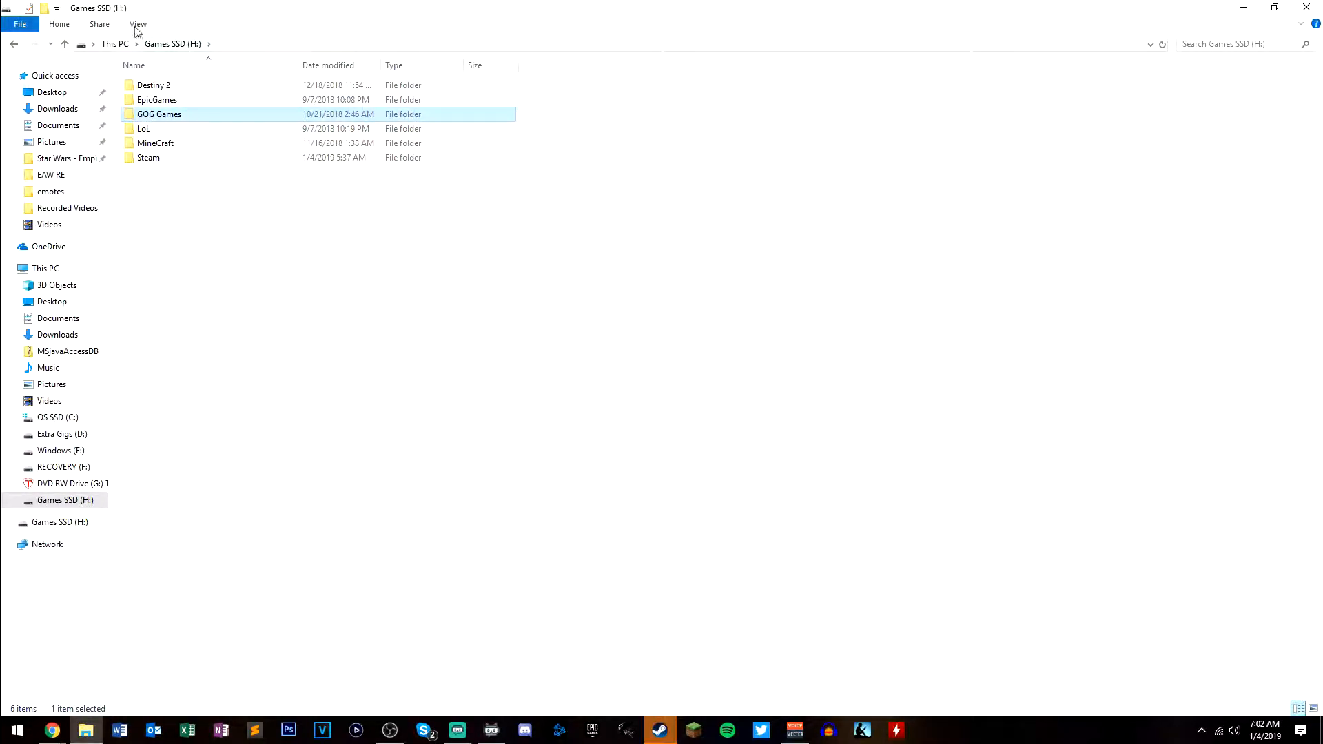
double_click(158, 113)
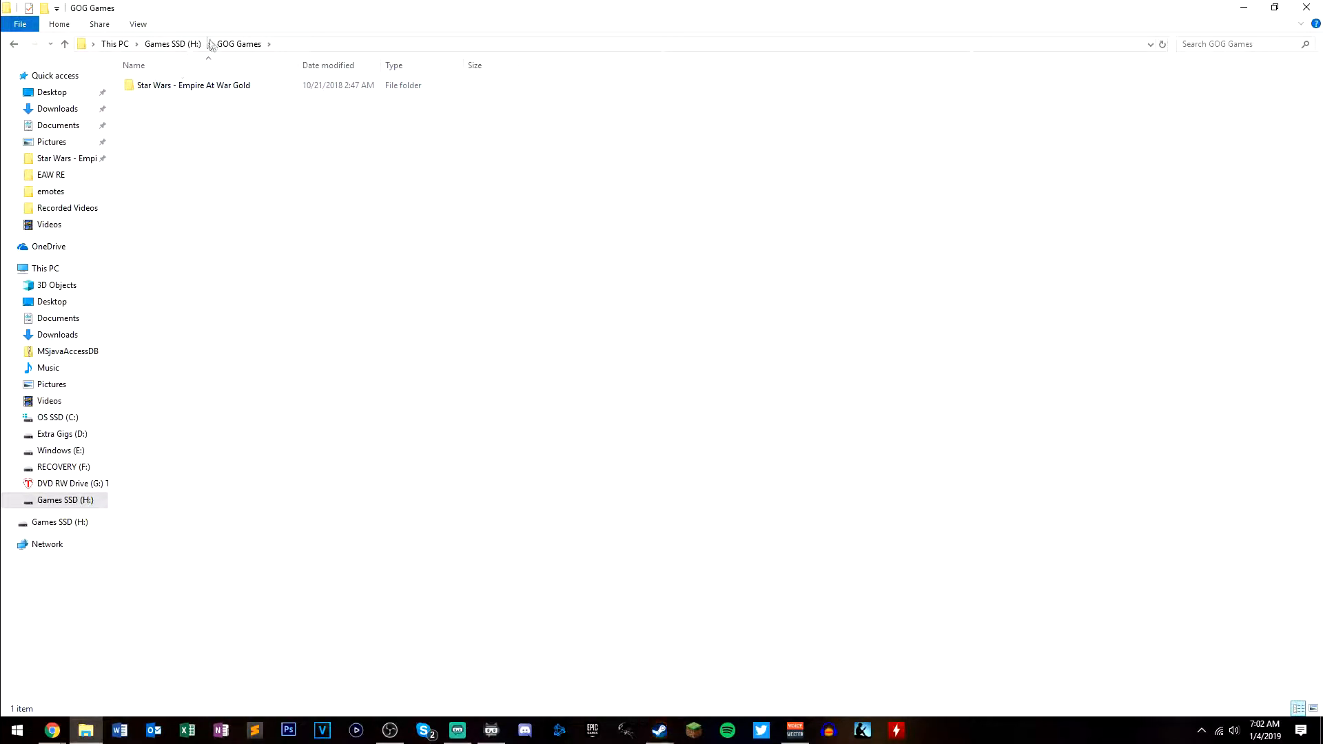
click(193, 85)
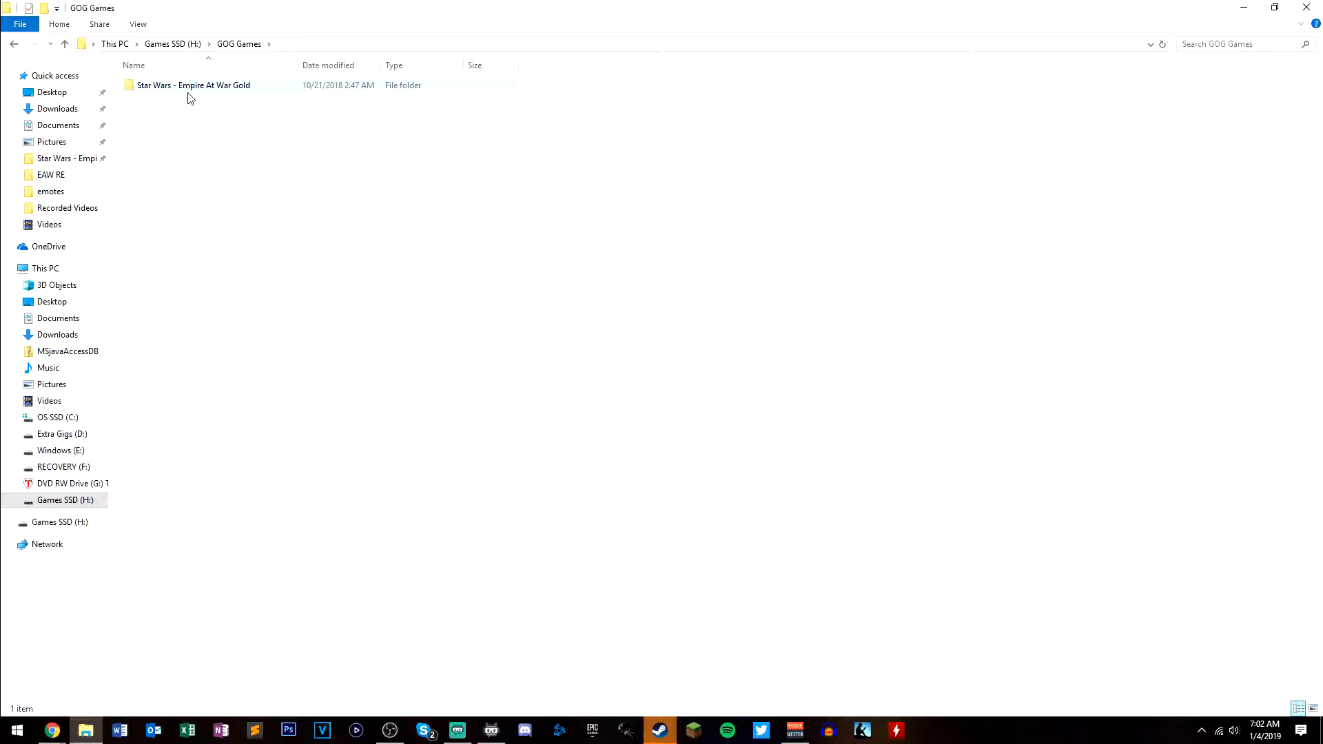
double_click(193, 84)
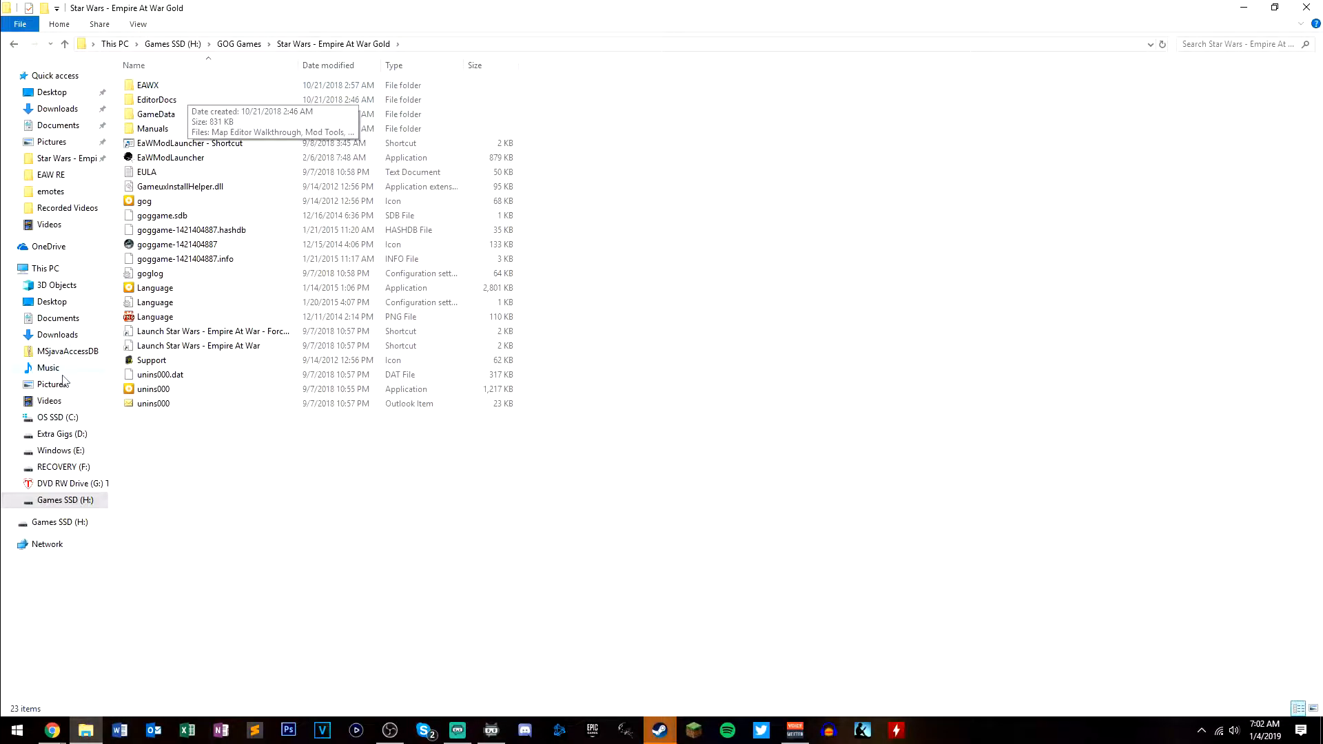
mouse_move(231, 545)
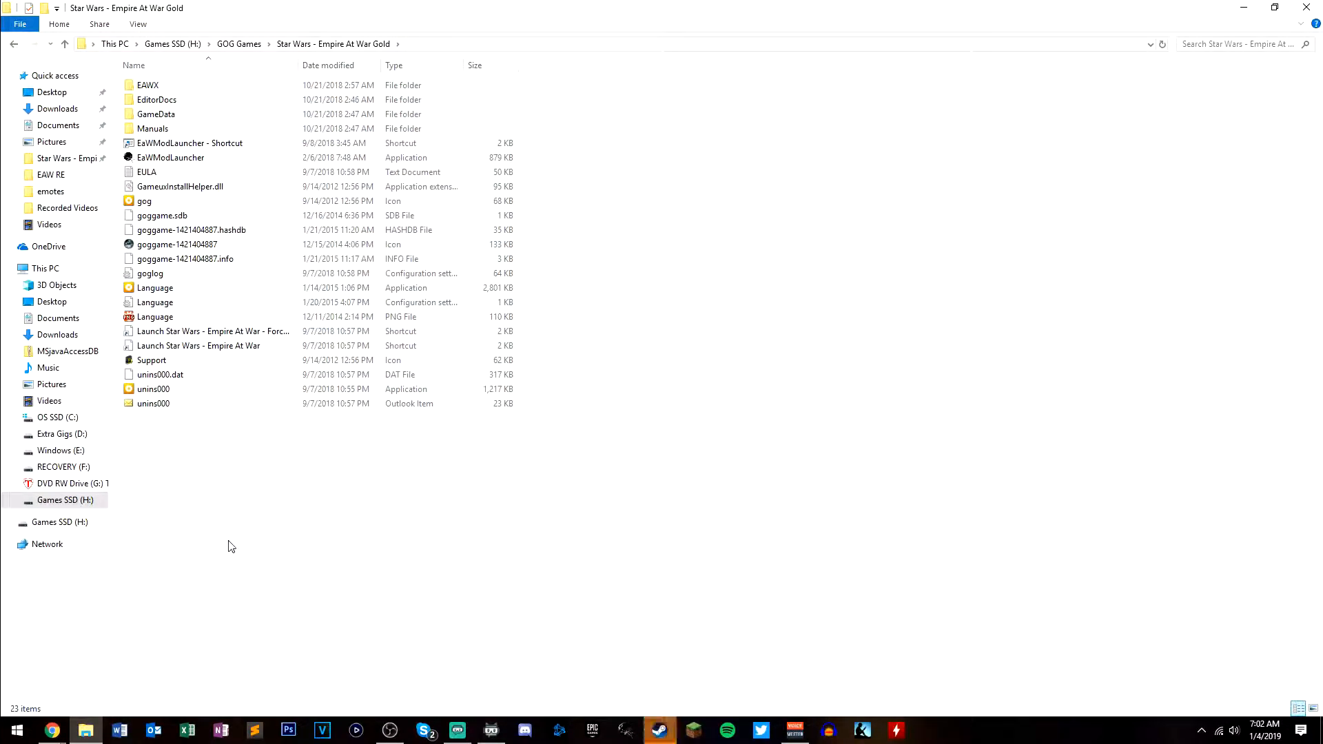
click(188, 143)
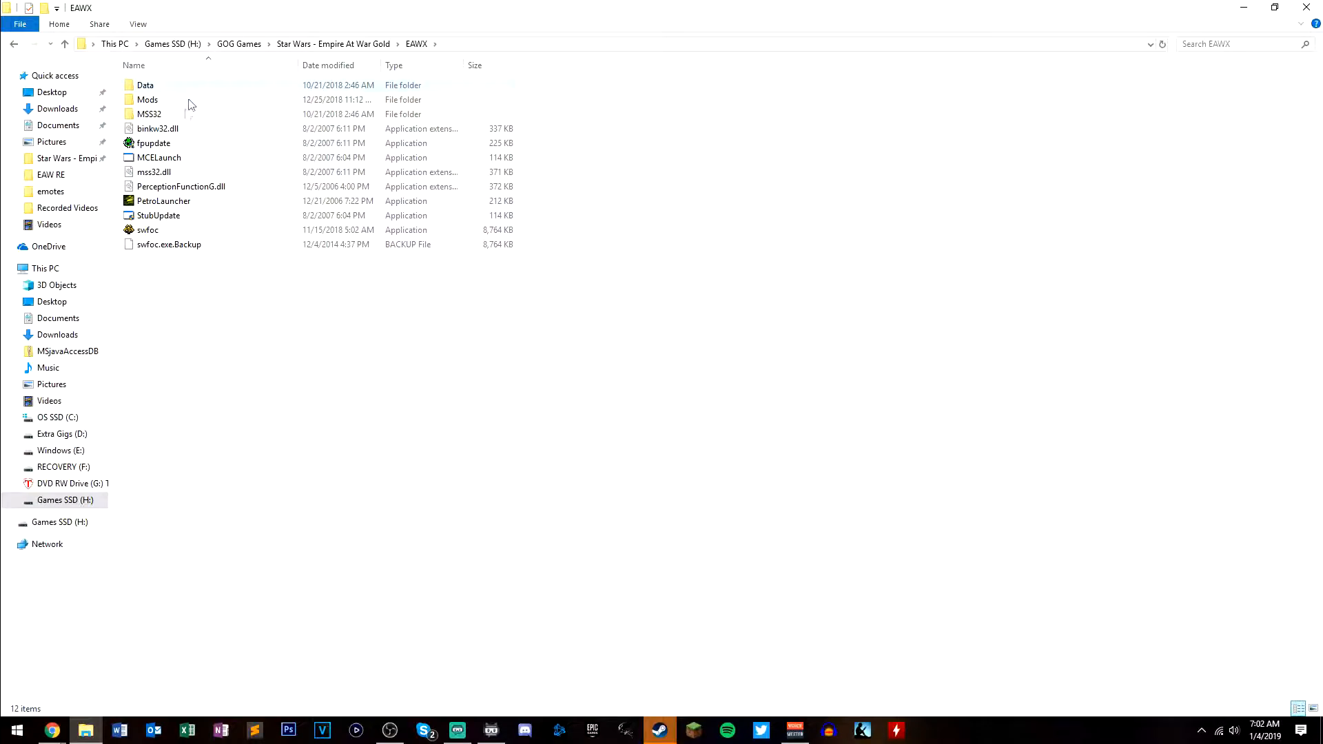
click(64, 44)
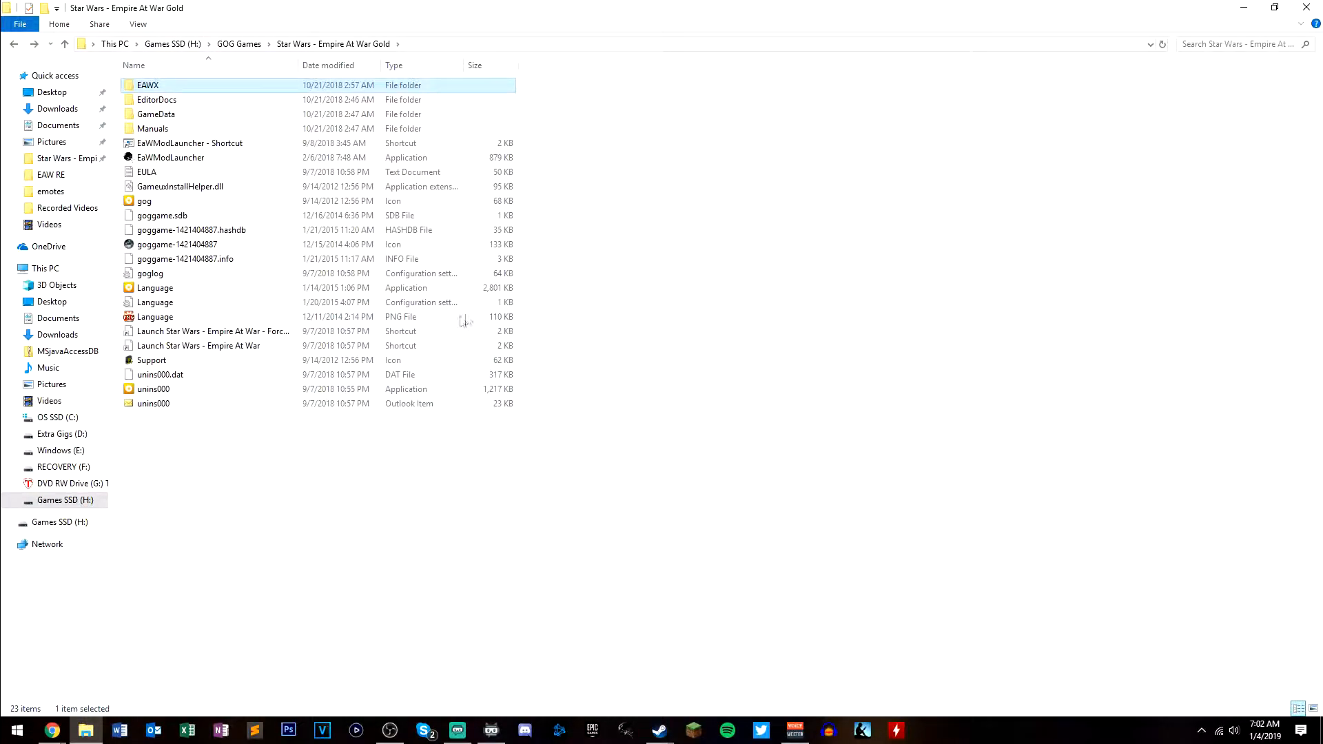
double_click(147, 84)
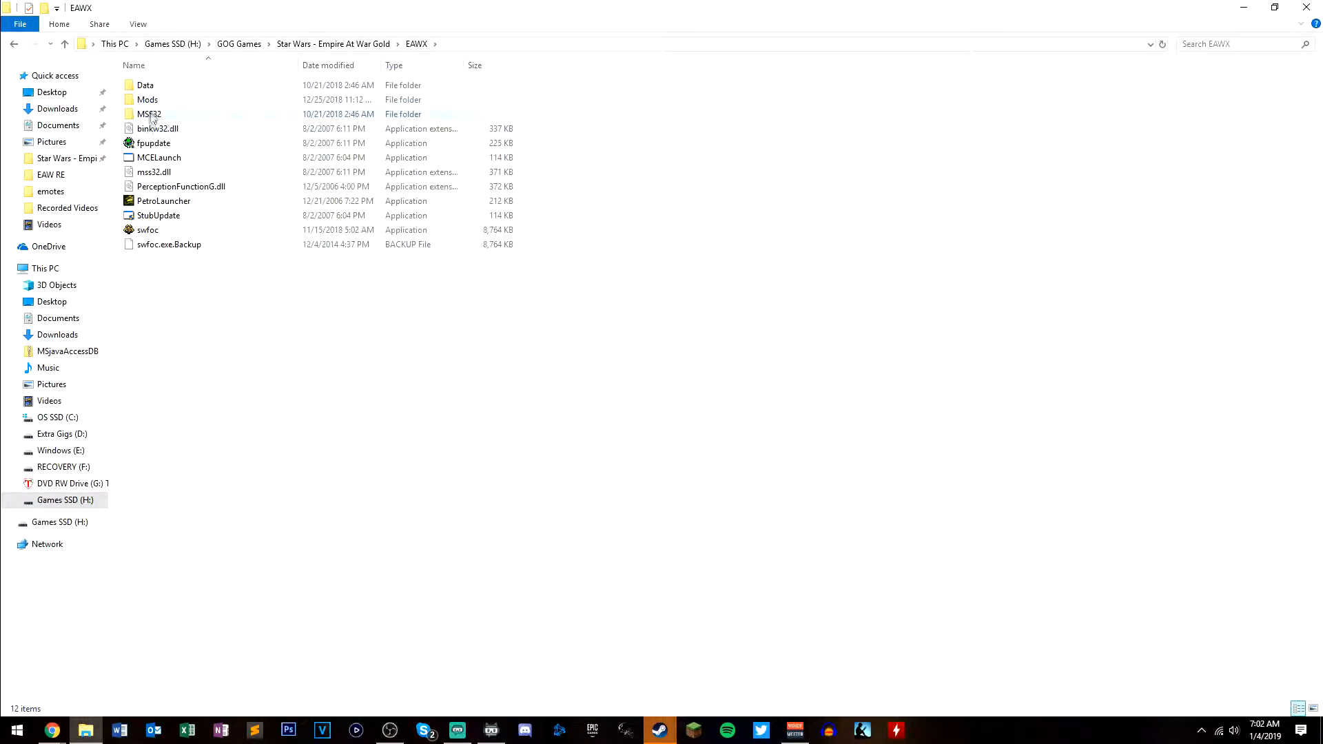
click(295, 349)
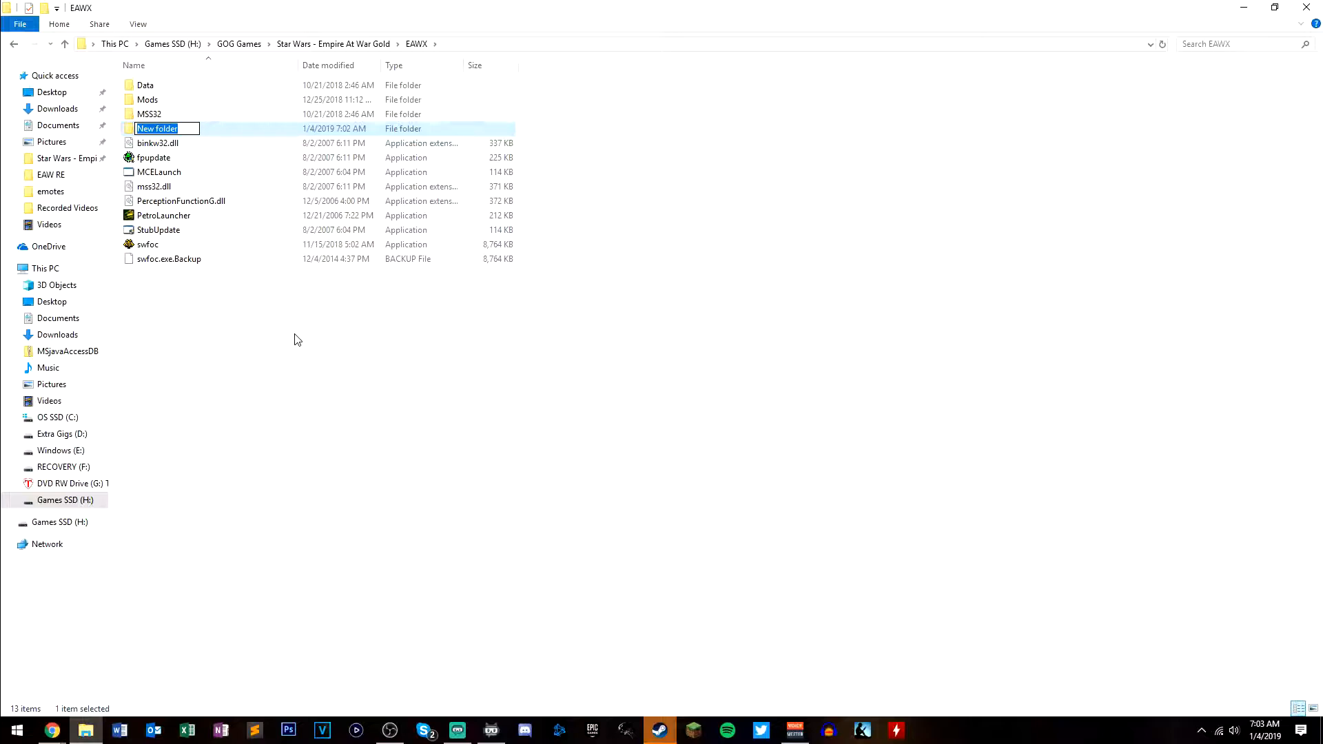
text(Mods)
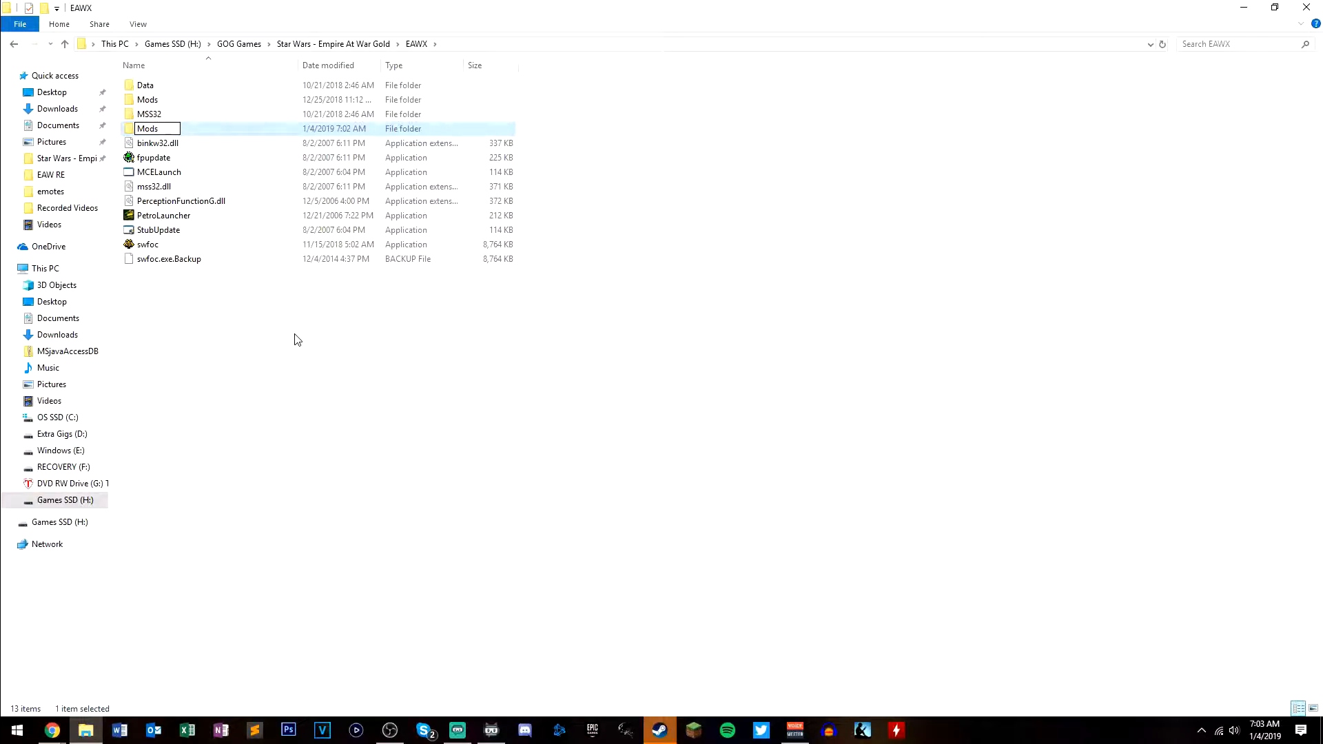
key(ctrl+a)
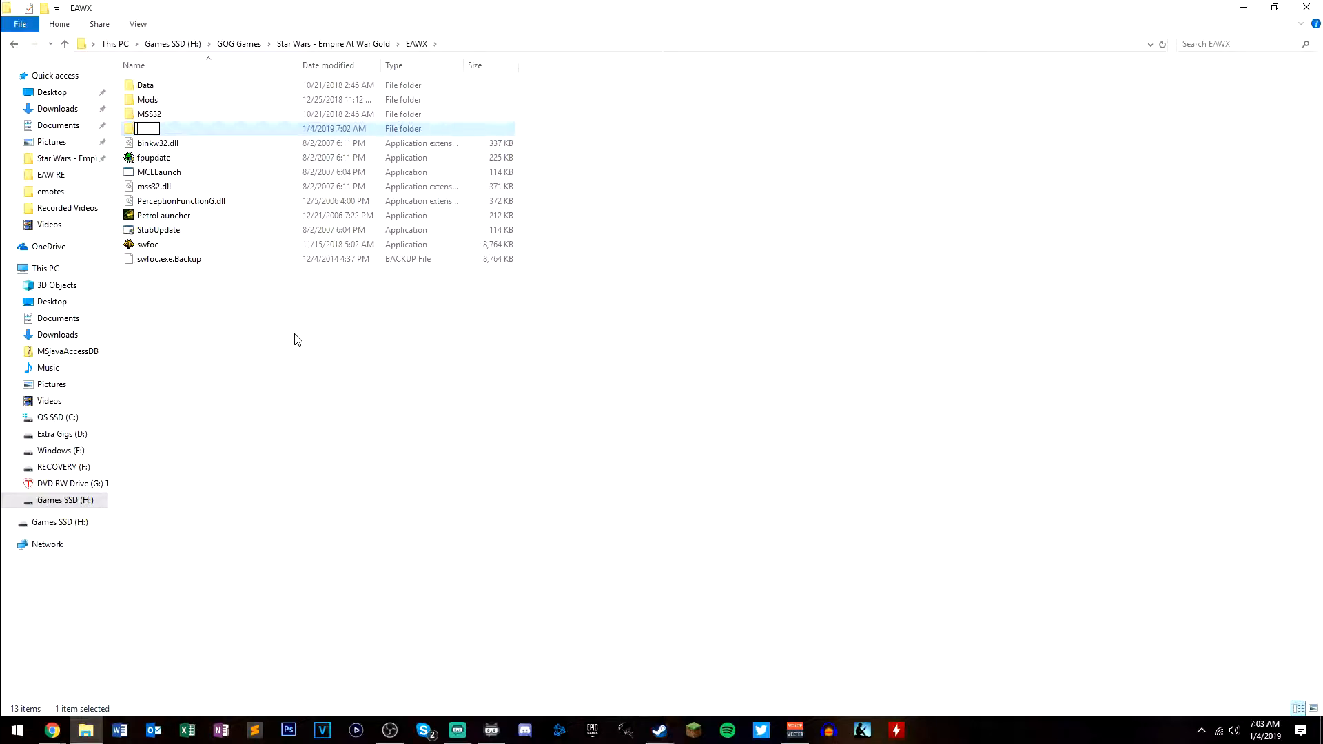
text(New folder)
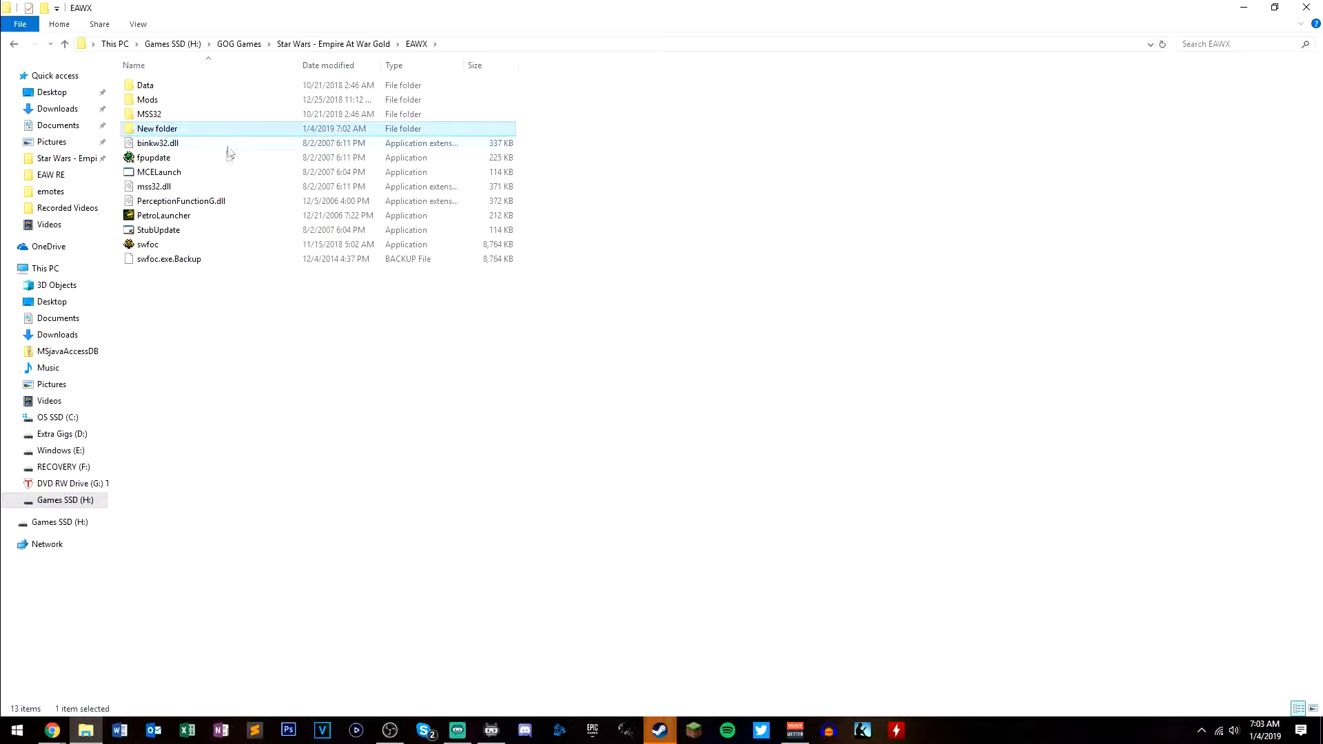
double_click(146, 99)
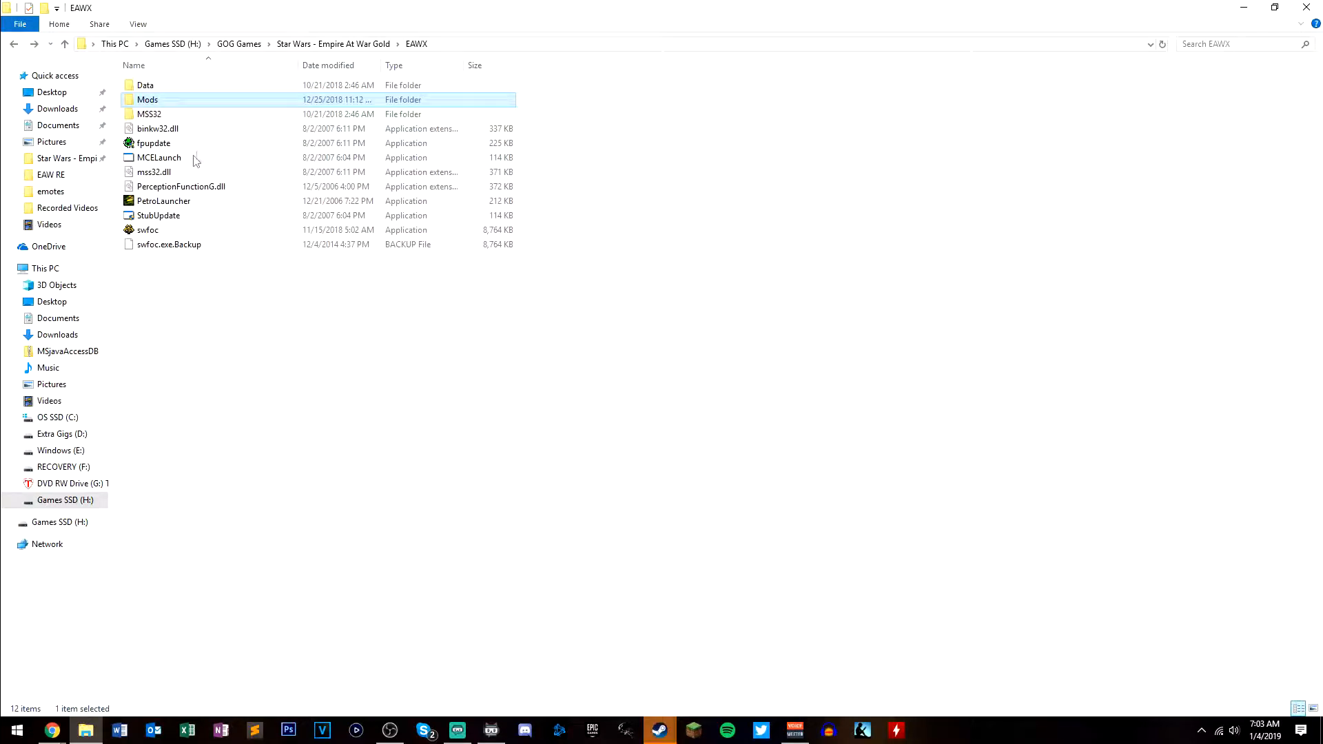
double_click(147, 99)
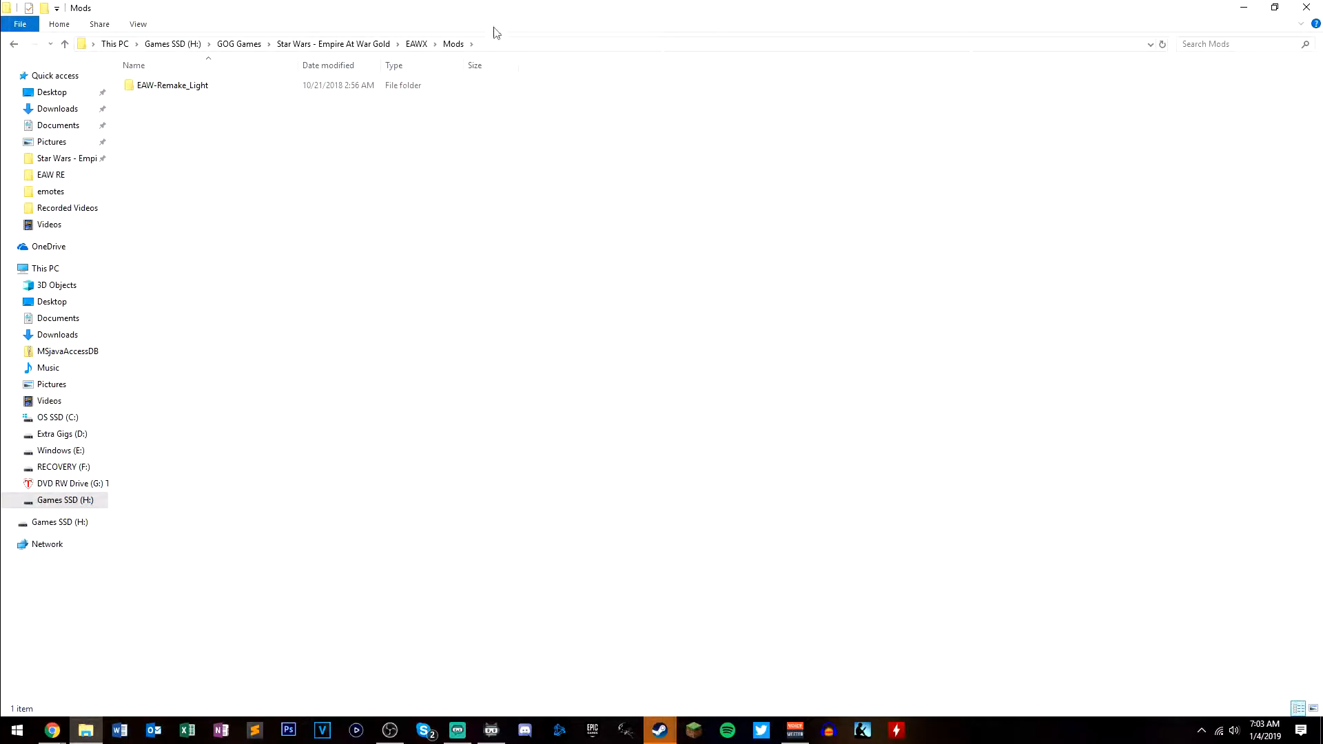
mouse_move(328, 125)
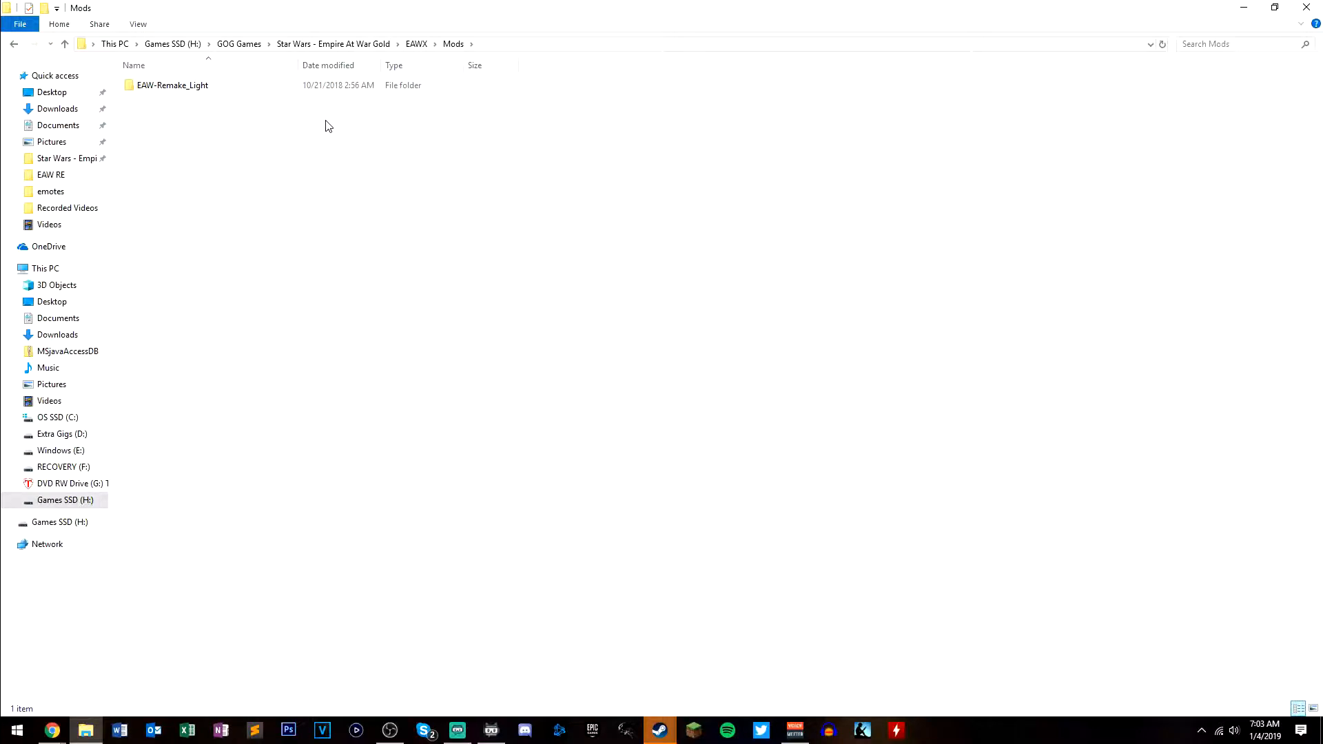
mouse_move(397, 14)
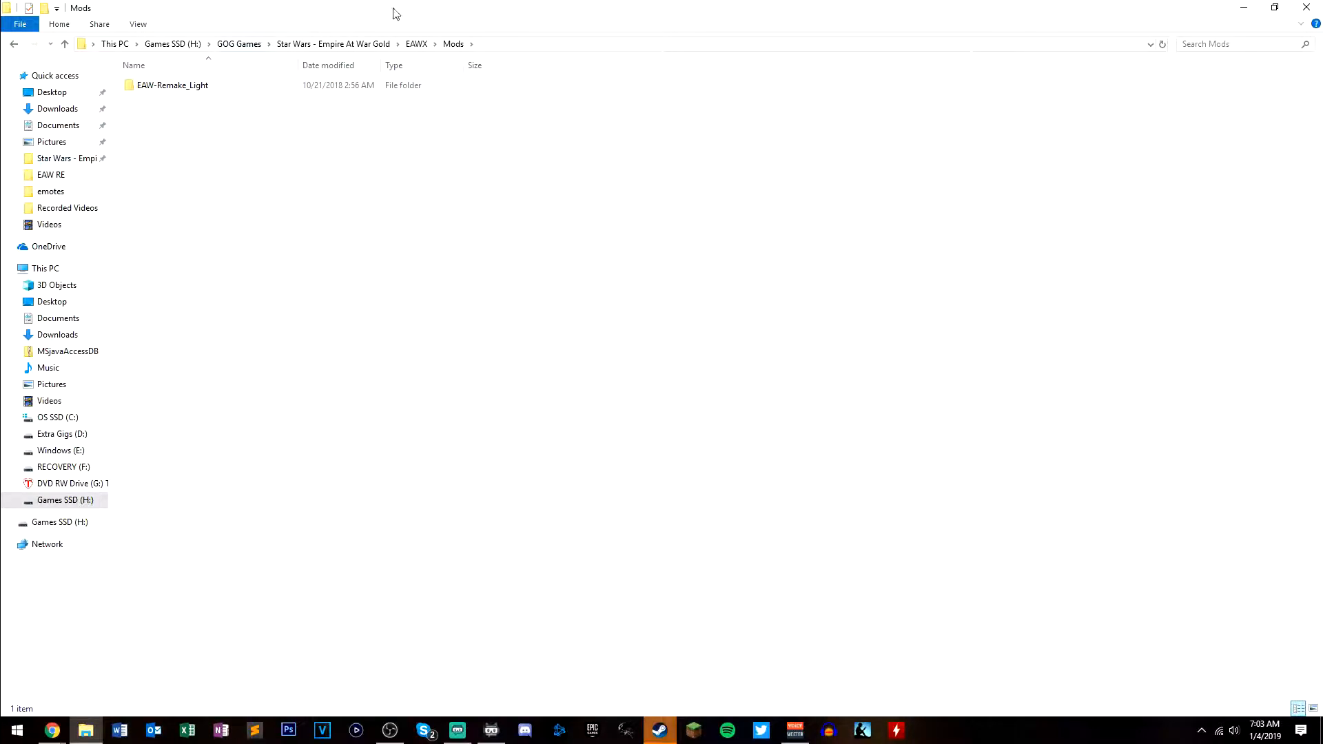
mouse_move(536, 23)
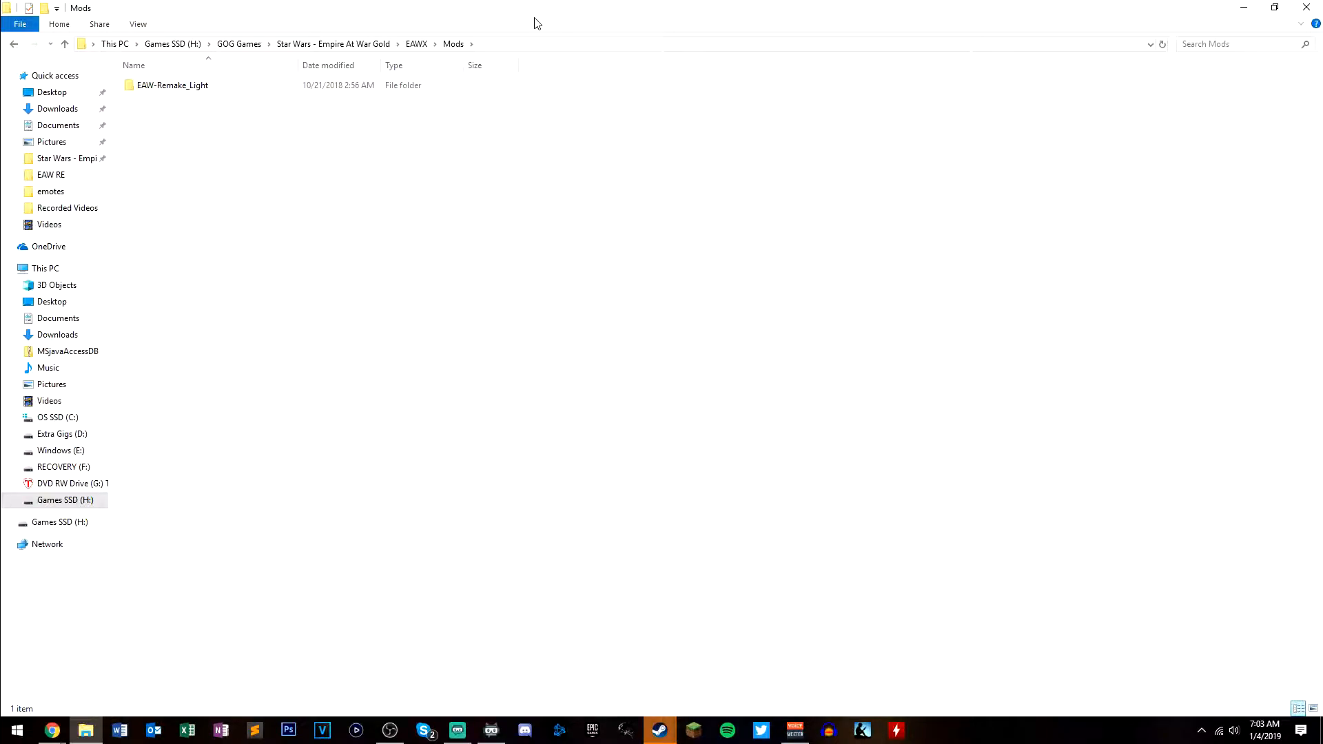
mouse_move(424, 211)
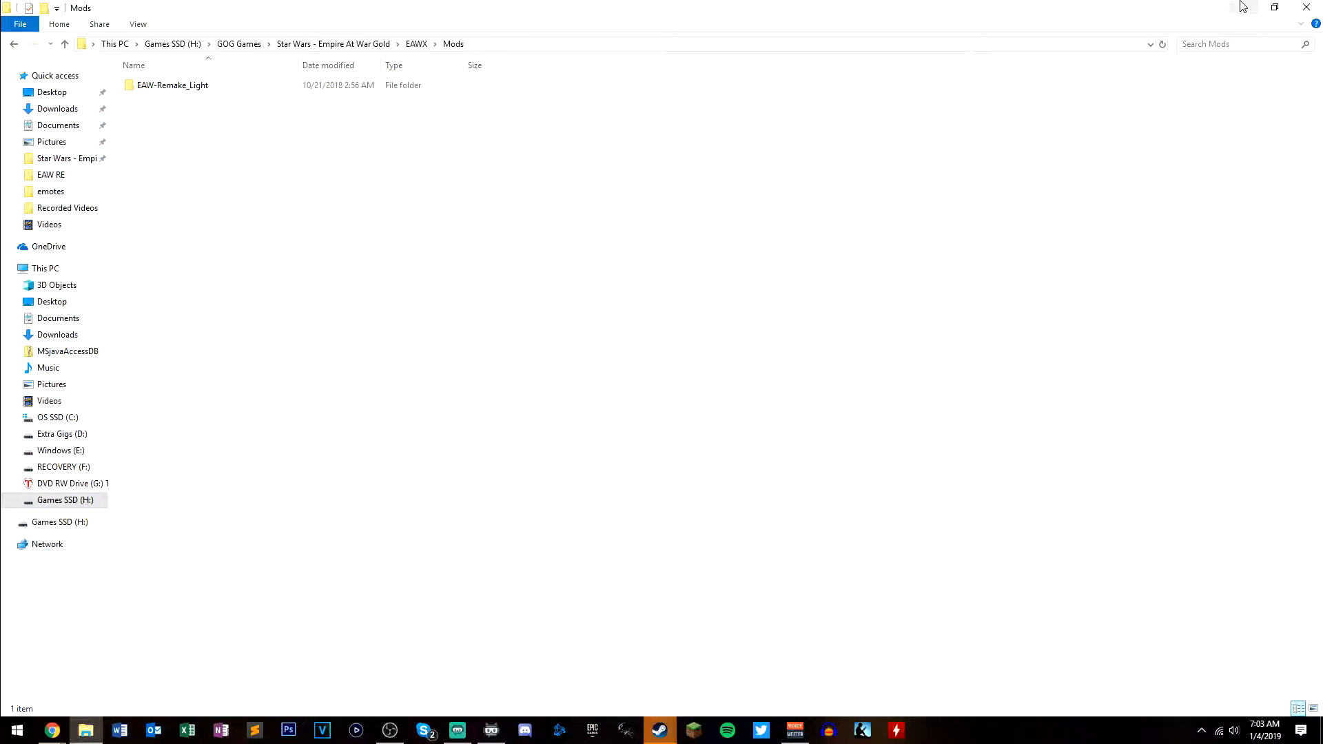
mouse_move(1241, 7)
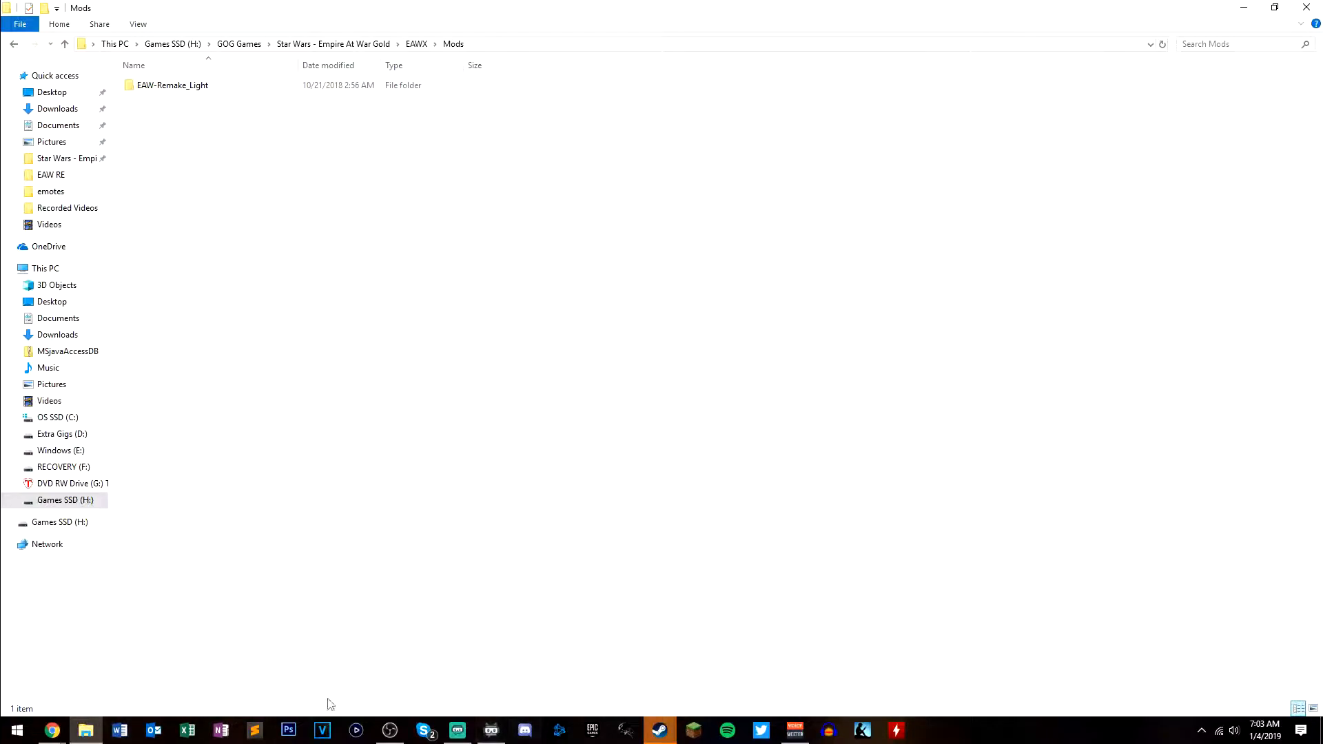
Open the Empire At War Remake: Galactic Civil War mod page from ModDB updates and view its files
click(50, 730)
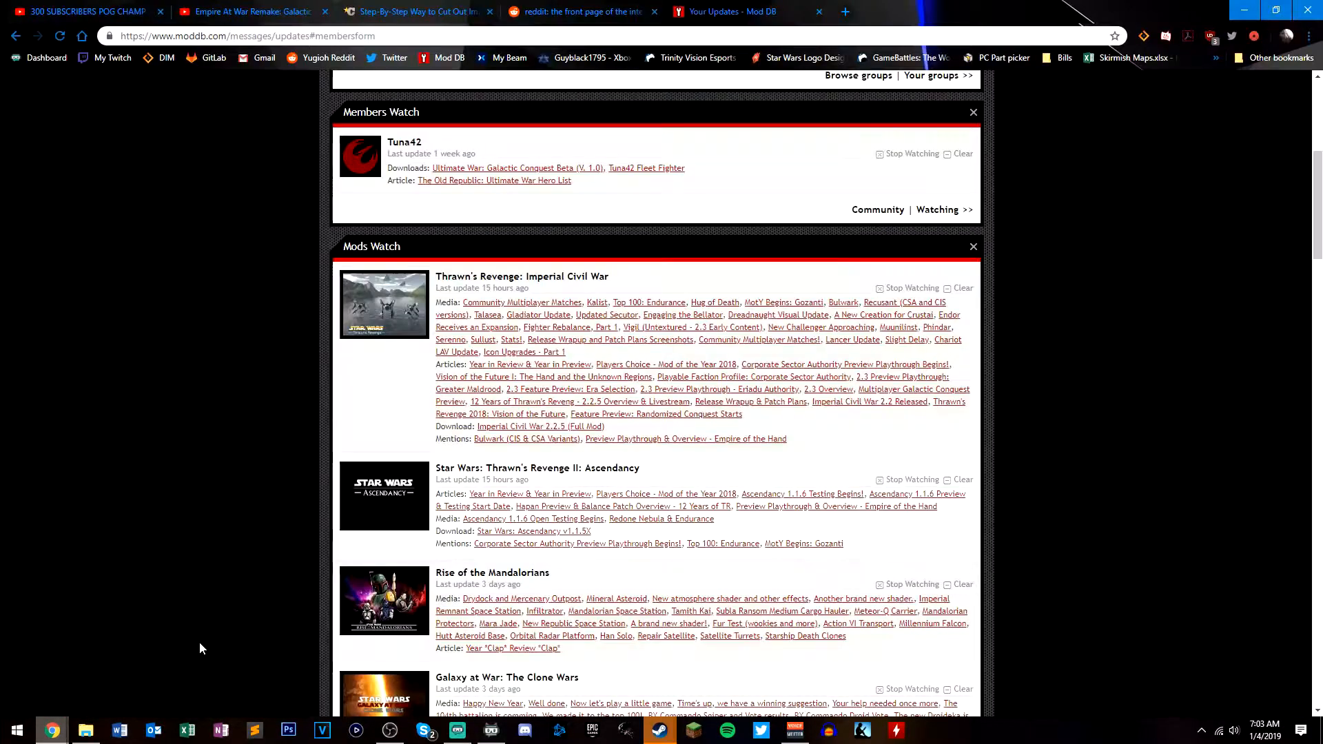
scroll(down, 3)
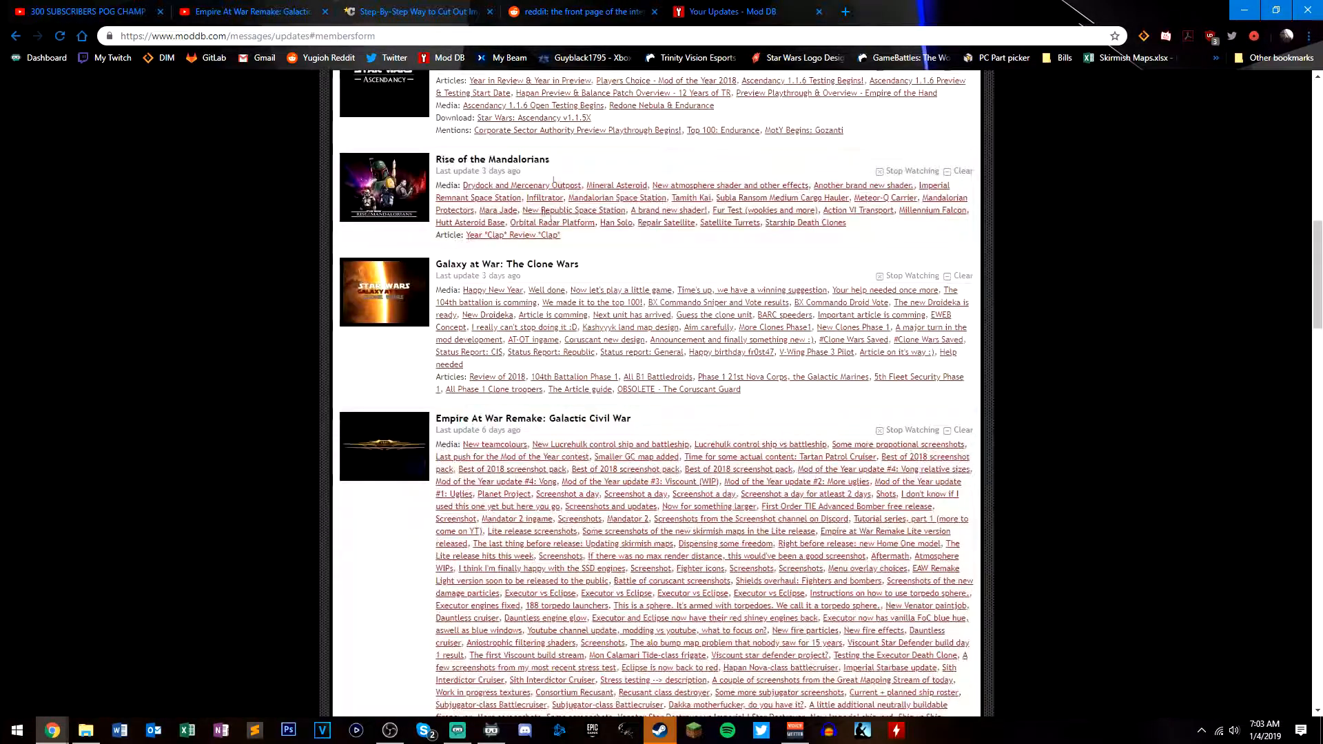
scroll(down, 3)
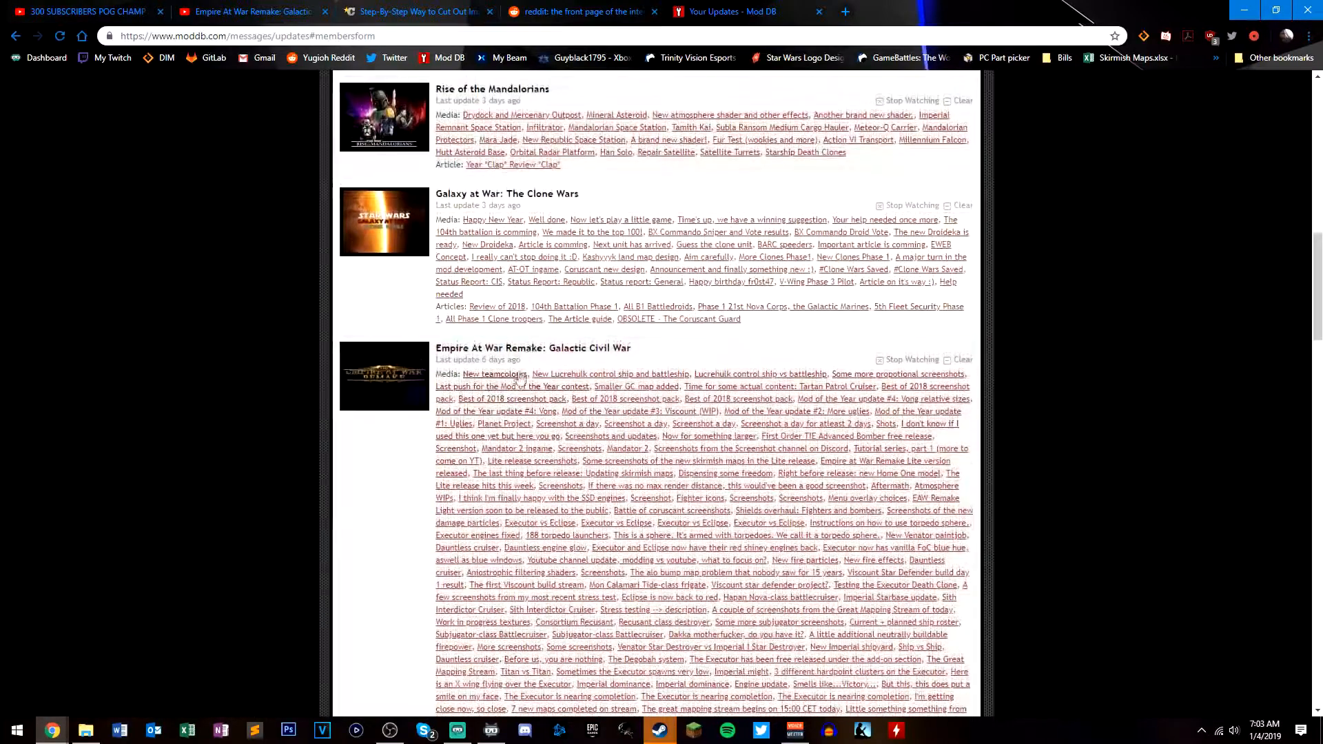
click(533, 347)
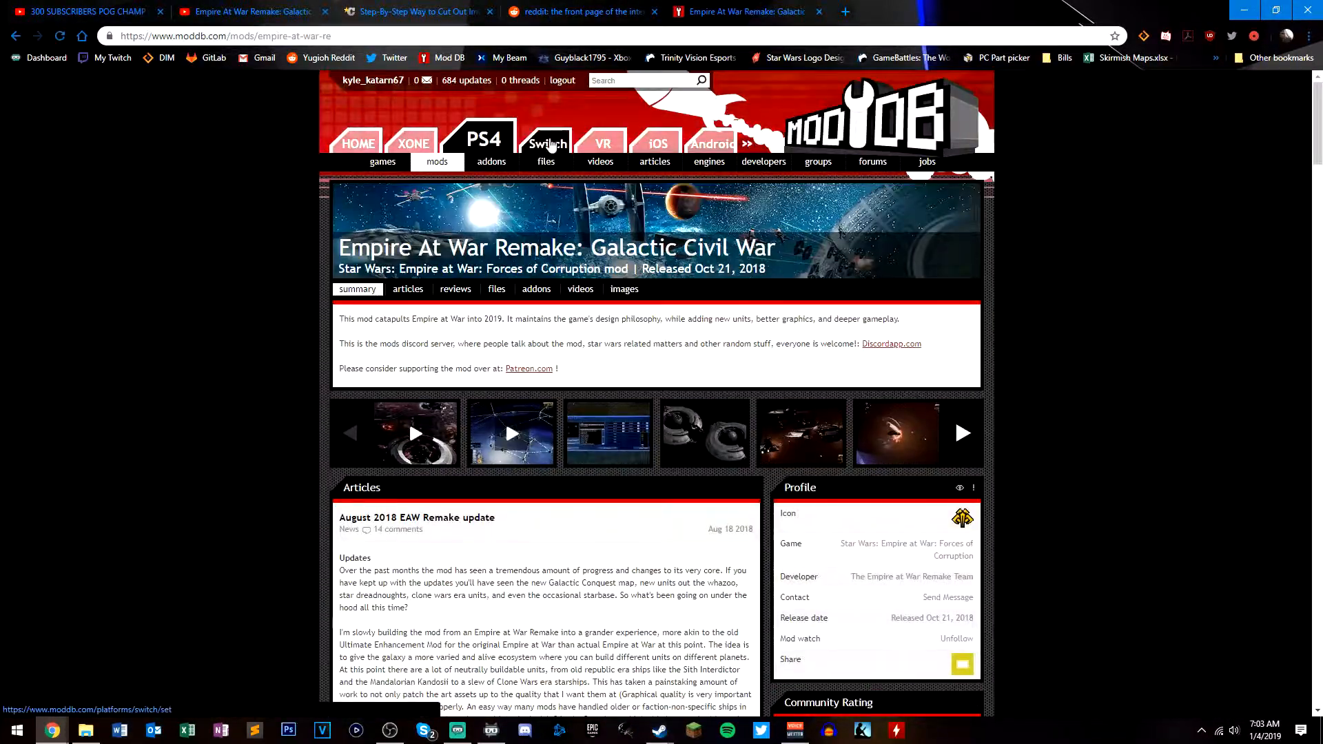
click(465, 80)
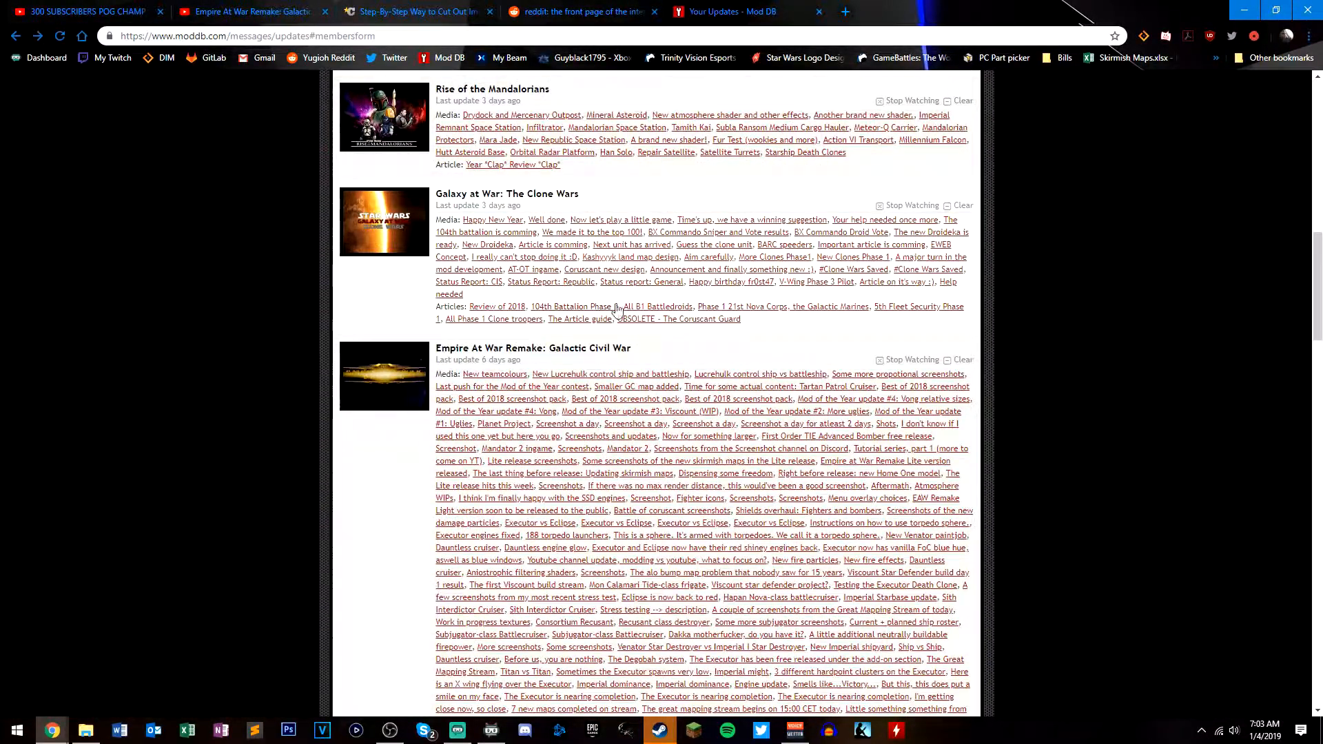
click(534, 347)
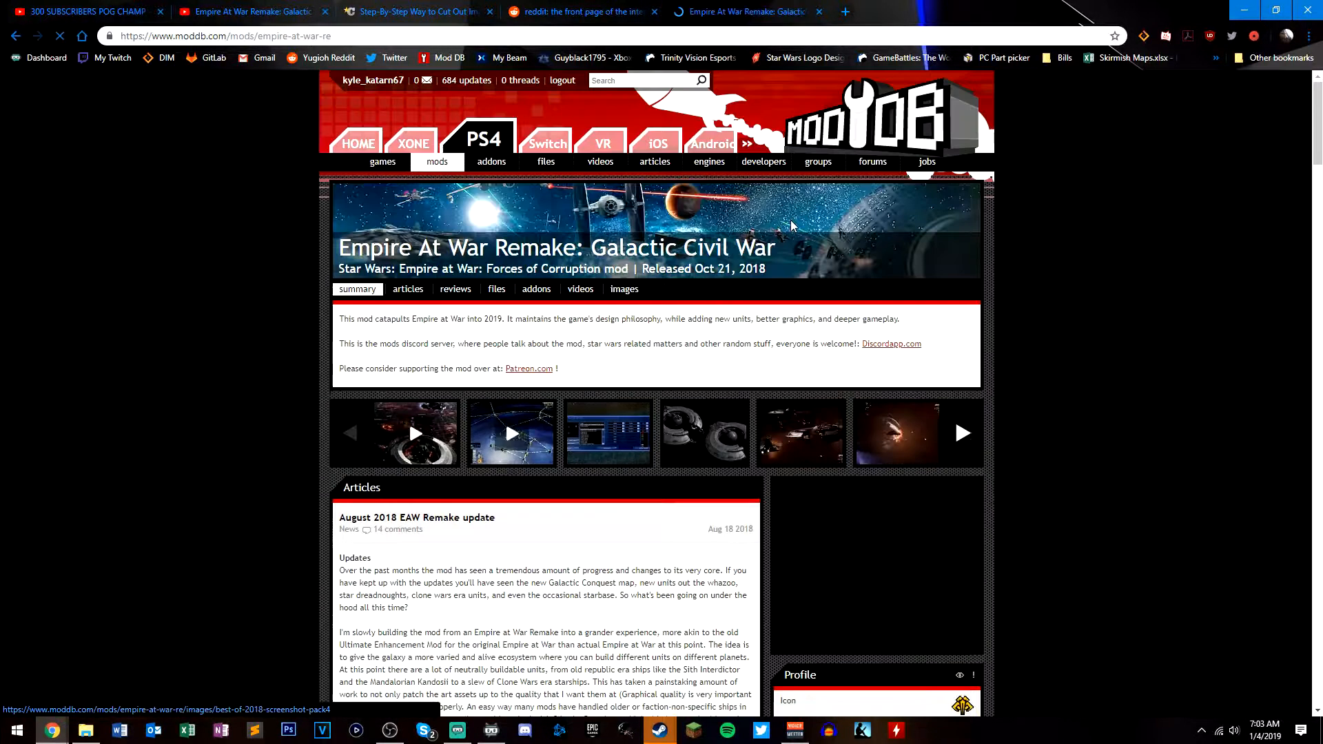
scroll(down, 3)
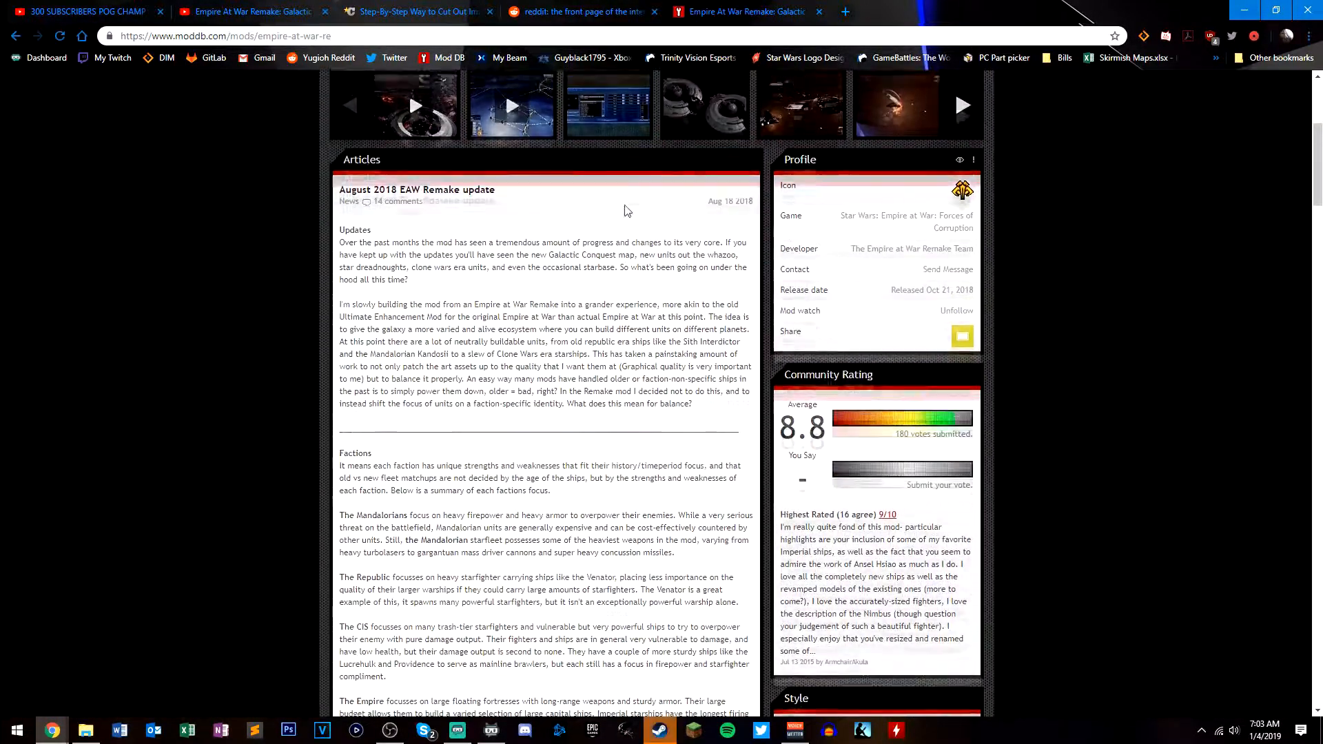
click(496, 288)
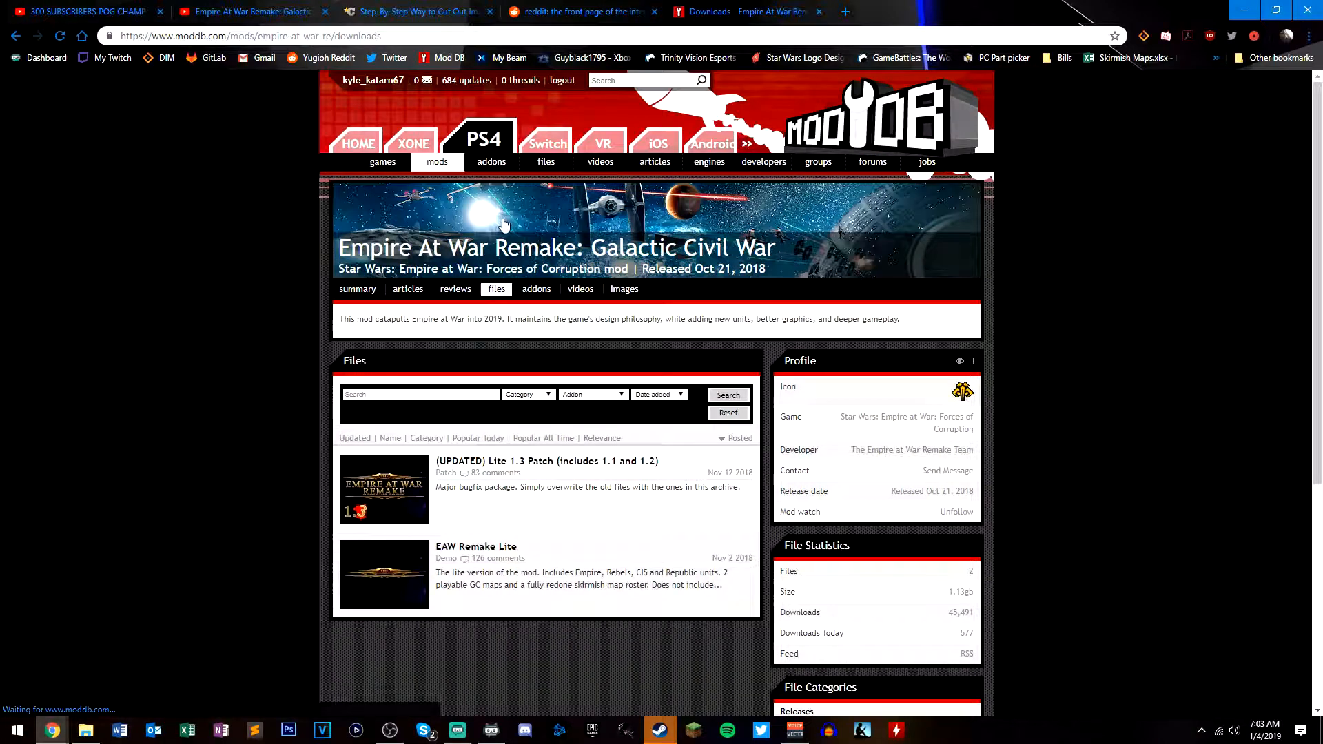
mouse_move(547, 461)
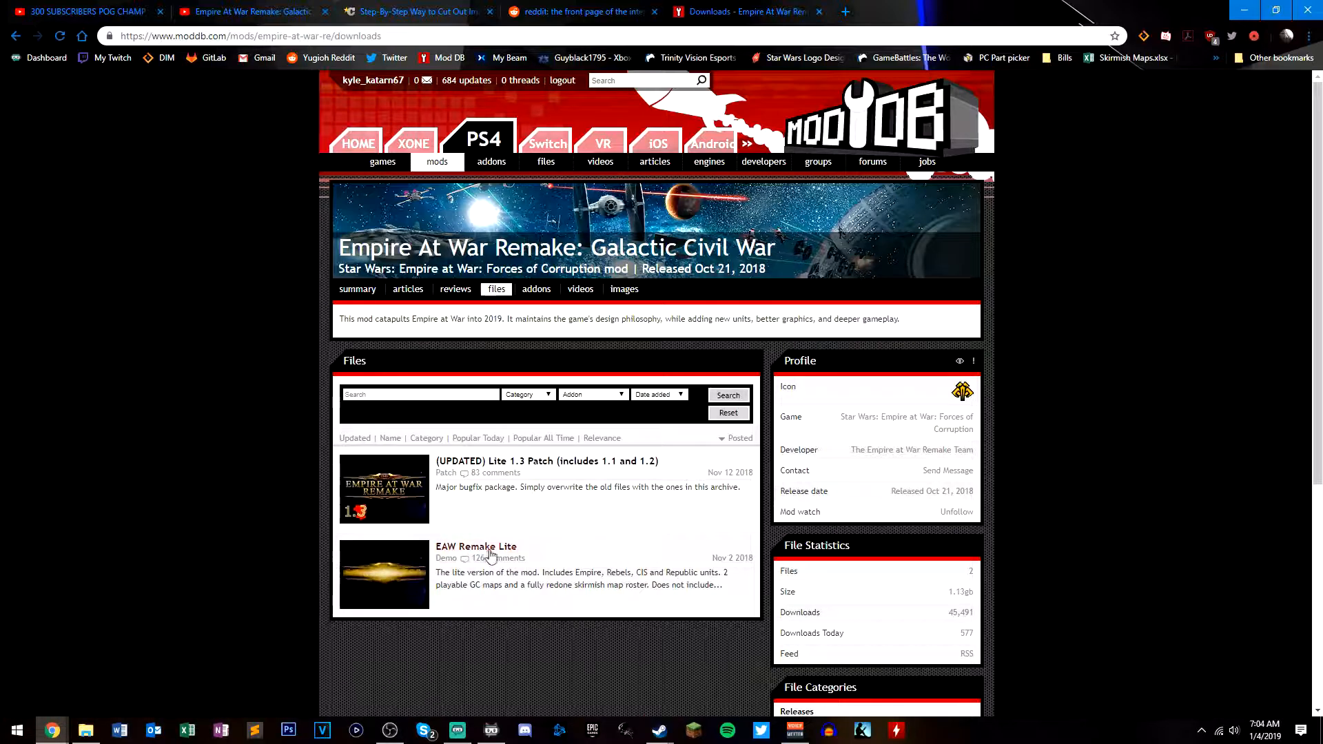
Start downloading EAW Remake Lite, fetching EAW-Remake_Light.rar through the popup's manual link
click(475, 545)
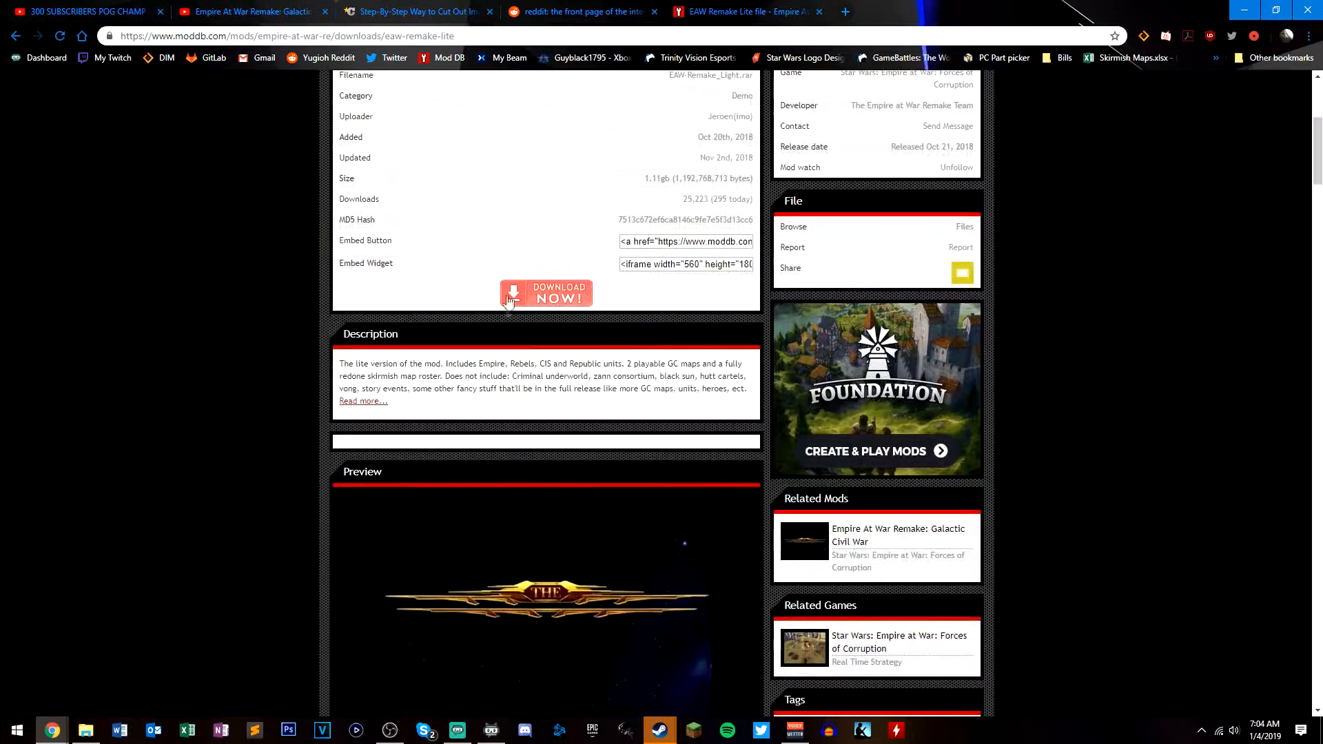
click(545, 293)
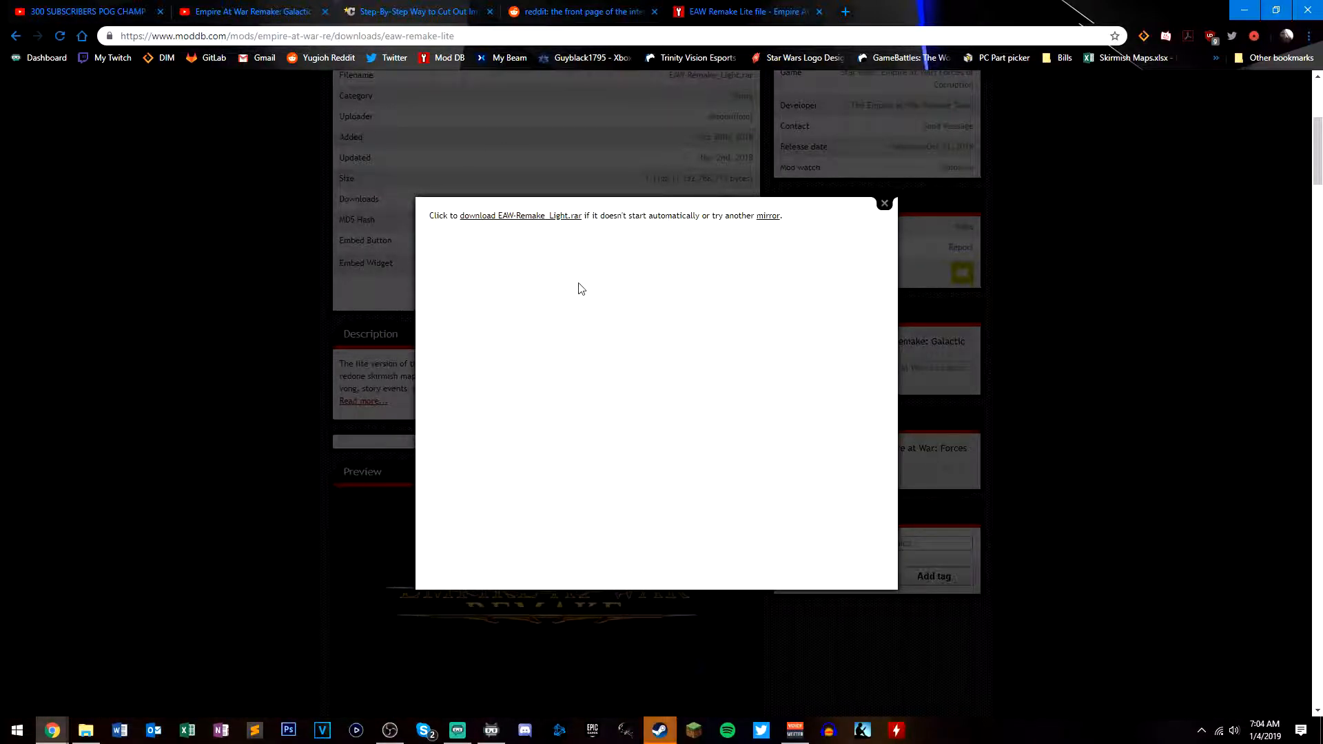
click(519, 214)
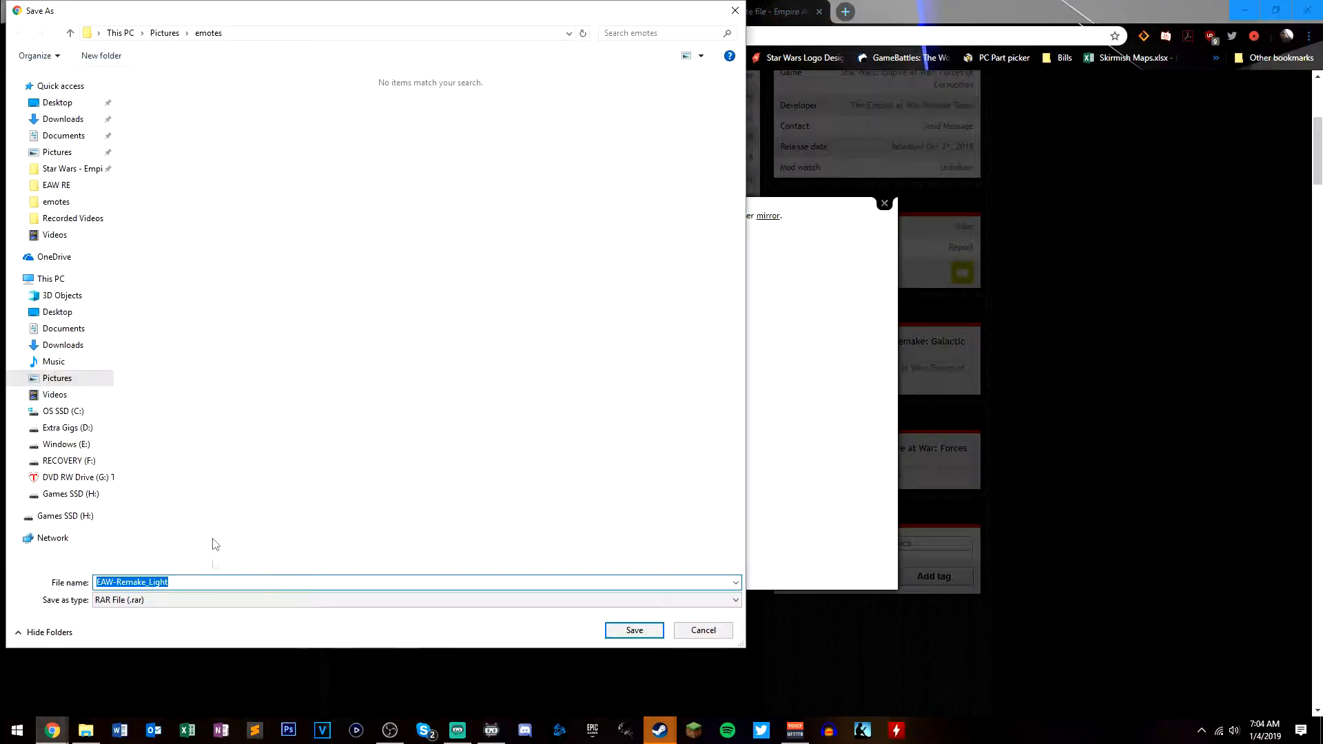
mouse_move(681, 531)
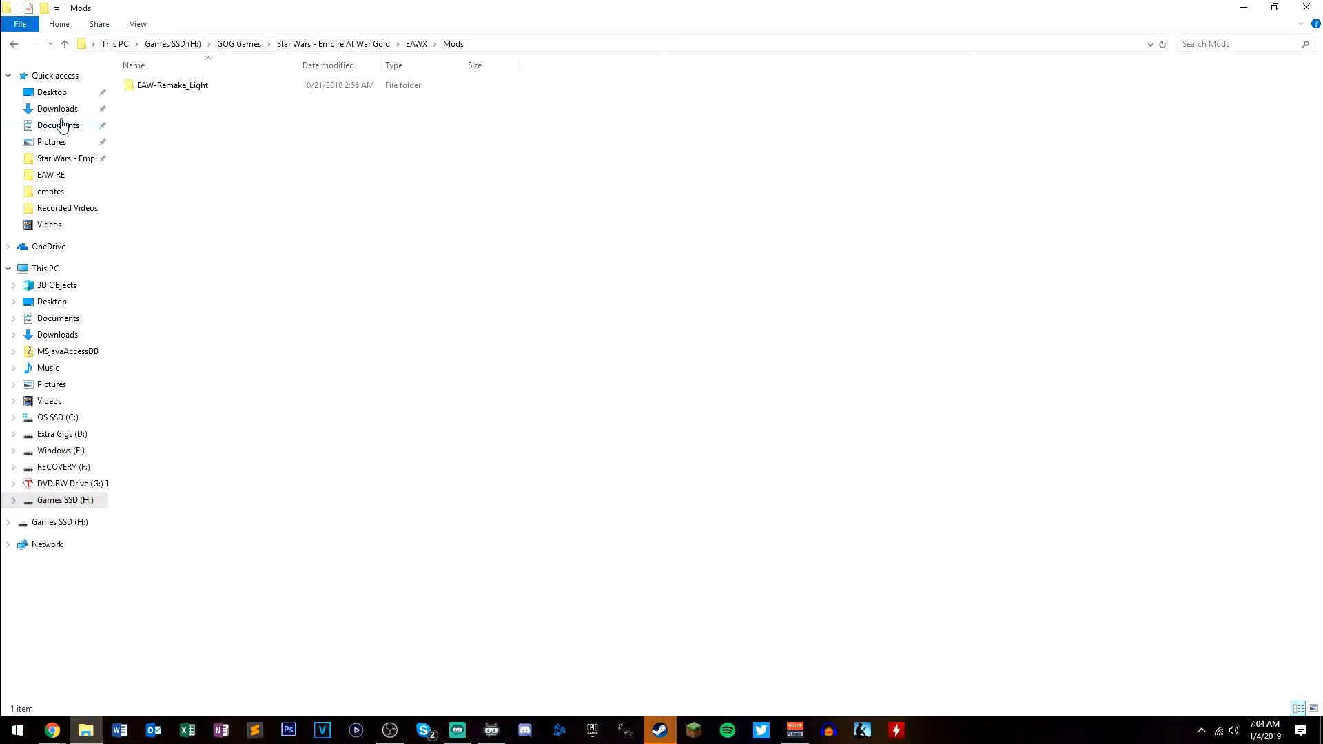
Open the LegacyMod zip from Downloads to reveal its LegacySICWV1 folder
click(57, 108)
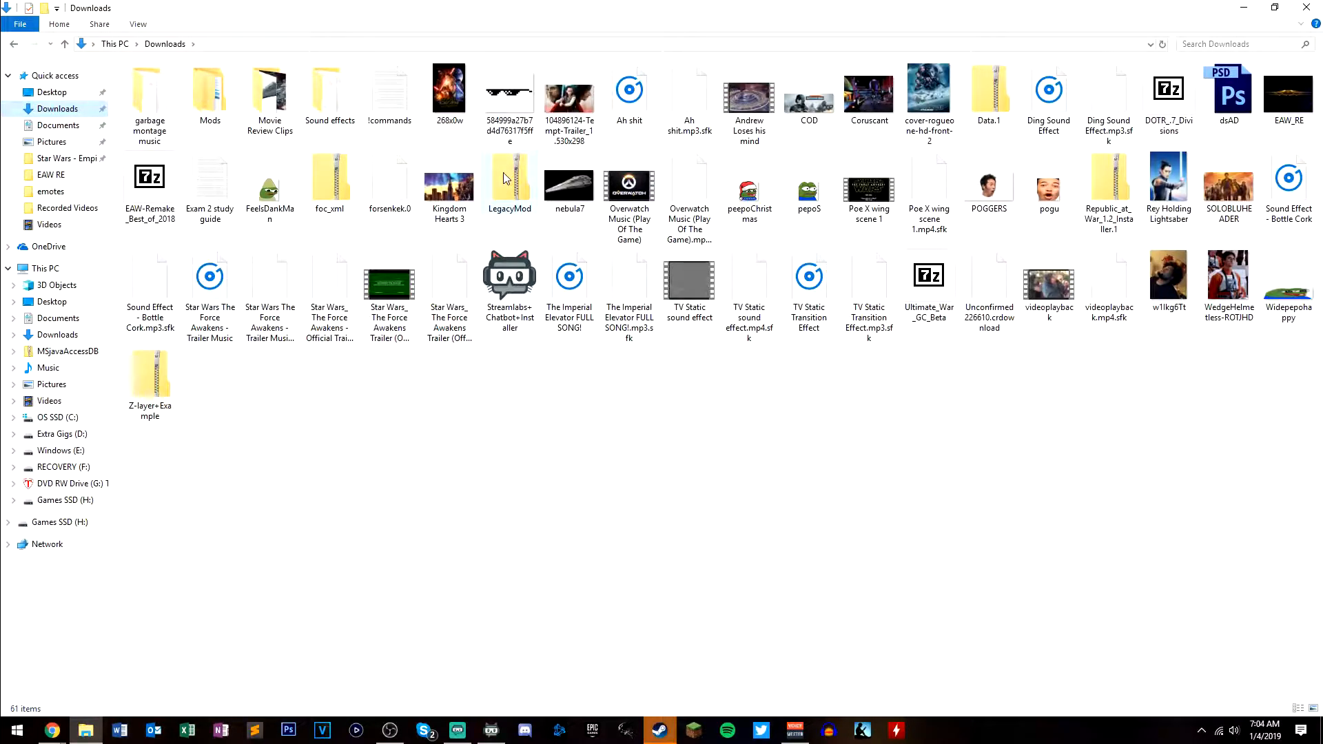
click(508, 181)
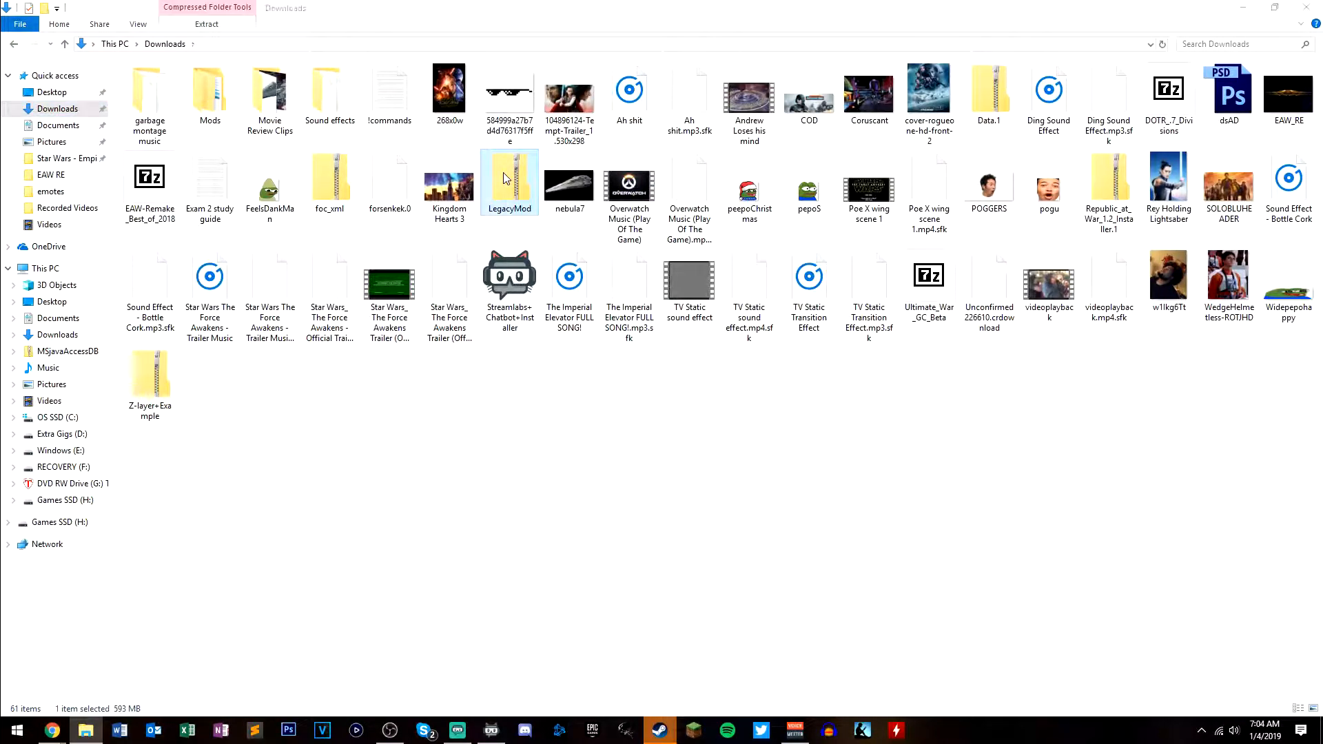
double_click(509, 183)
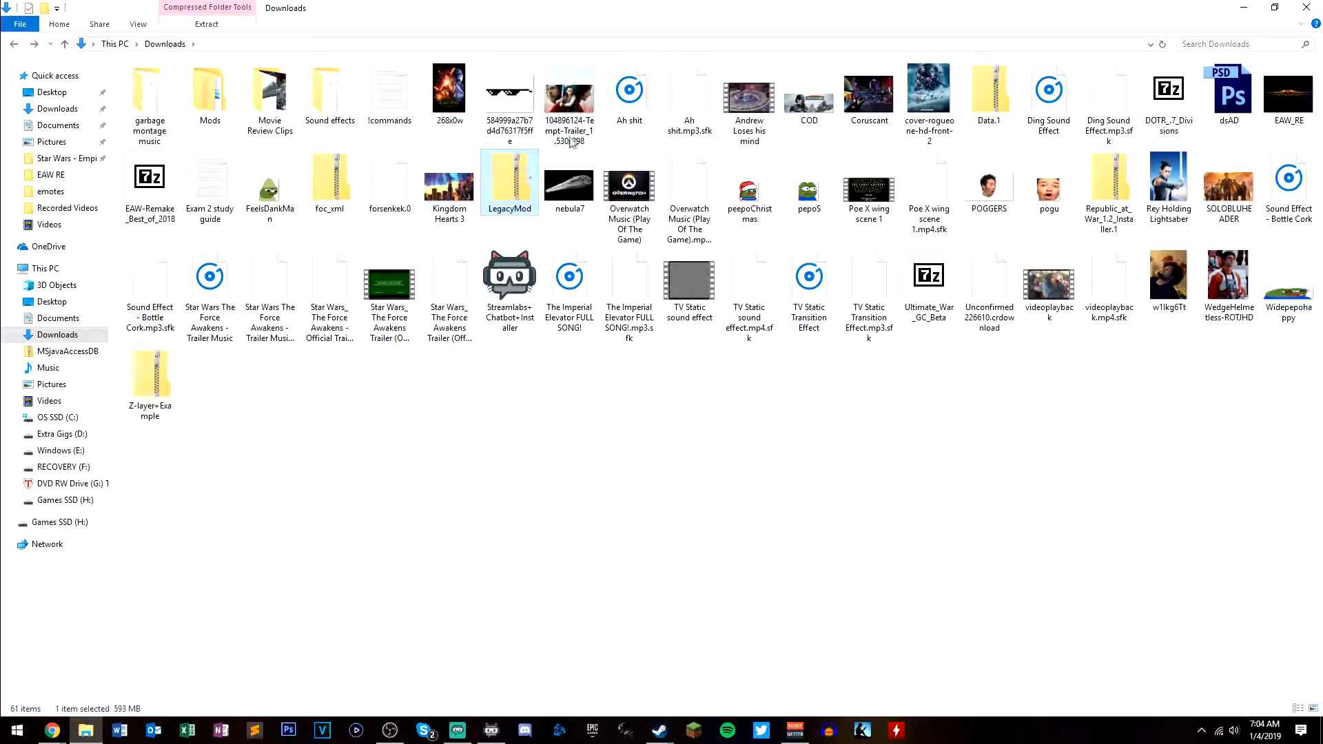
double_click(508, 181)
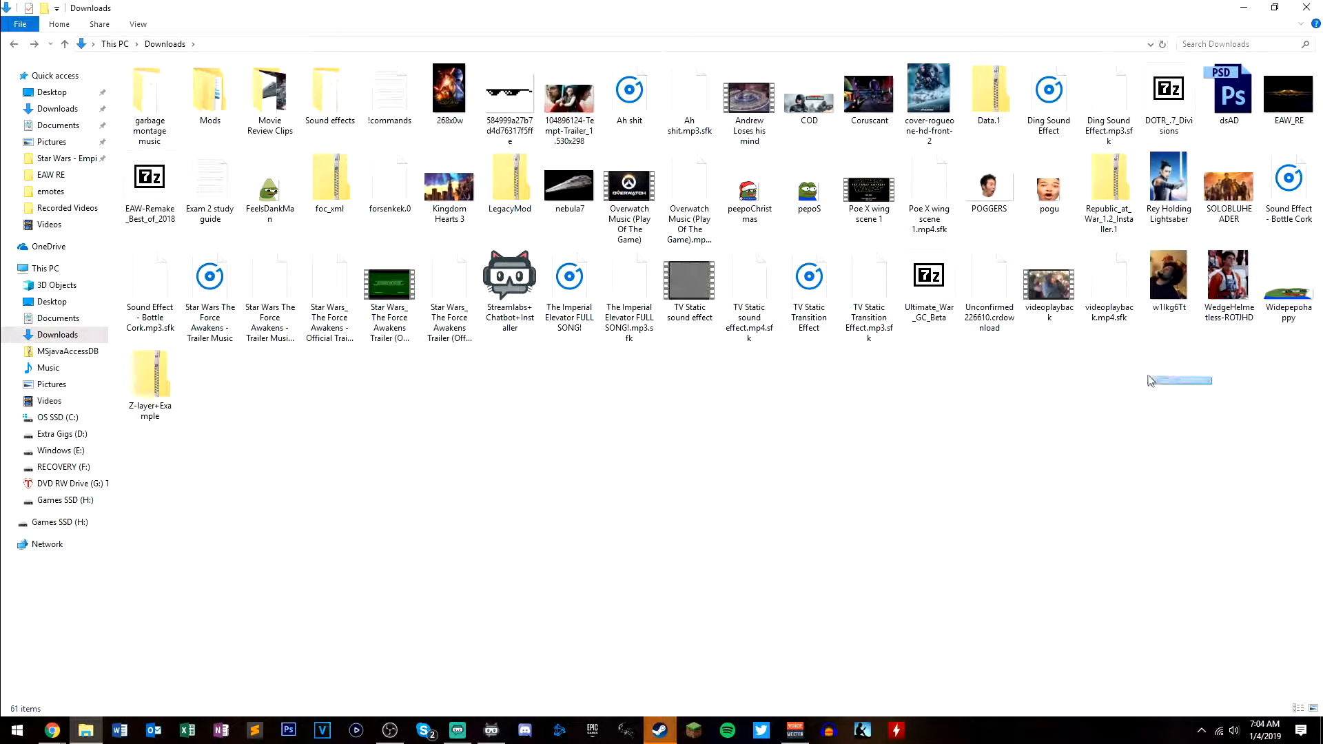
click(508, 180)
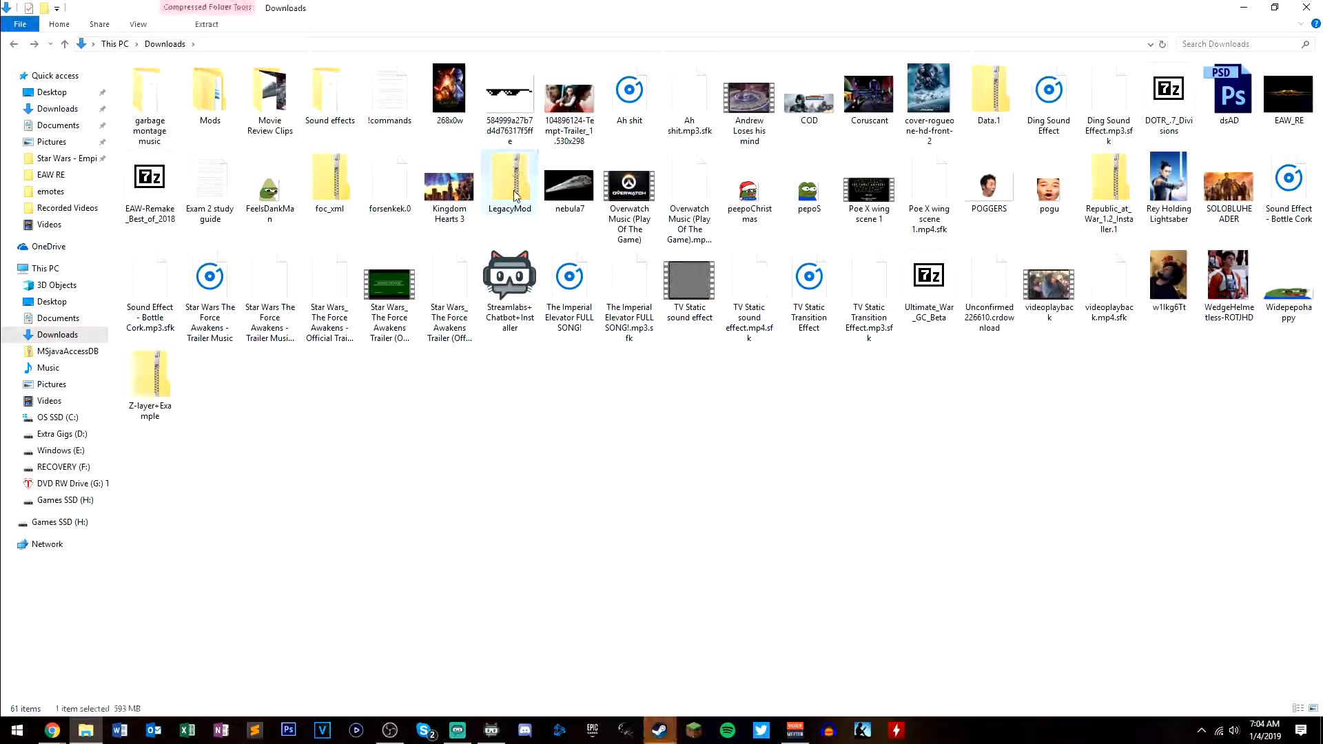
double_click(509, 180)
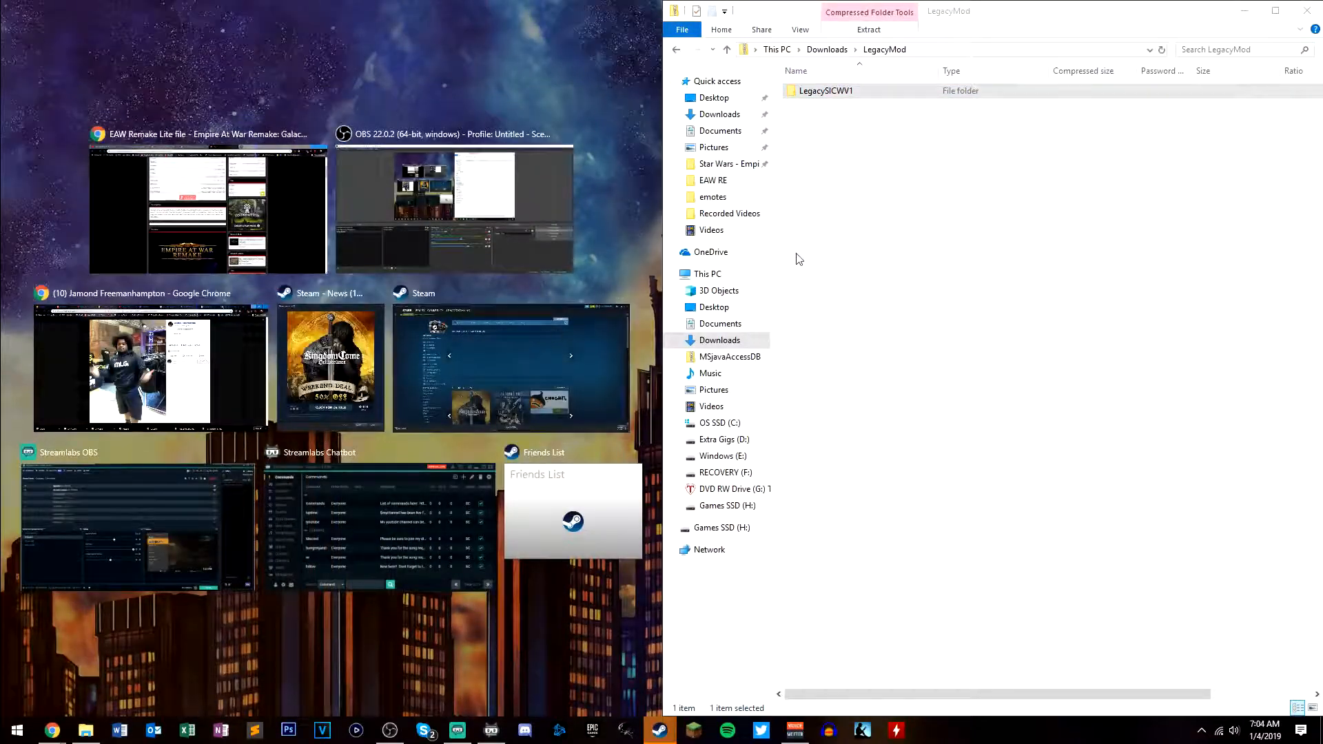
Navigate File Explorer through Games SSD (H:) and the game install folder into EAWX
right_click(84, 730)
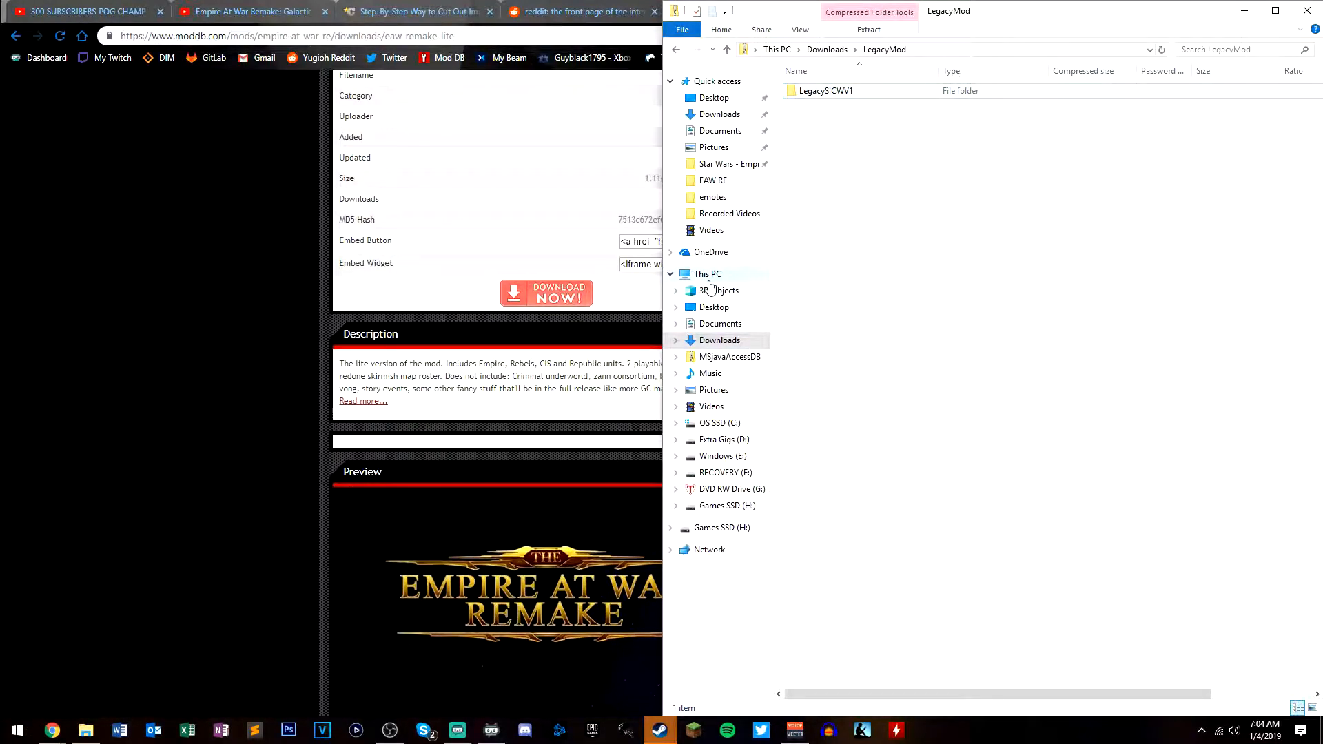
click(707, 274)
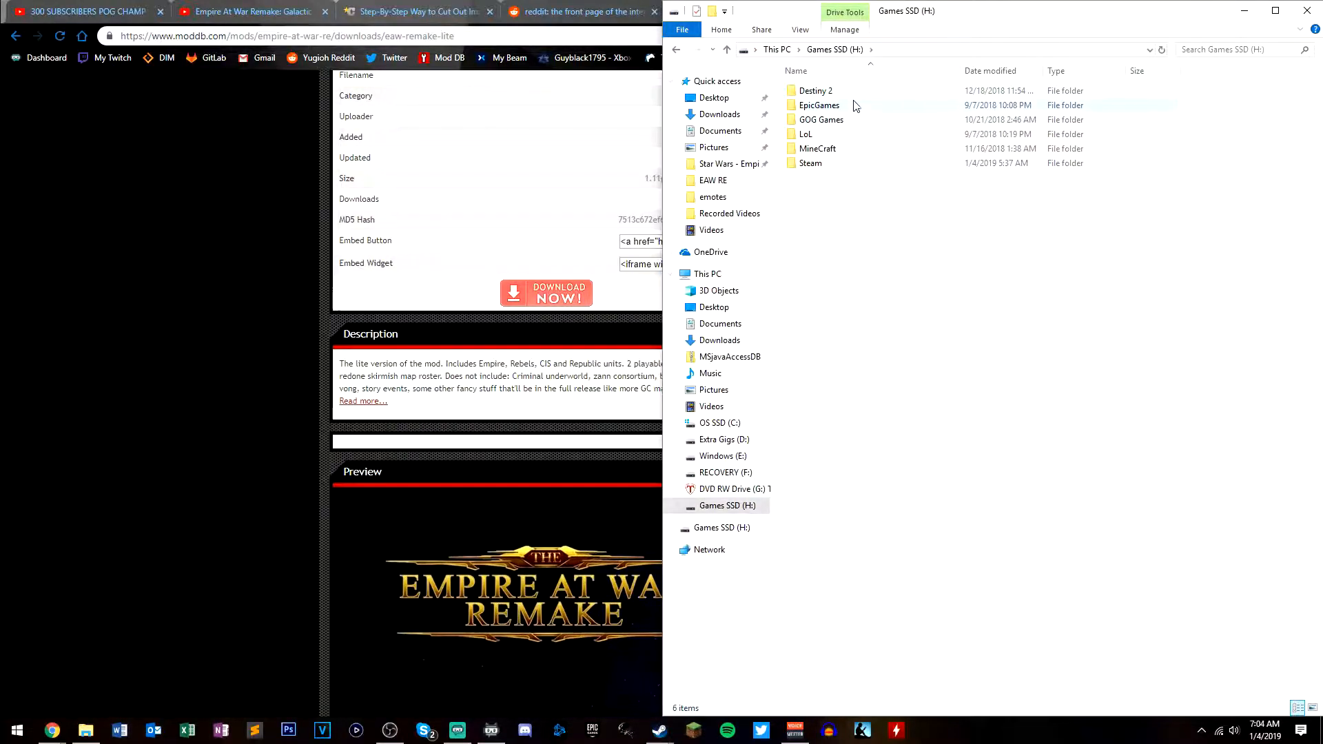
double_click(822, 119)
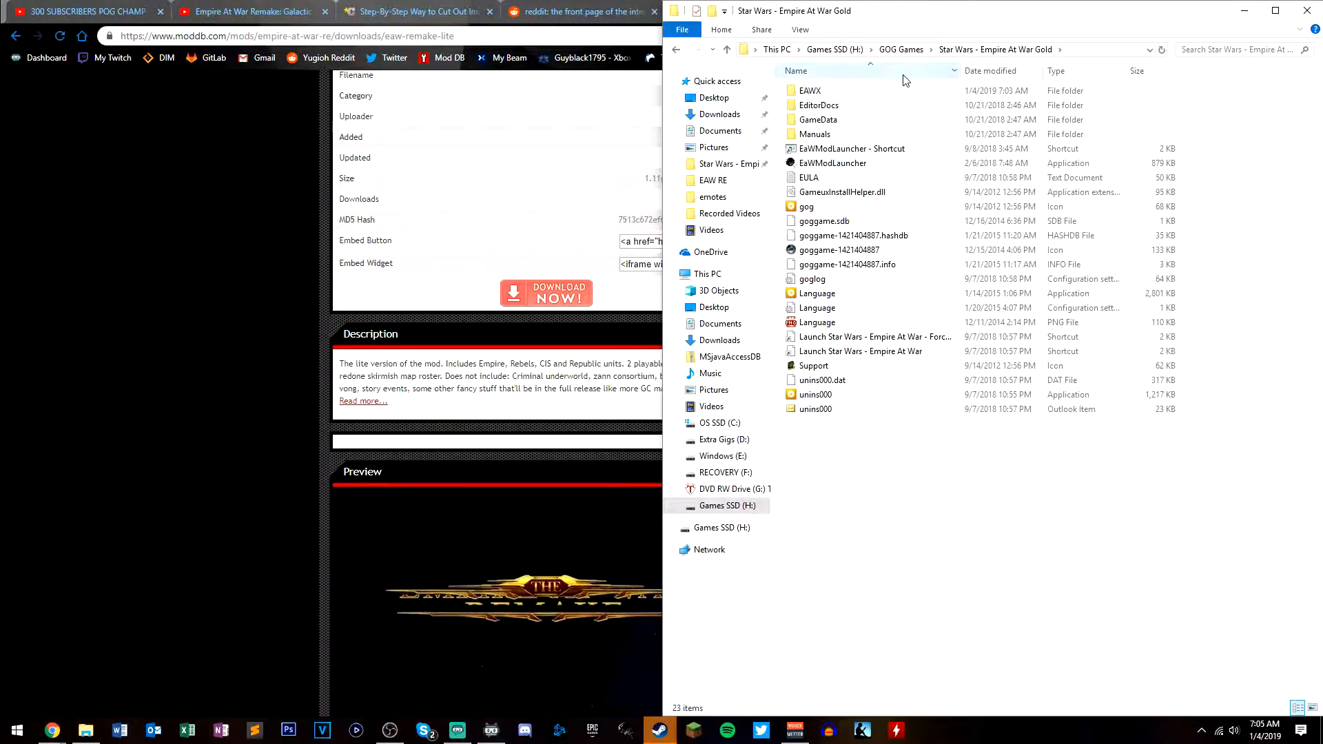
click(810, 90)
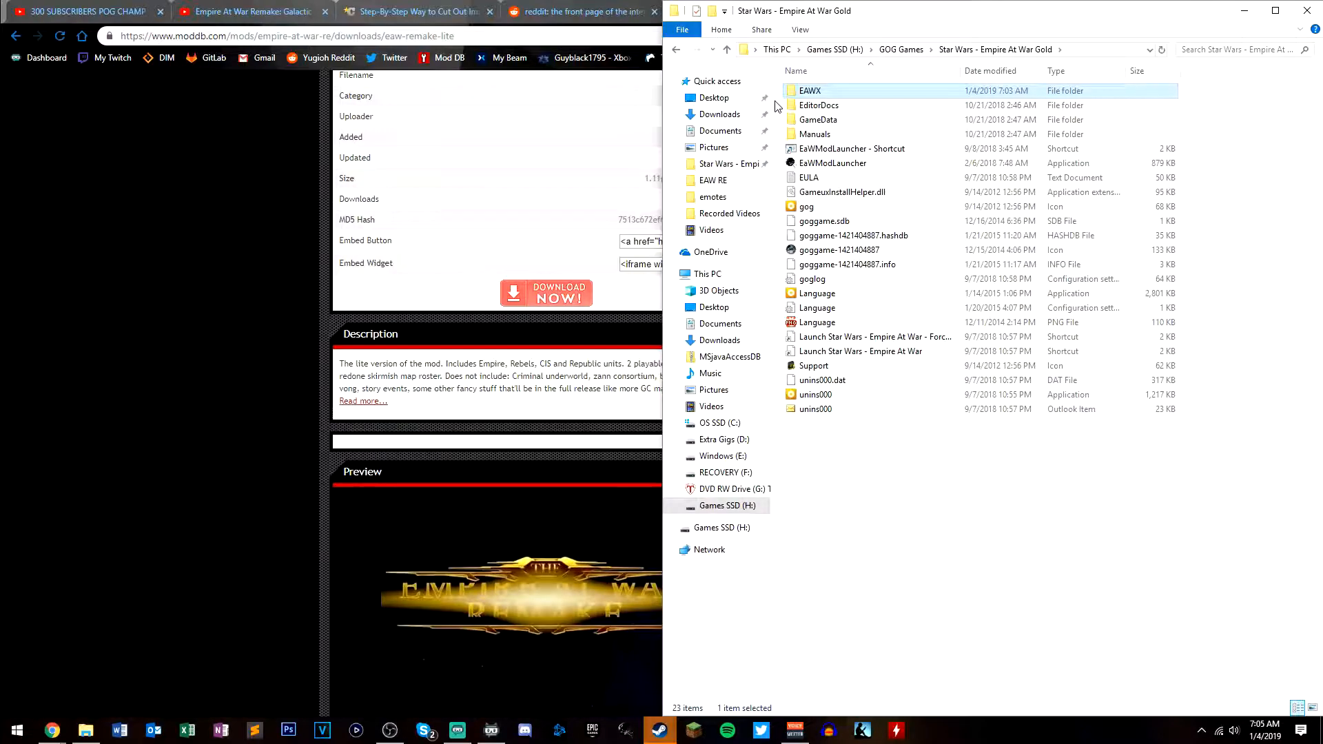
double_click(809, 90)
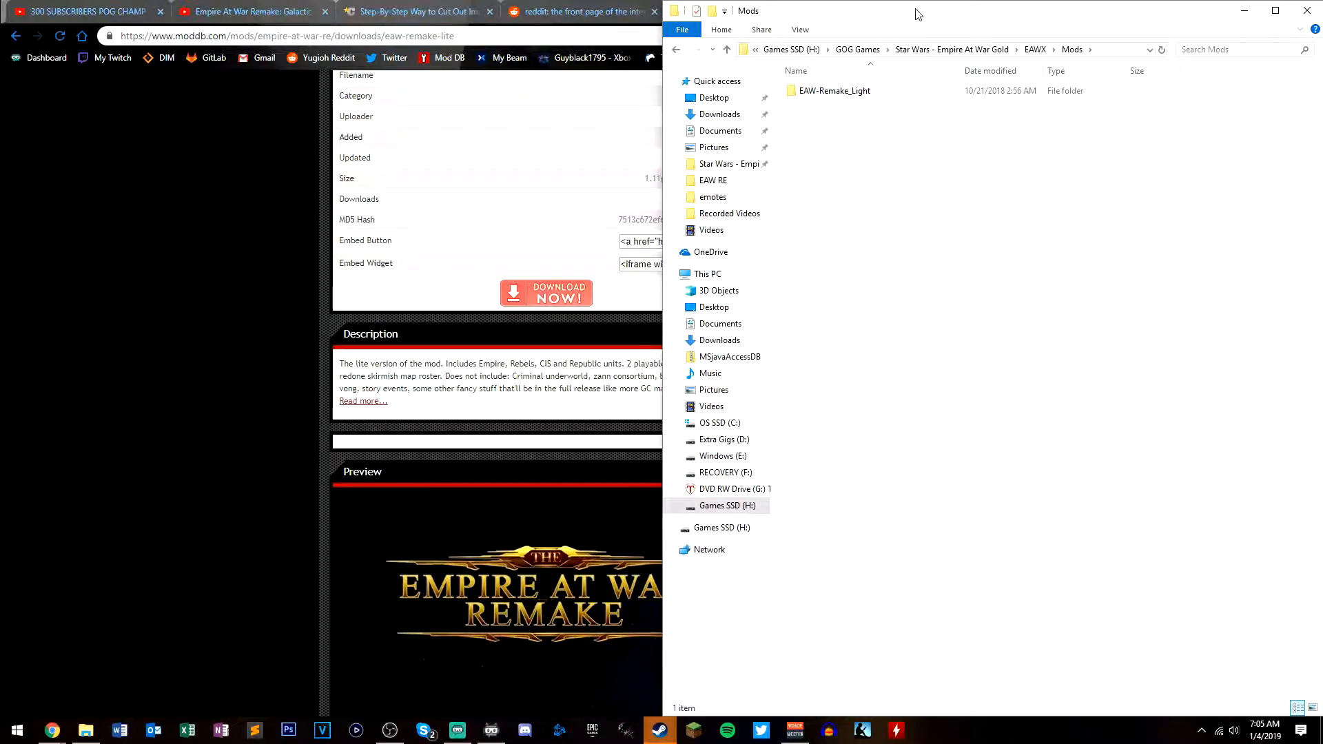
From the Mods folder, open a second Explorer window on the downloaded LegacyMod folder
right_click(888, 172)
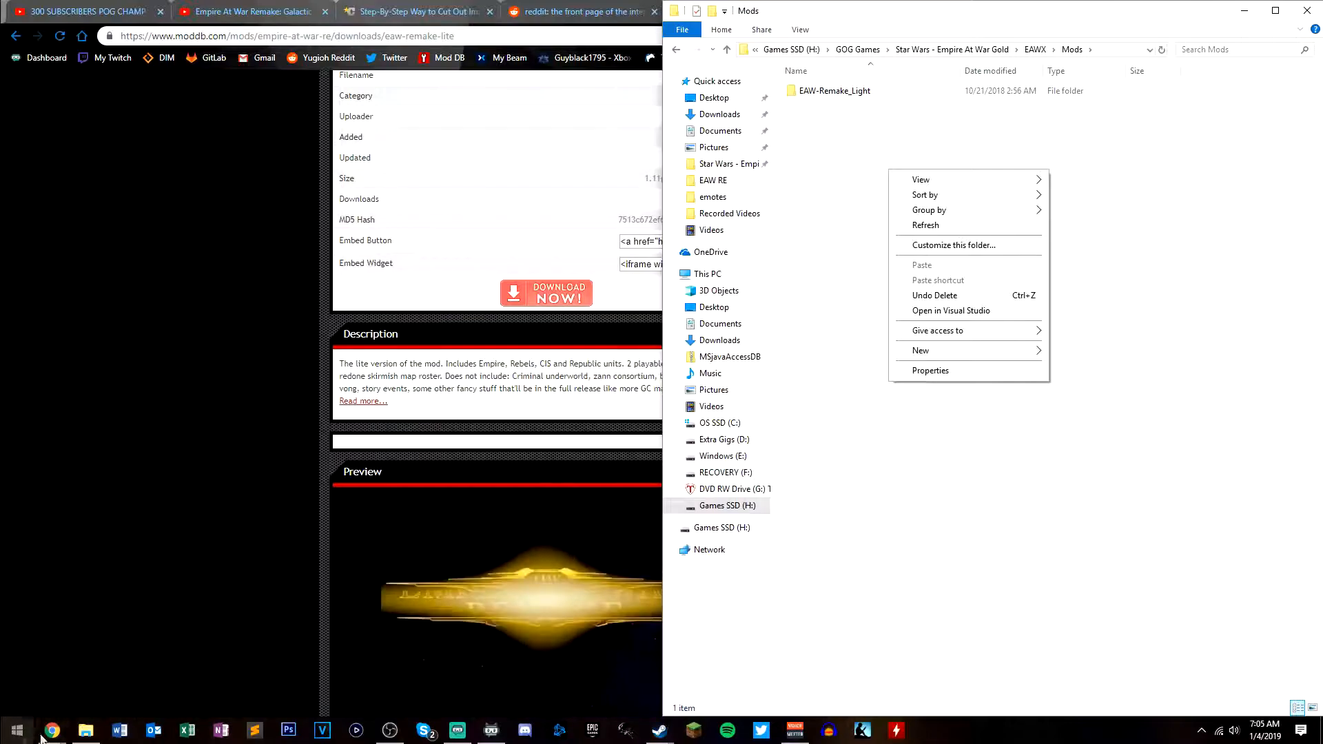
click(185, 591)
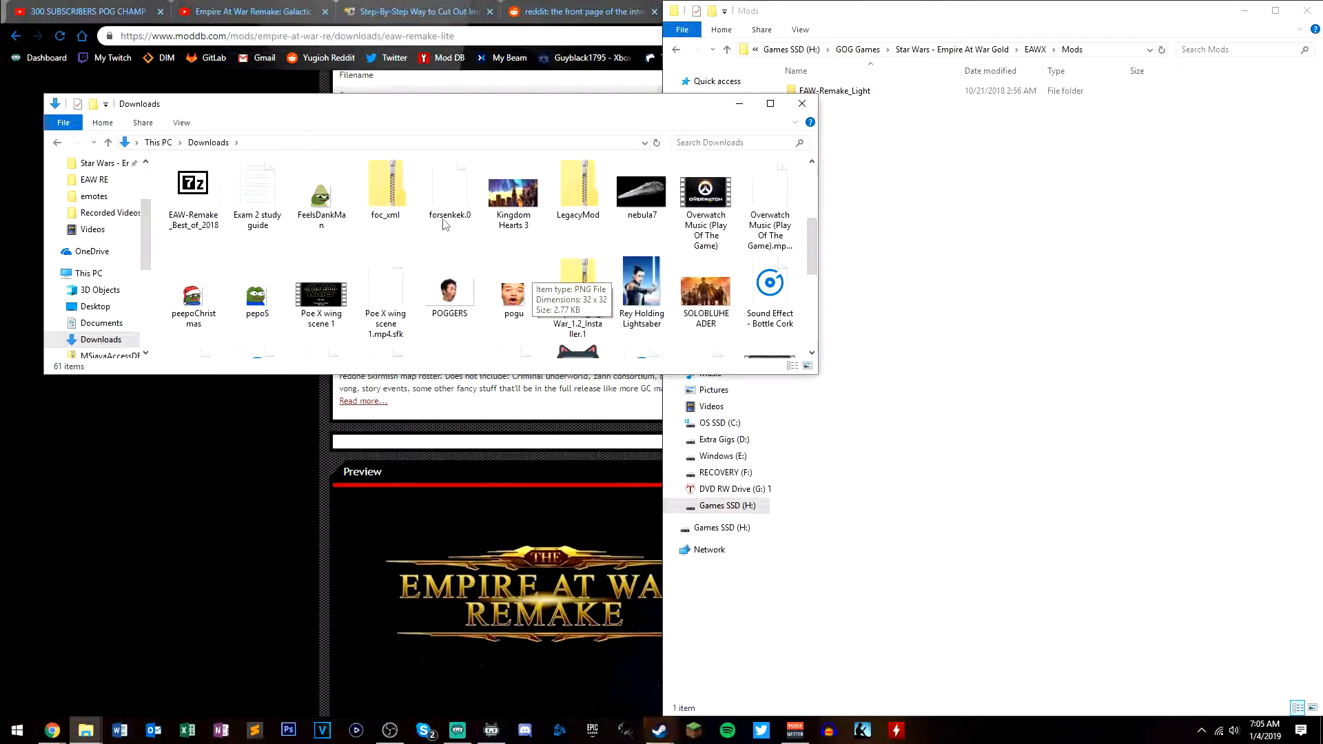
double_click(578, 188)
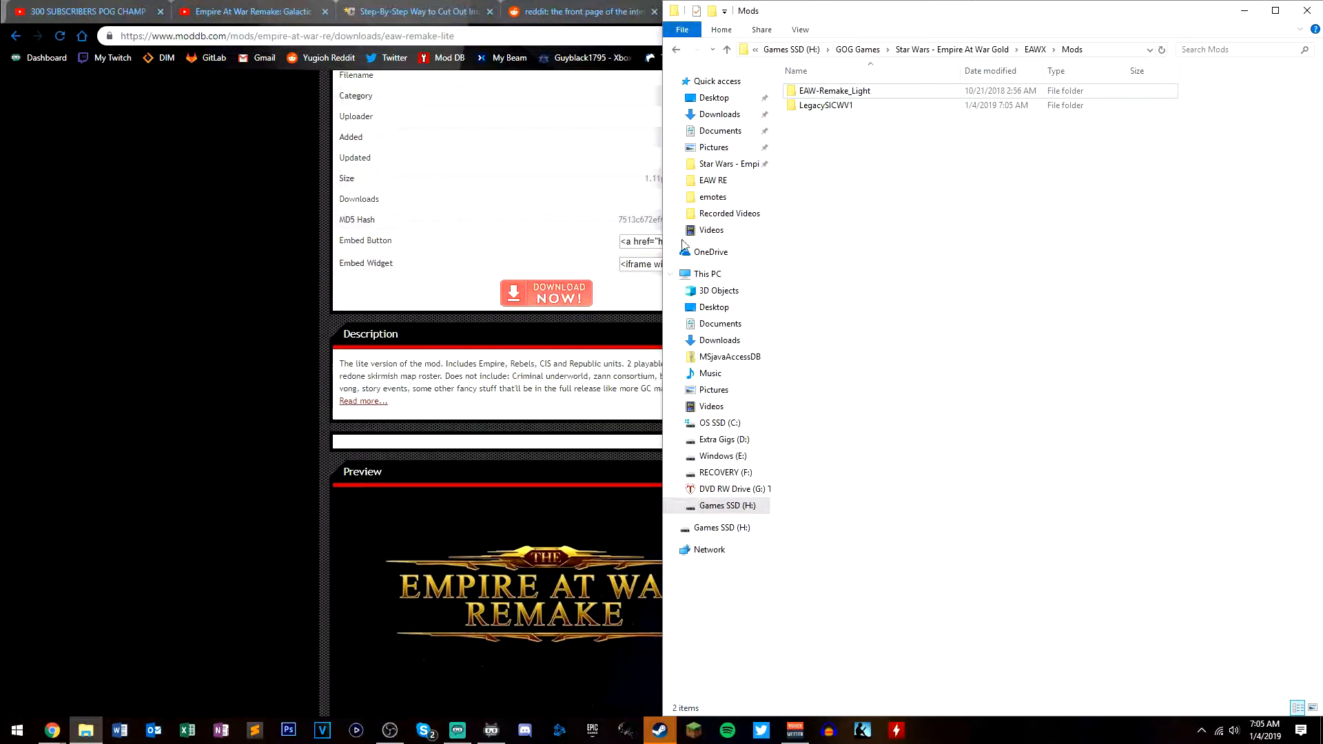
Open EAW-Remake_Light and view the 'Empire At War Remake Light GOG' shortcut's properties
click(834, 90)
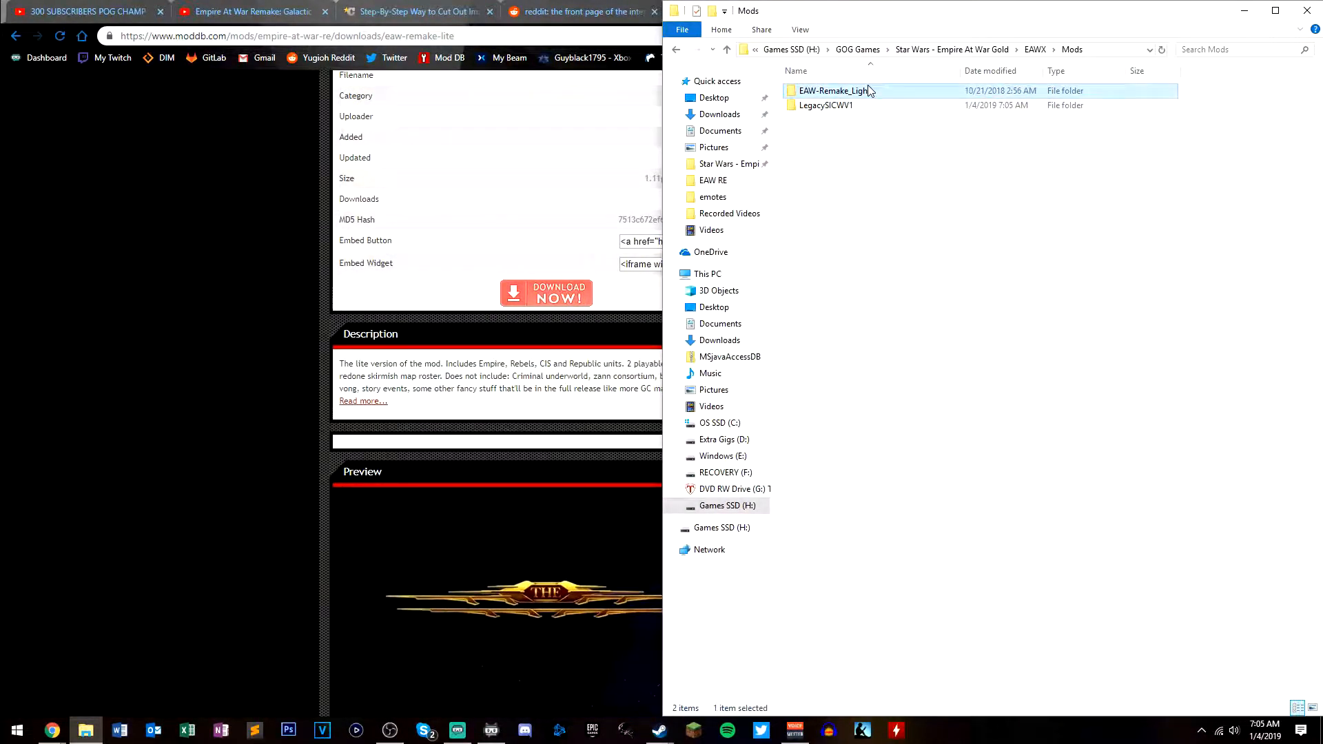
double_click(835, 91)
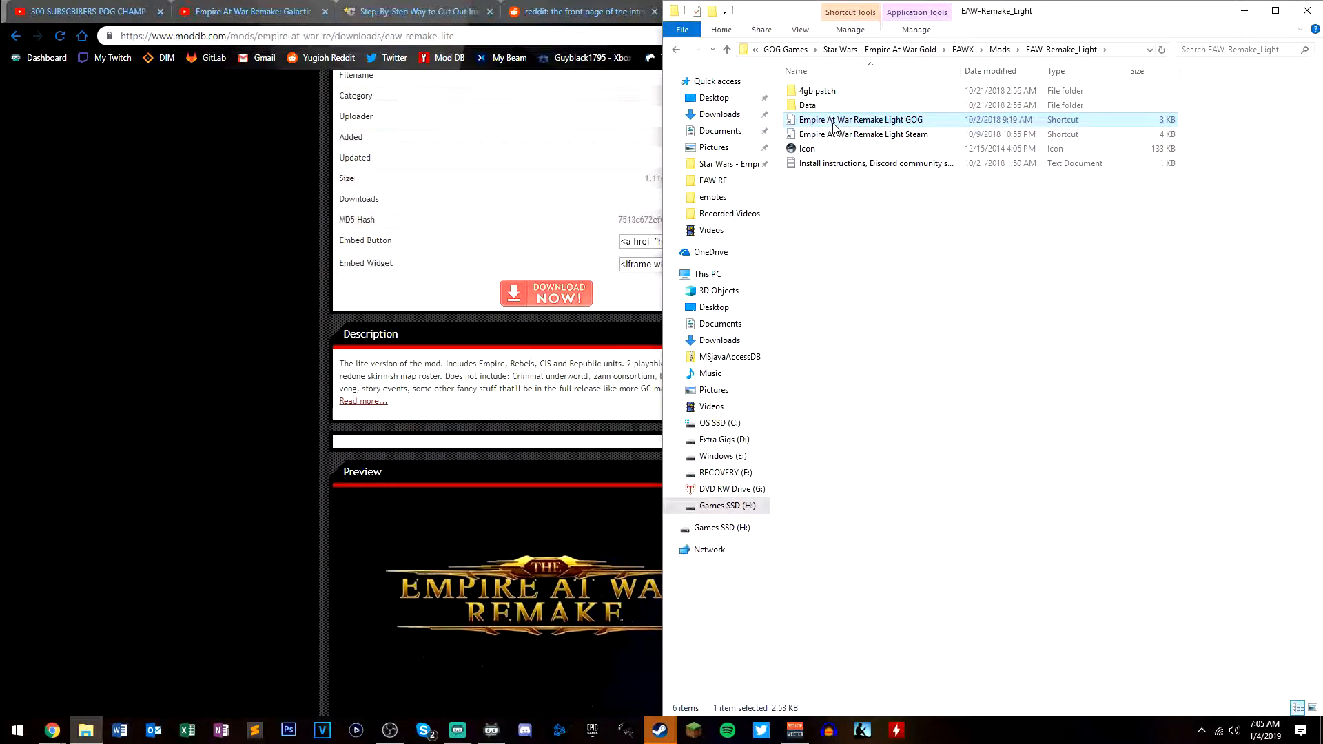
right_click(860, 119)
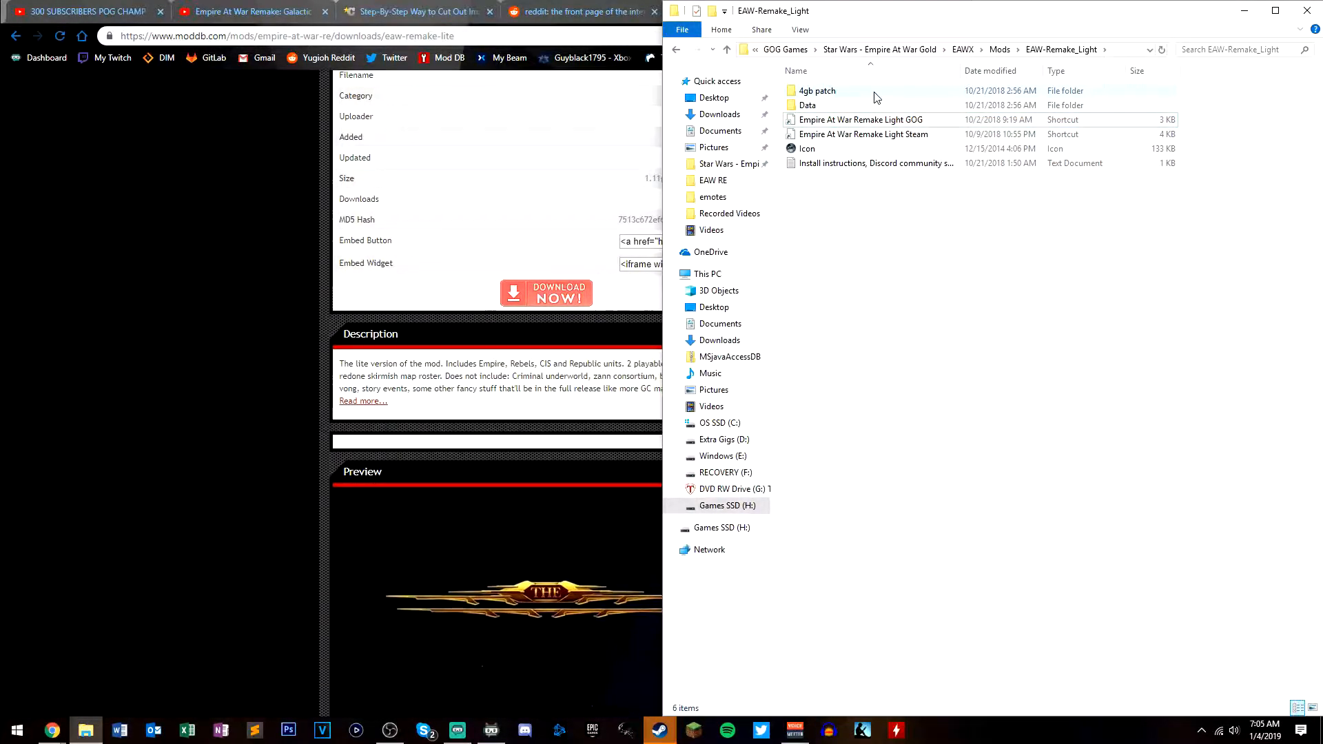
click(875, 163)
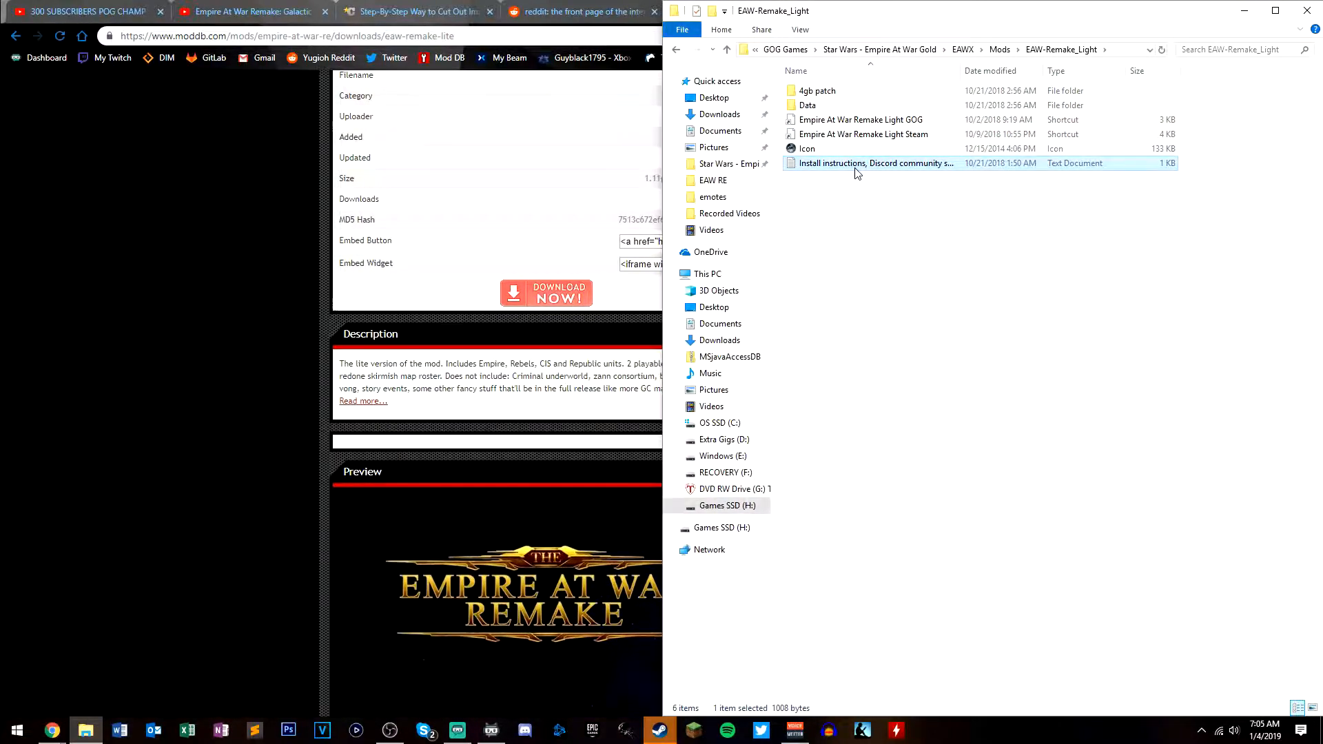
mouse_move(860, 134)
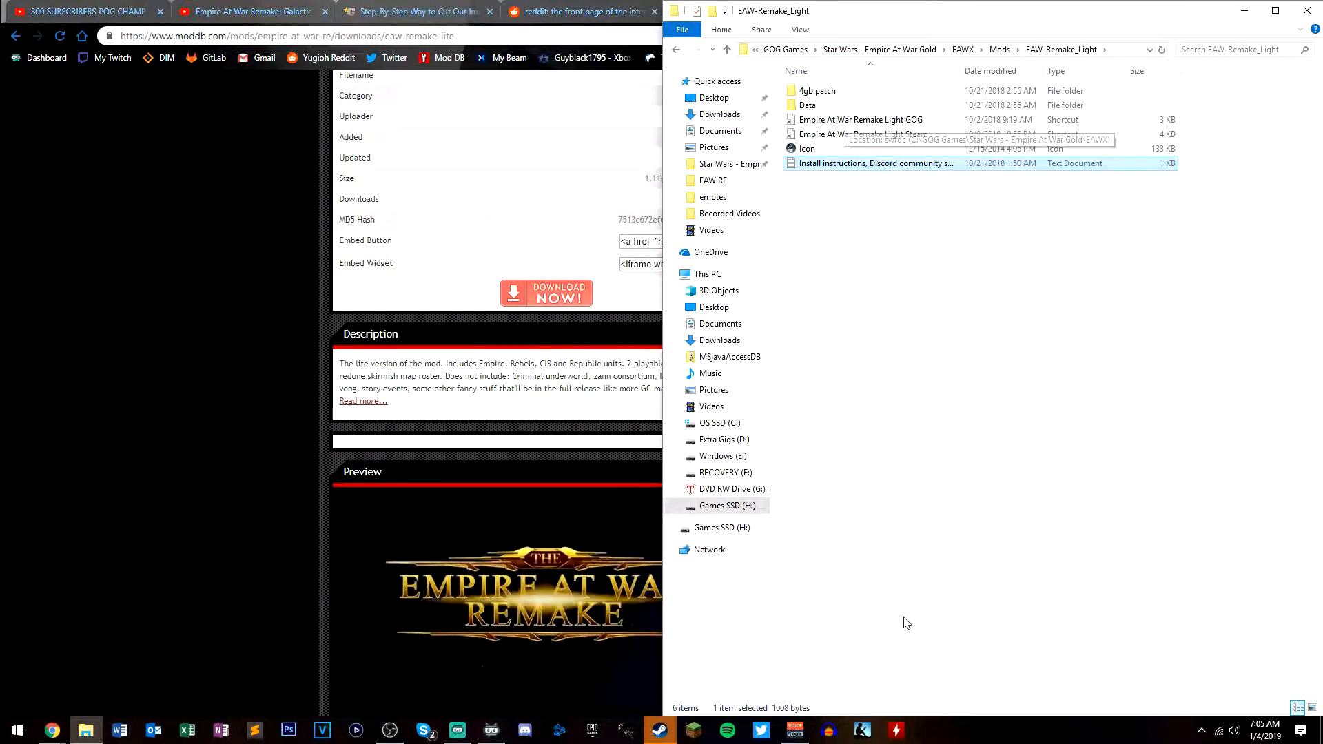
mouse_move(893, 91)
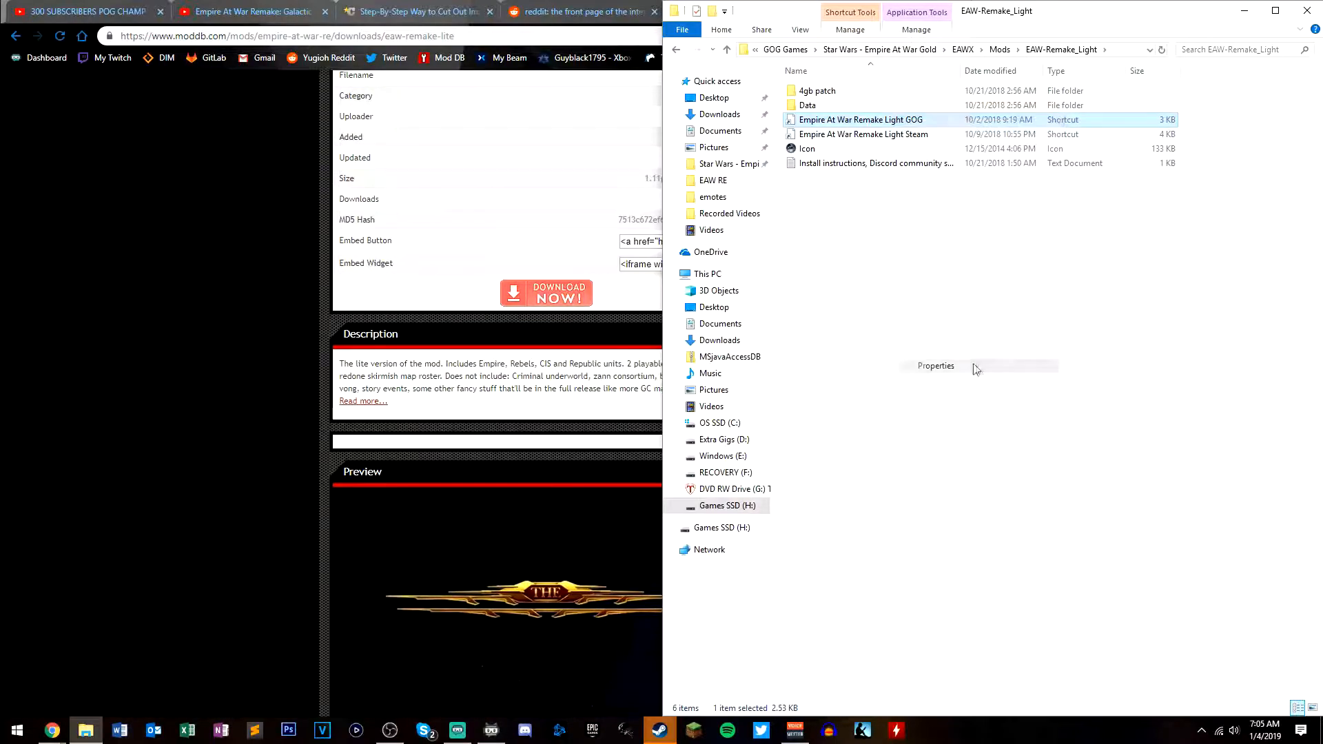
click(934, 365)
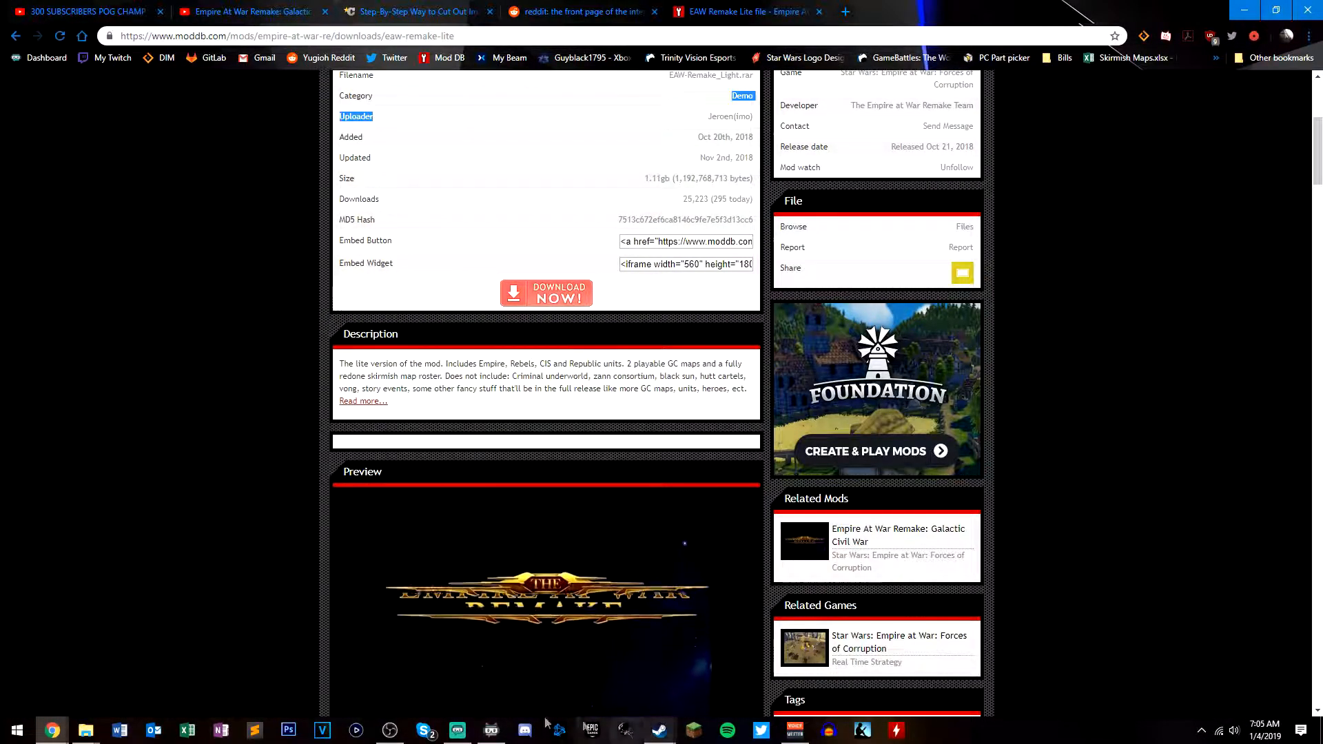
mouse_move(84, 730)
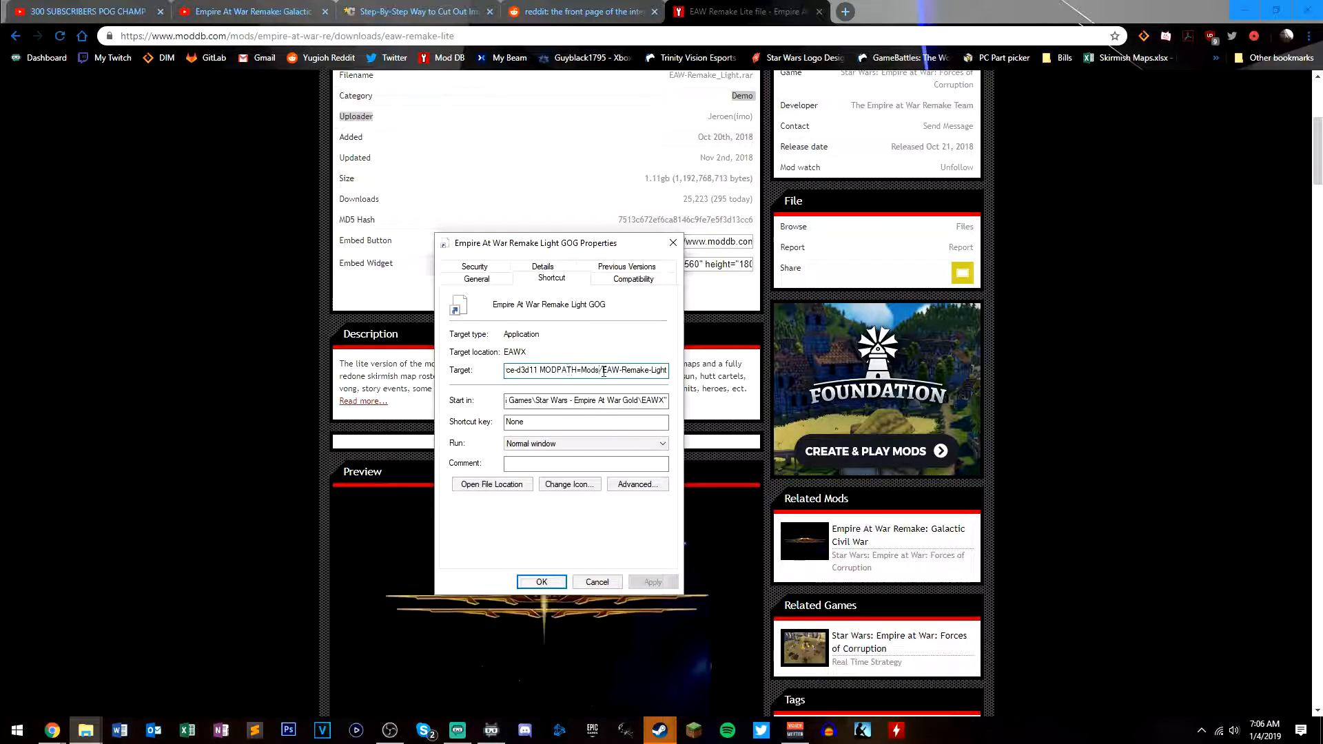
triple_click(585, 369)
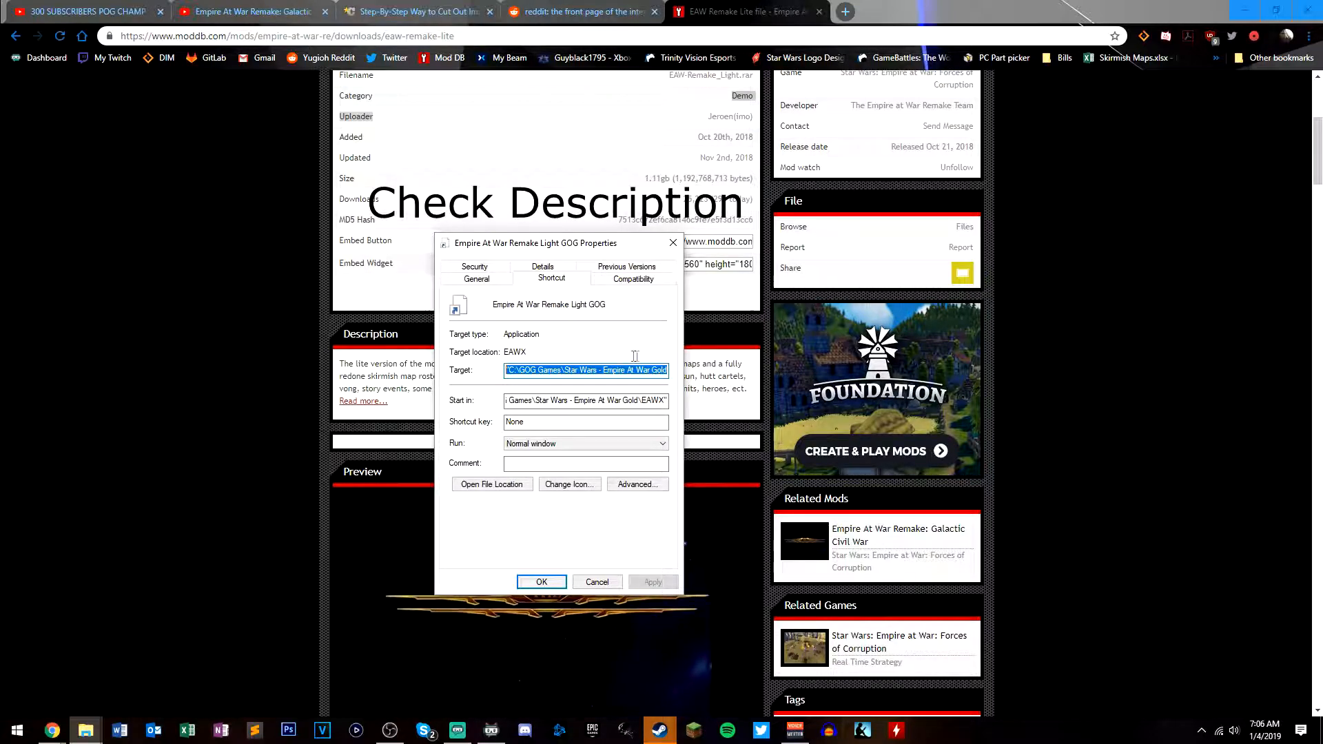
click(643, 369)
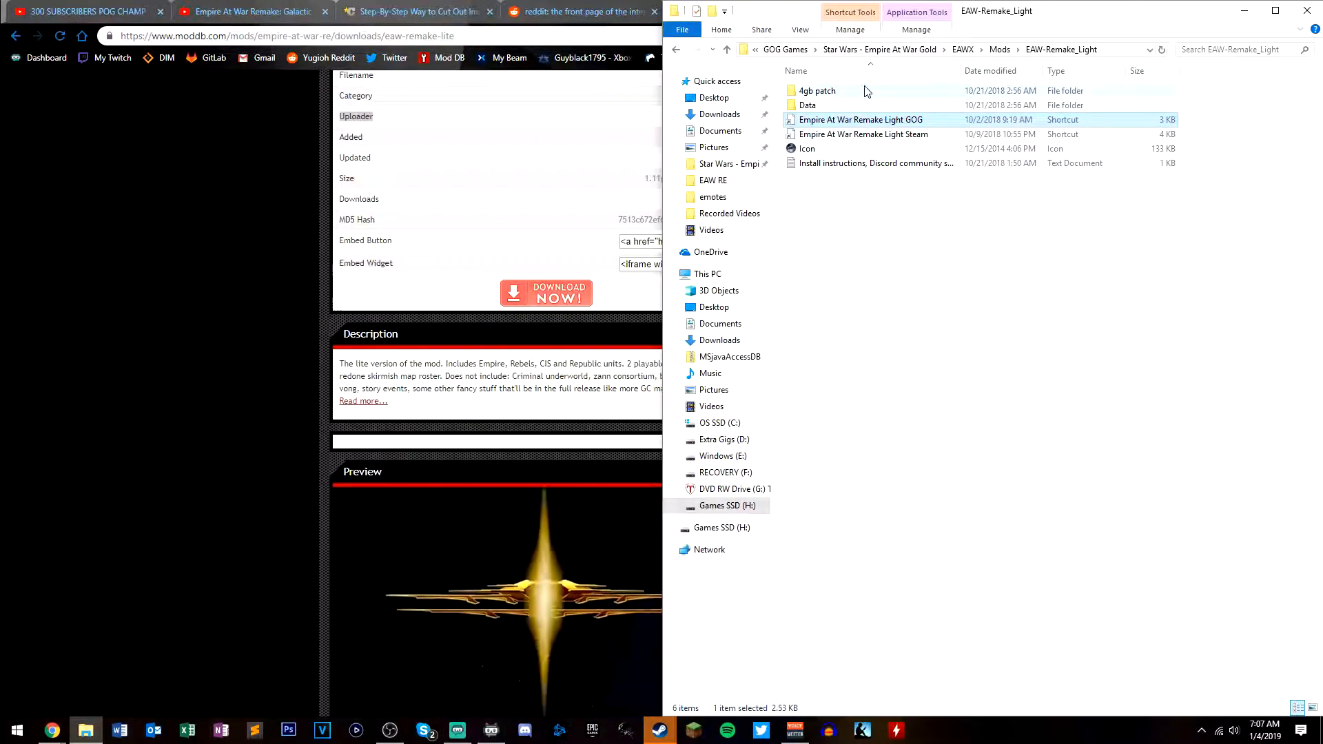
Run EaWModLauncher, check EAW-Remake_Light and LegacySICWV1 are listed, then close it
click(879, 49)
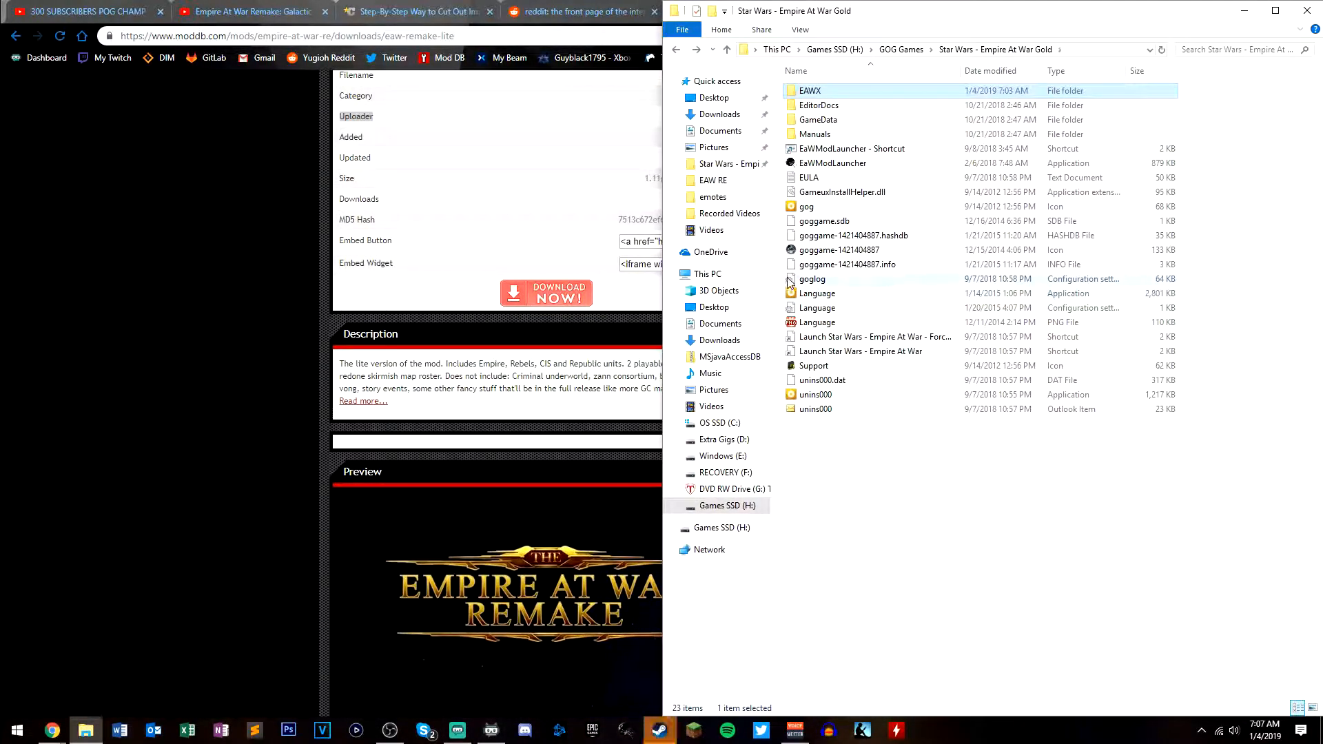
click(832, 163)
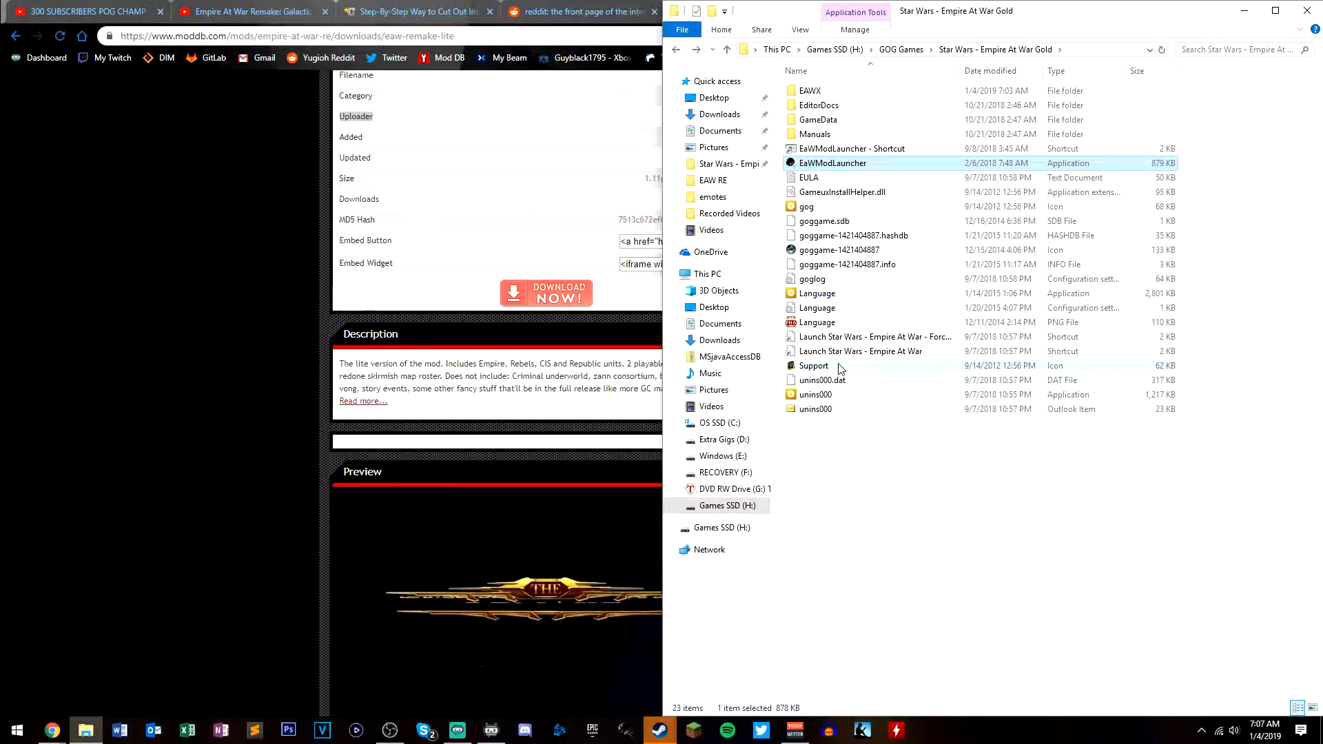
mouse_move(992, 159)
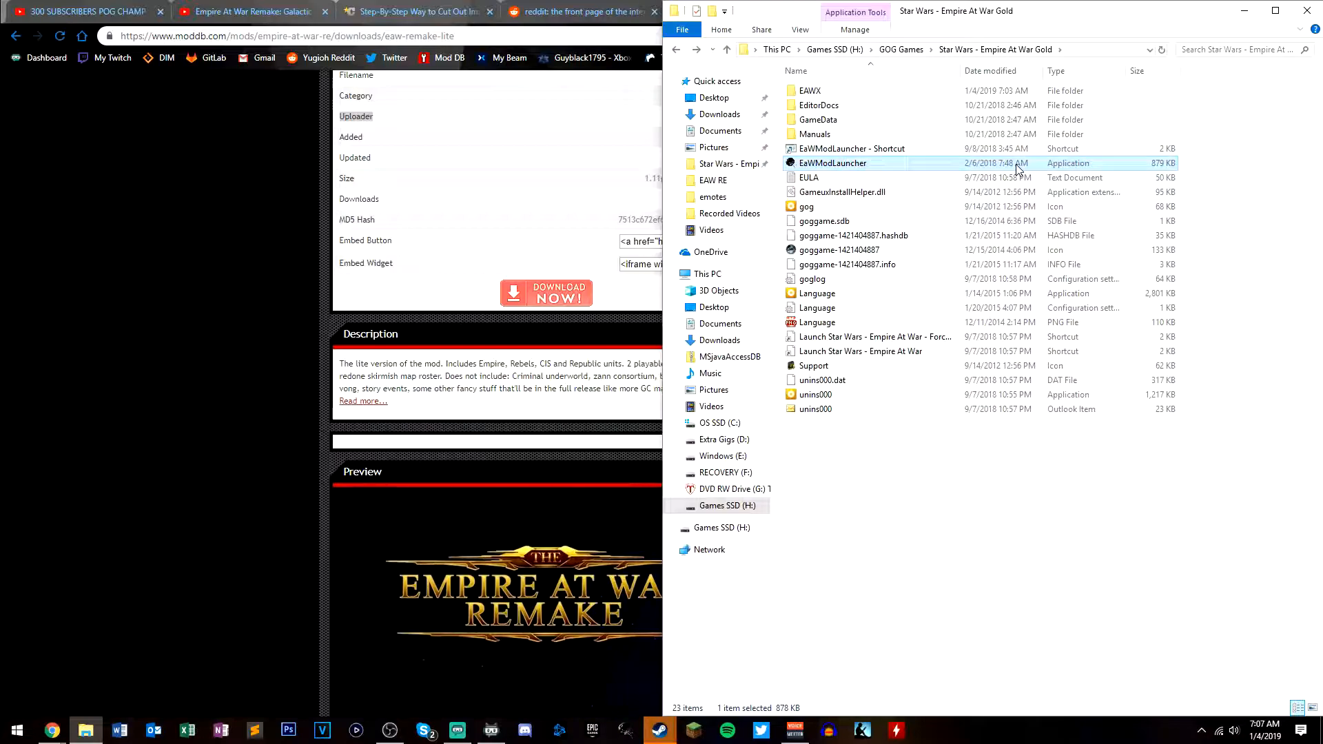
double_click(833, 163)
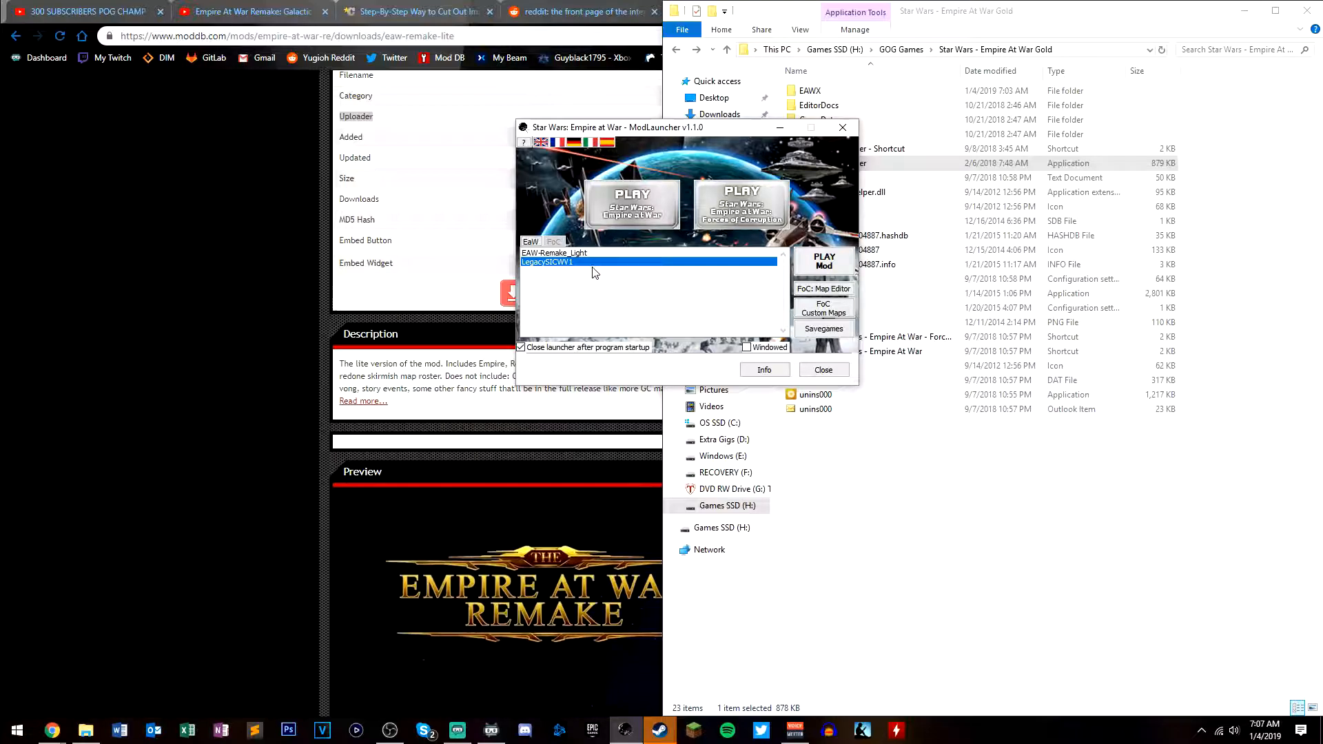
click(554, 252)
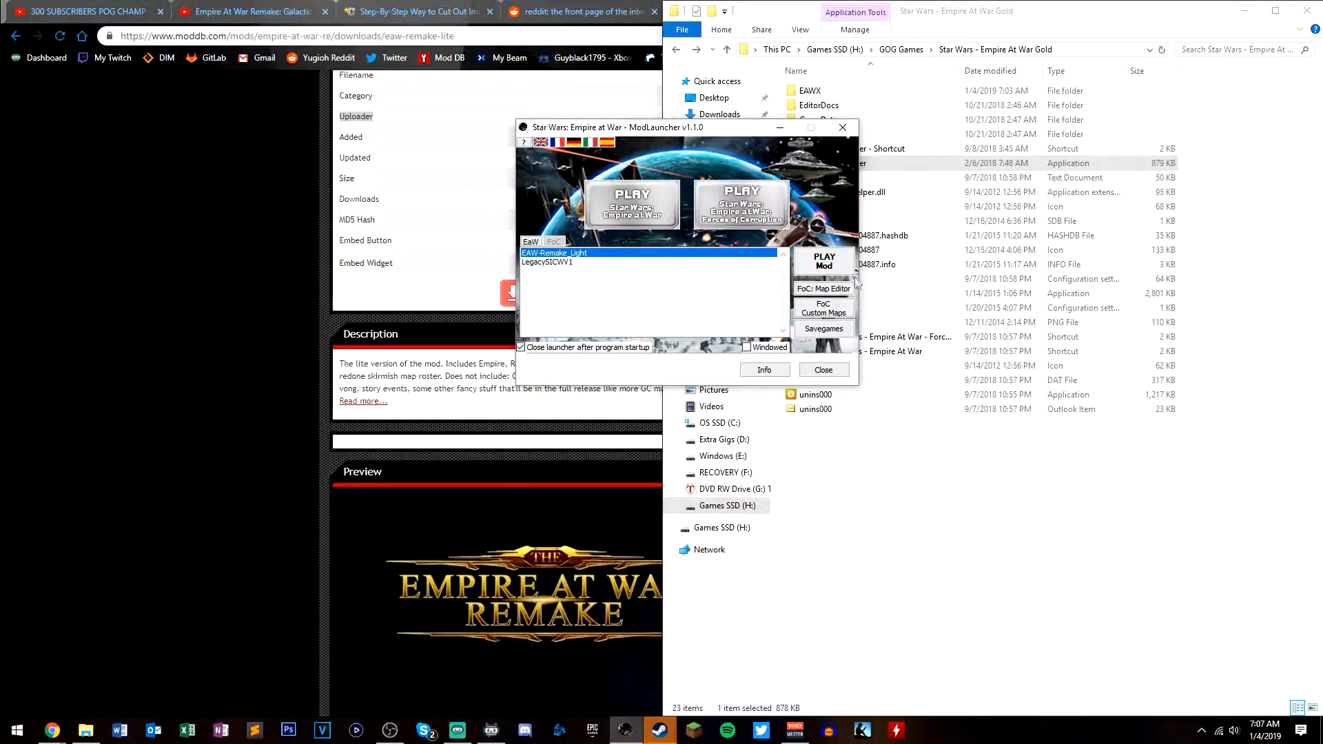
mouse_move(850, 192)
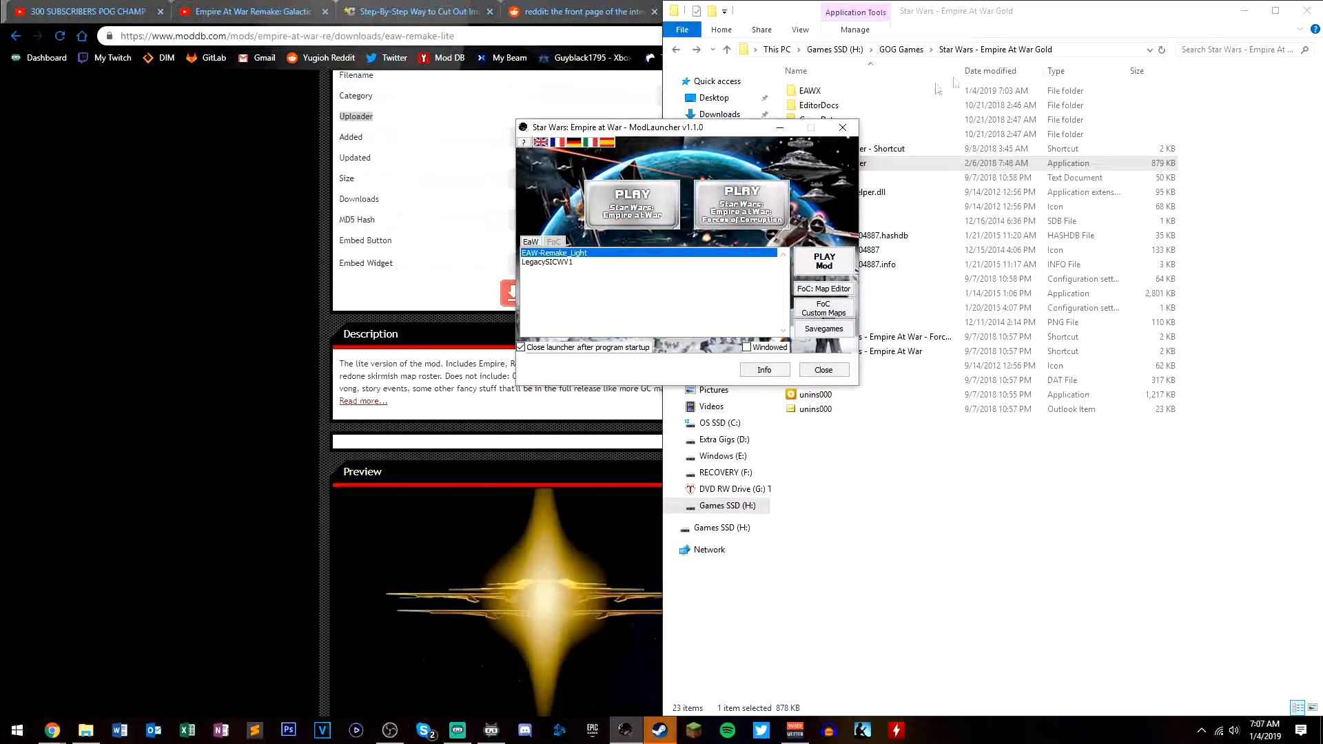
click(822, 369)
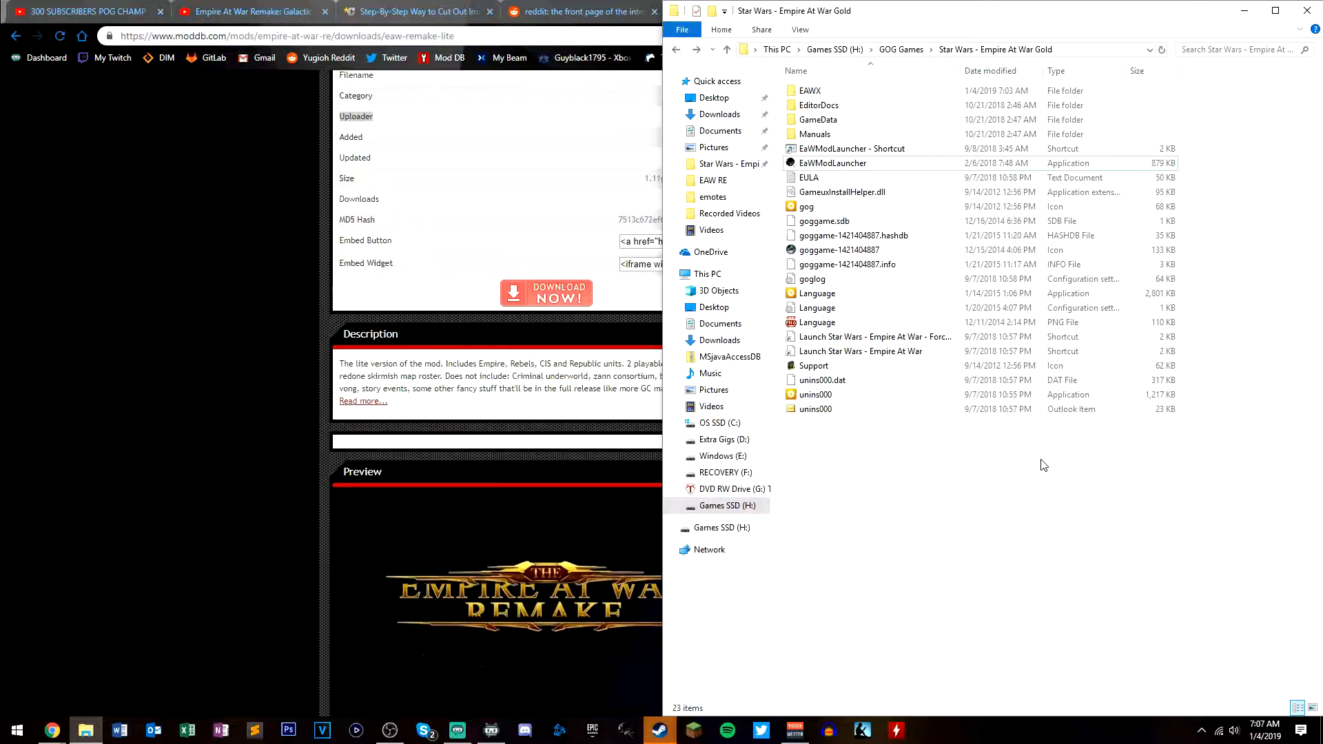
mouse_move(939, 87)
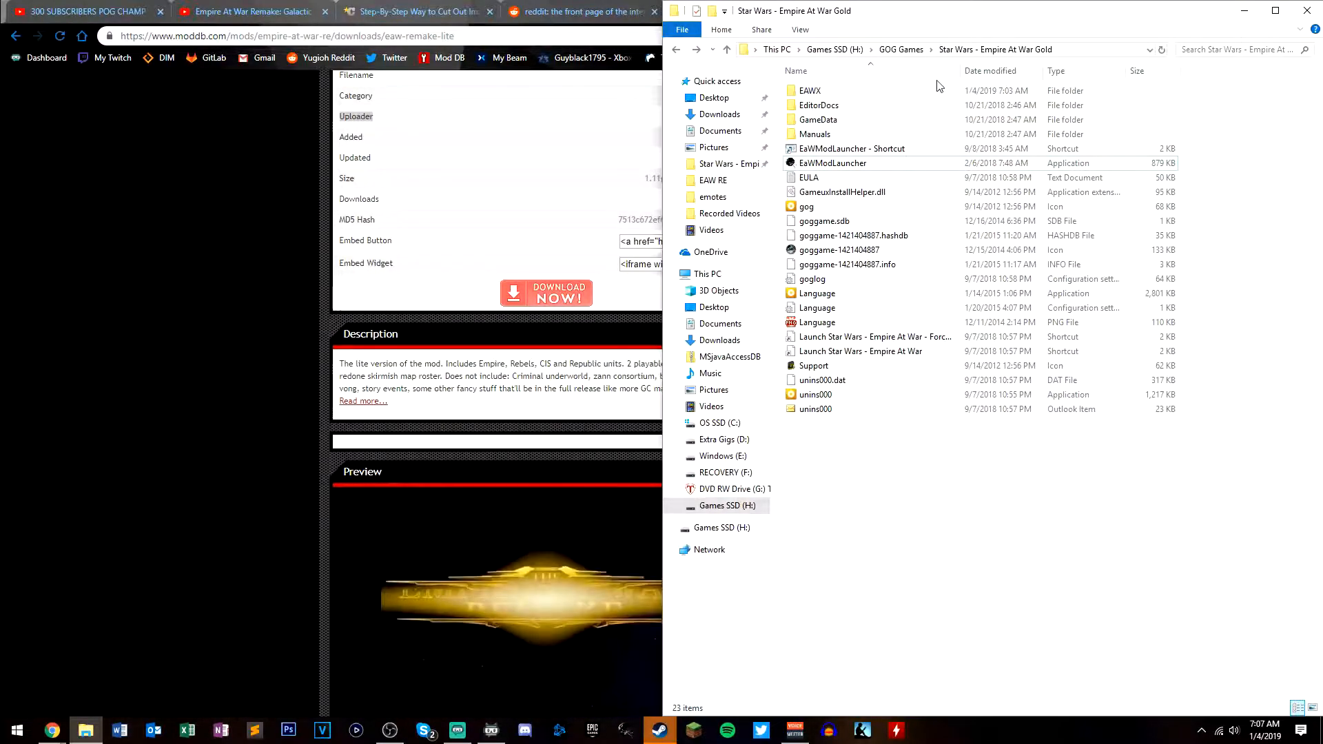
Open the EAWX folder and select the swfoc application inside it
double_click(811, 91)
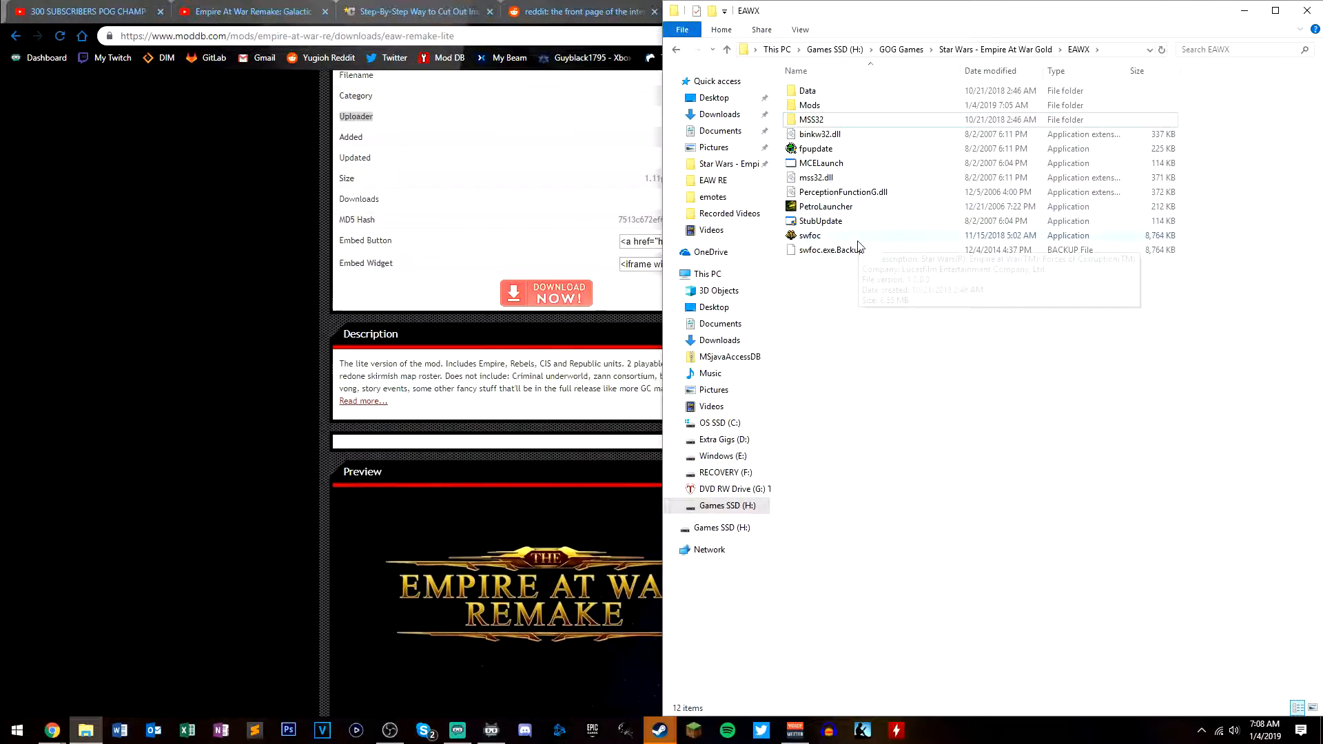
click(810, 236)
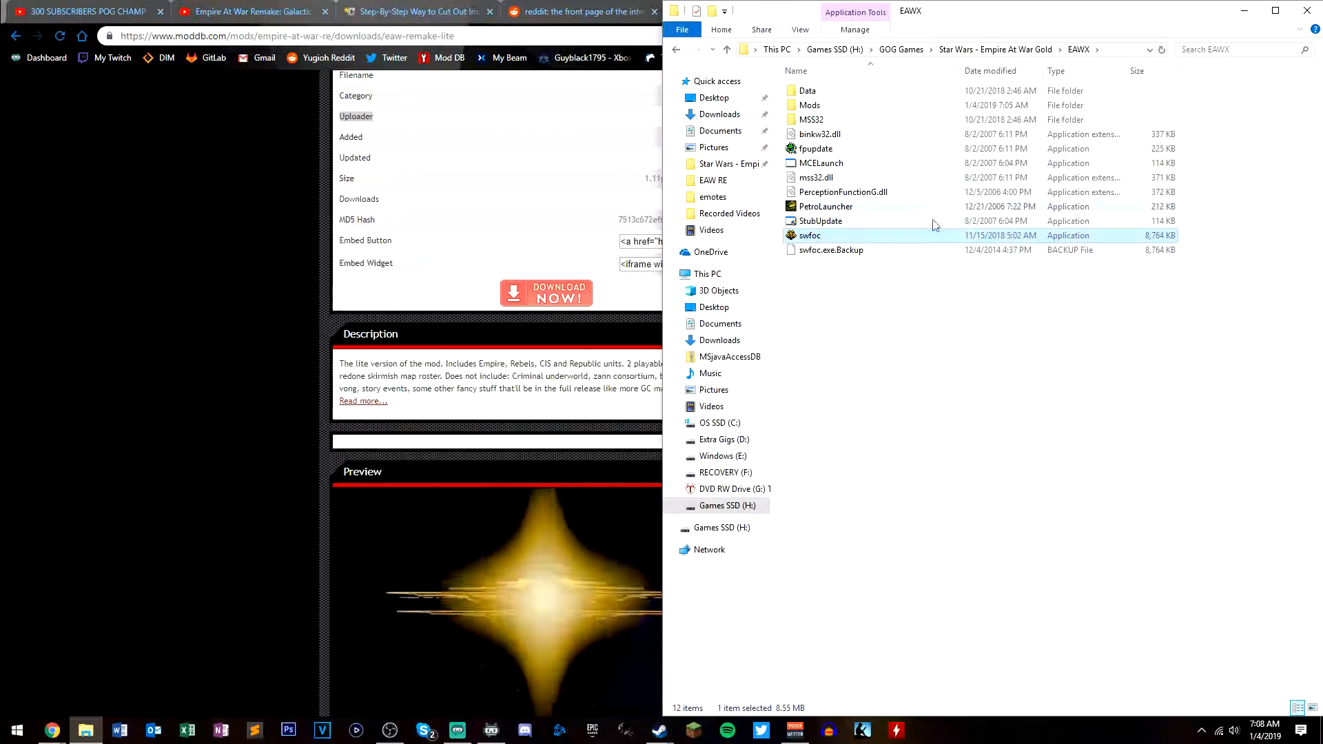